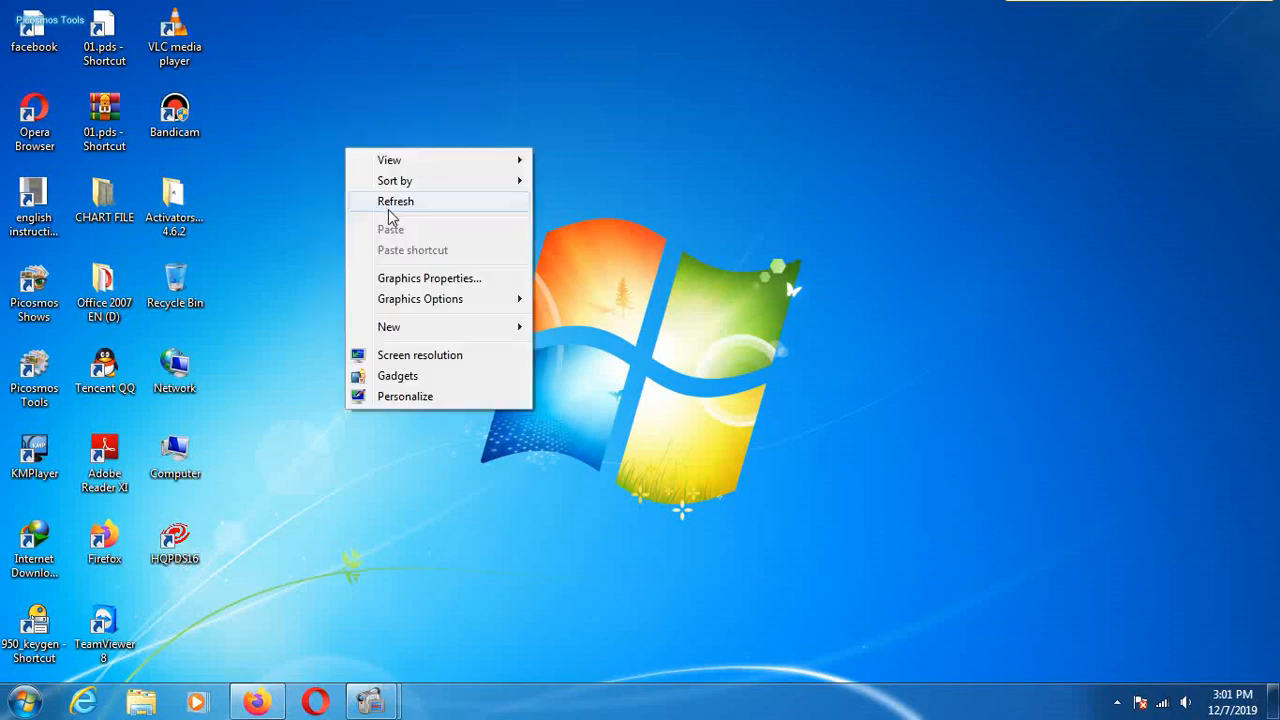
Refresh the desktop and browse Computer to New Volume (D:) > K Folder (2).
left_click(396, 201)
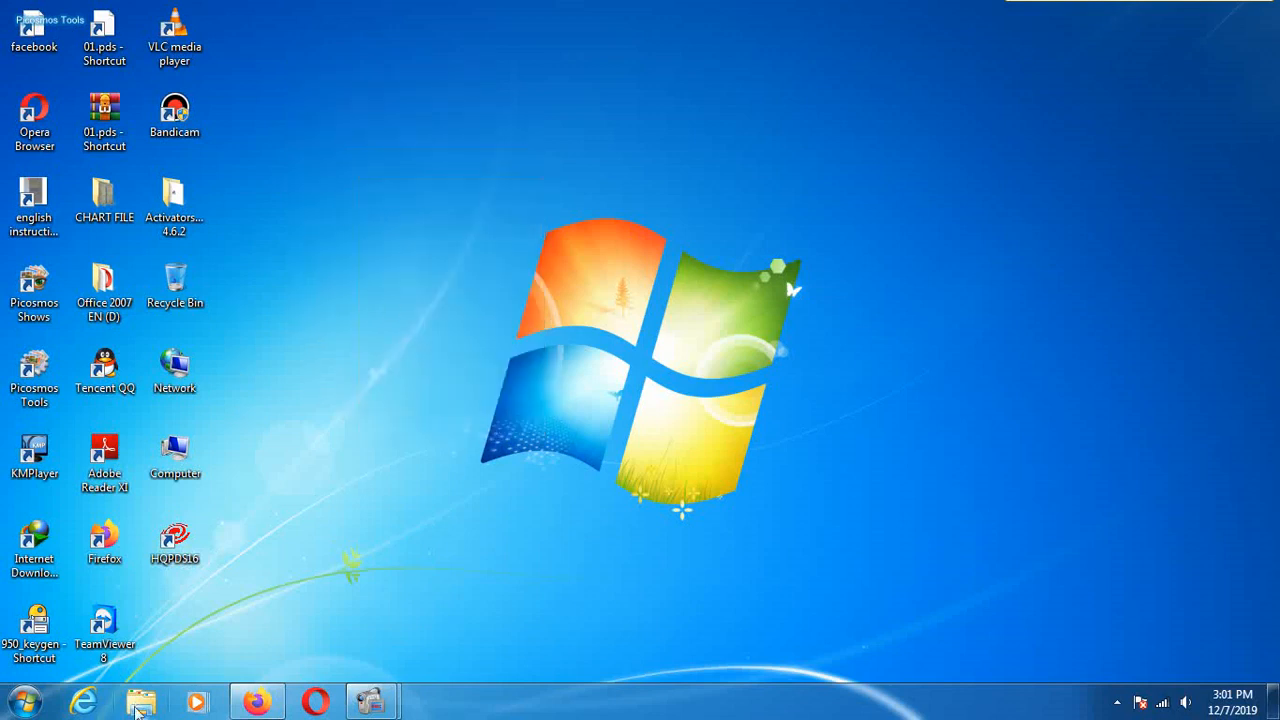
mouse_move(265, 623)
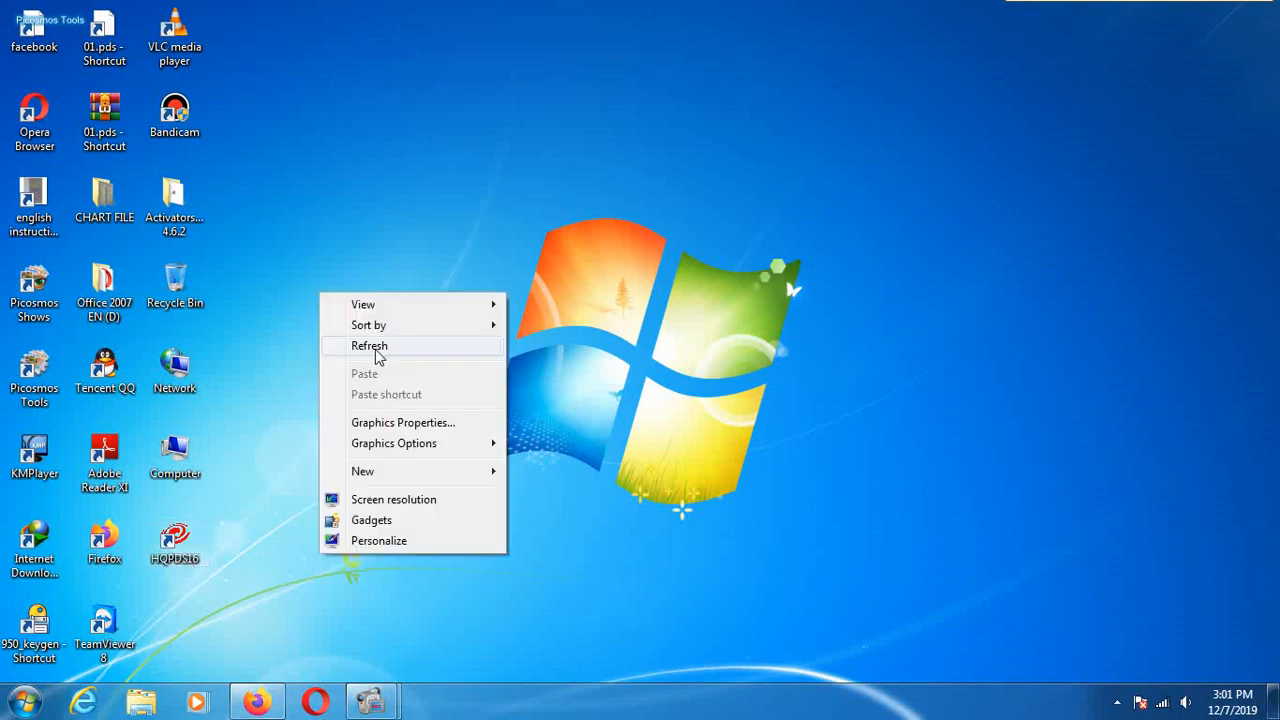
left_click(369, 345)
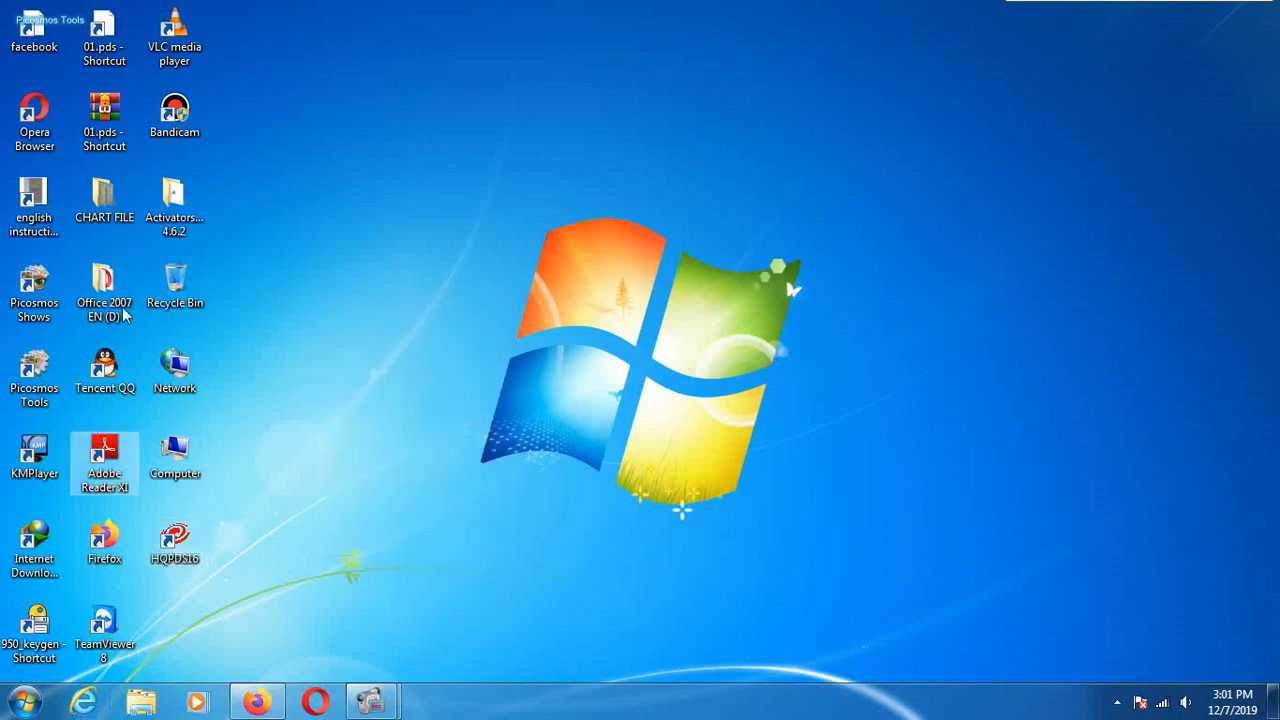
left_click(175, 458)
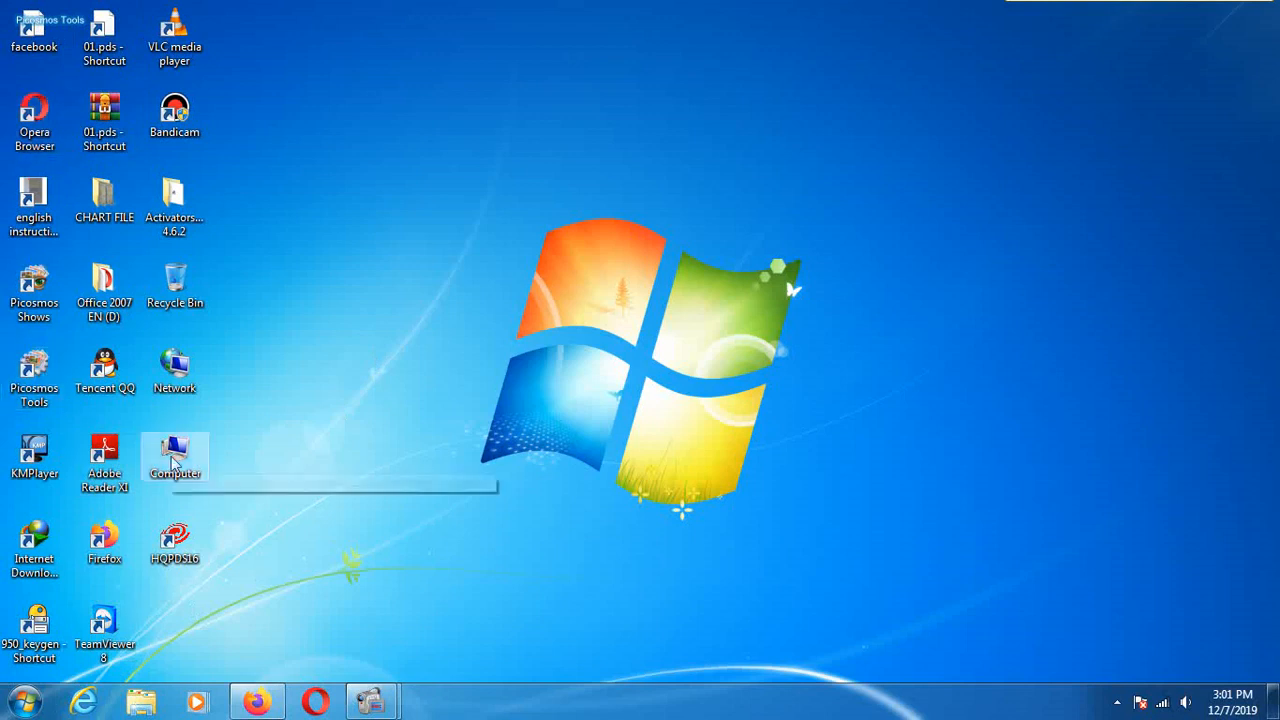
double_click(175, 455)
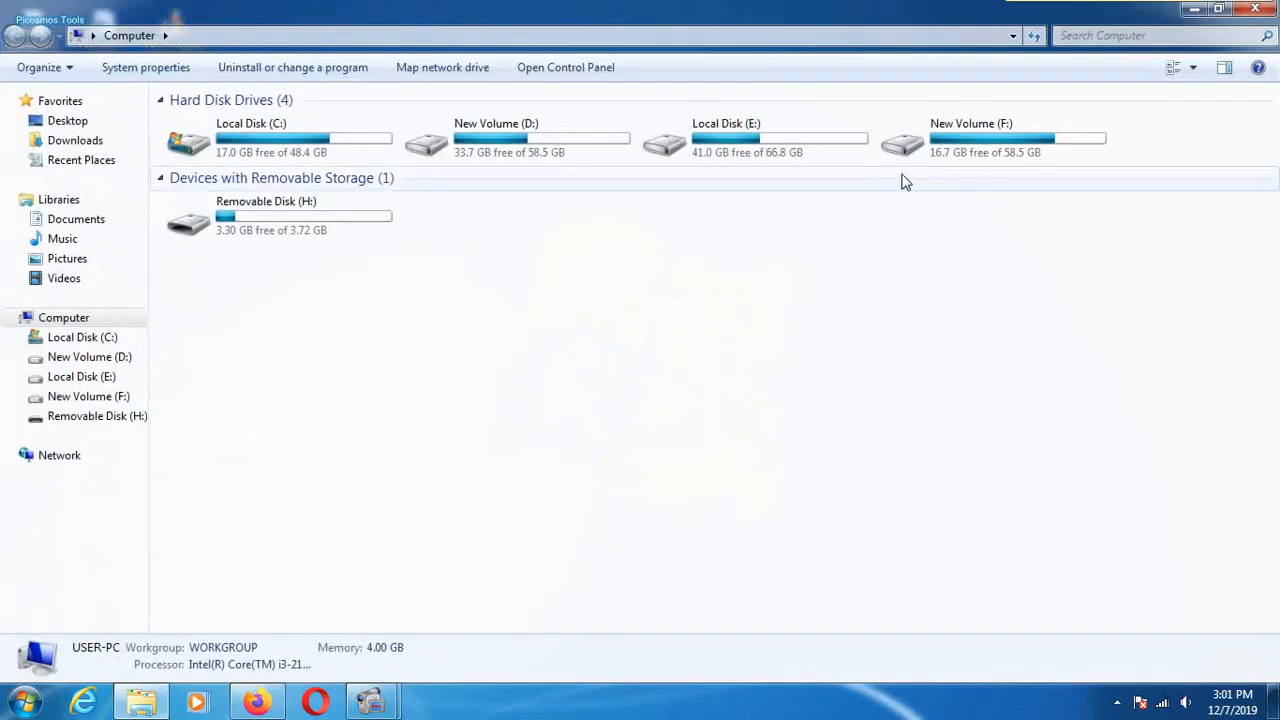
double_click(496, 140)
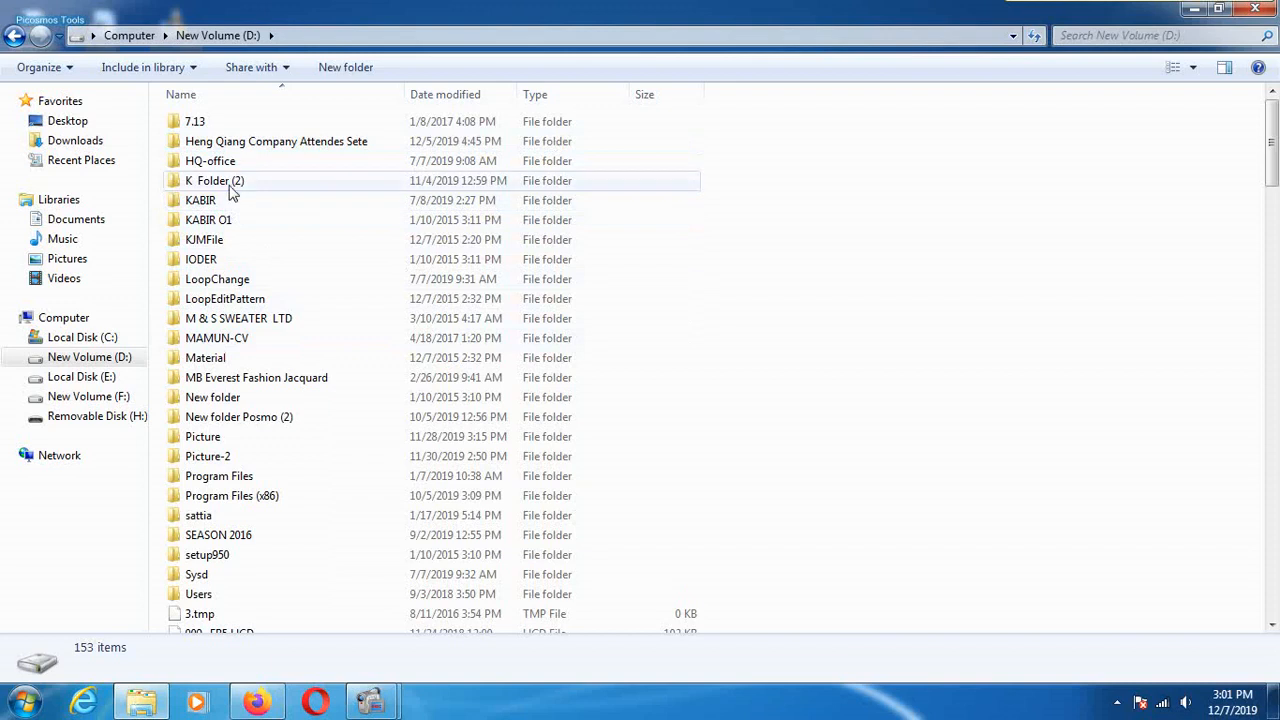
double_click(215, 180)
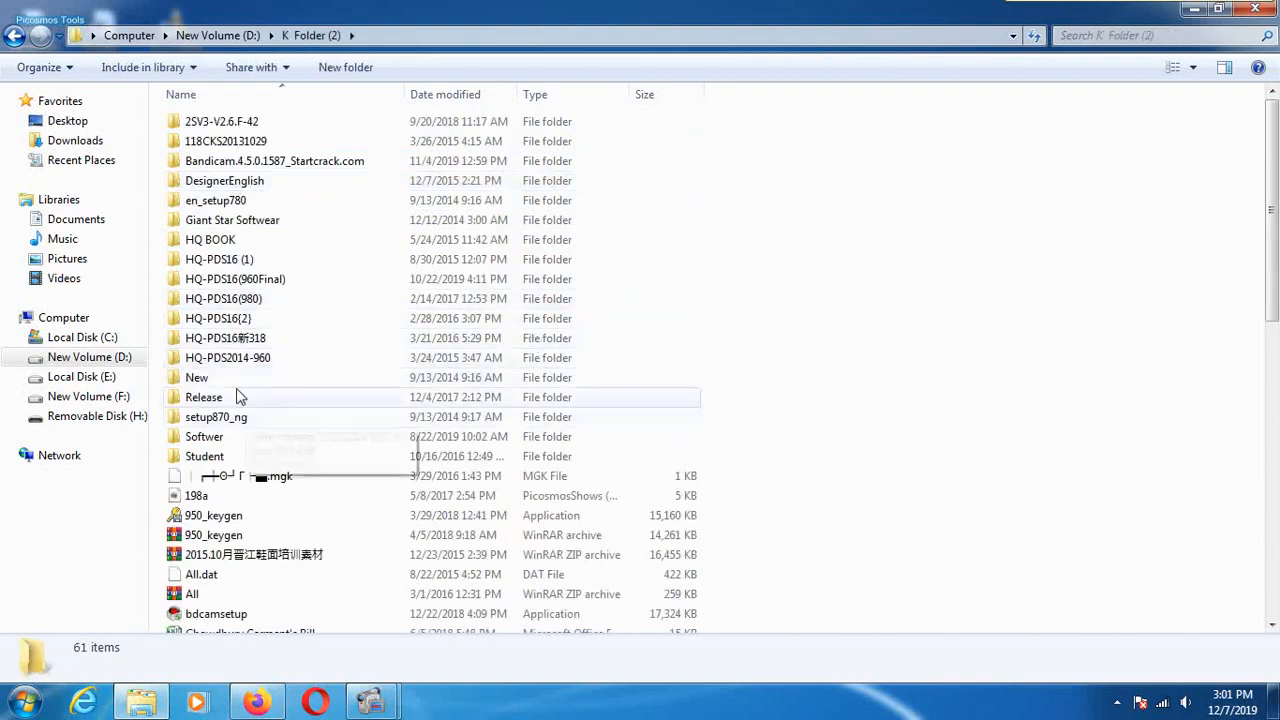
mouse_move(267, 523)
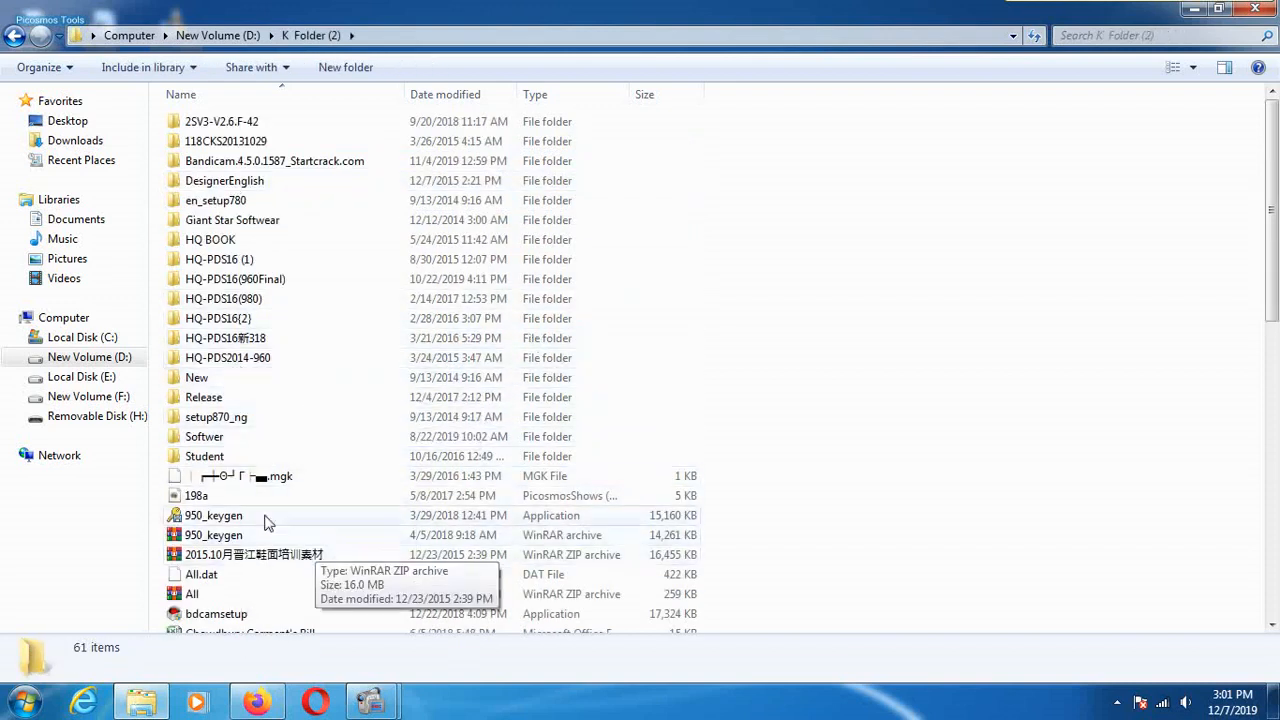
Run the setup870_ng installer in English, then dismiss its upgrade prompt.
double_click(216, 417)
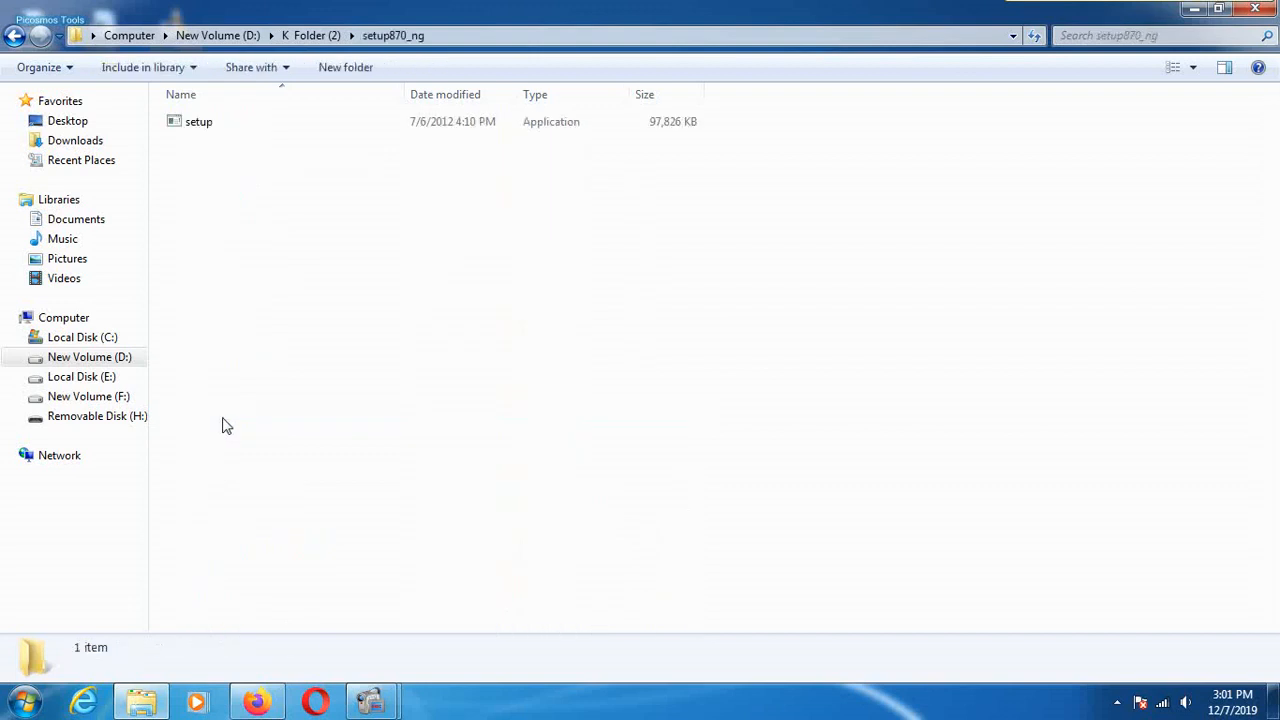
double_click(198, 121)
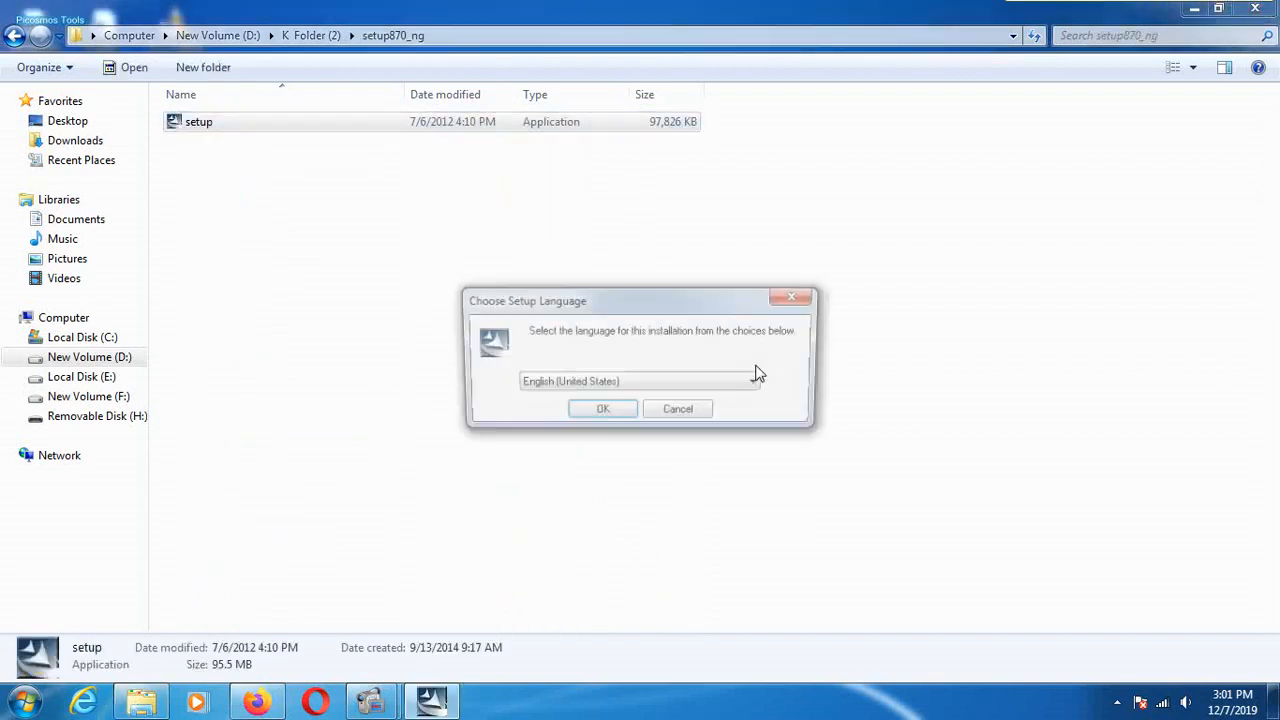
left_click(602, 408)
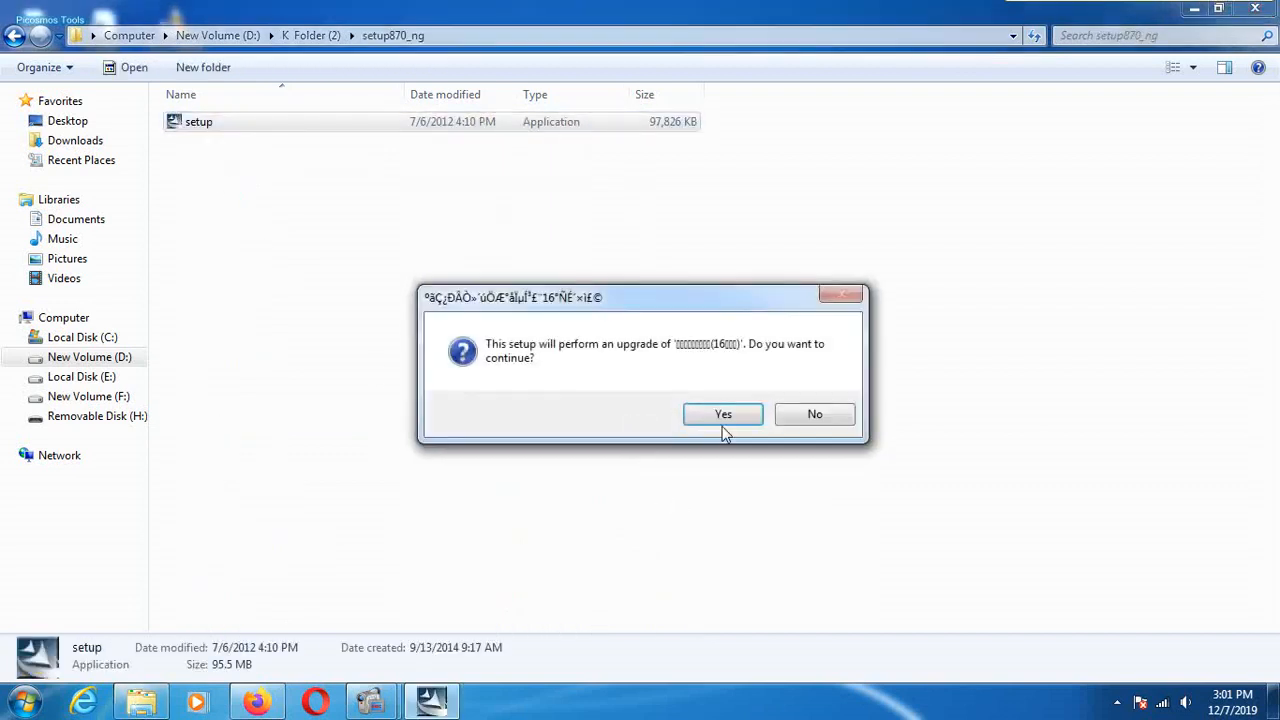
left_click(723, 414)
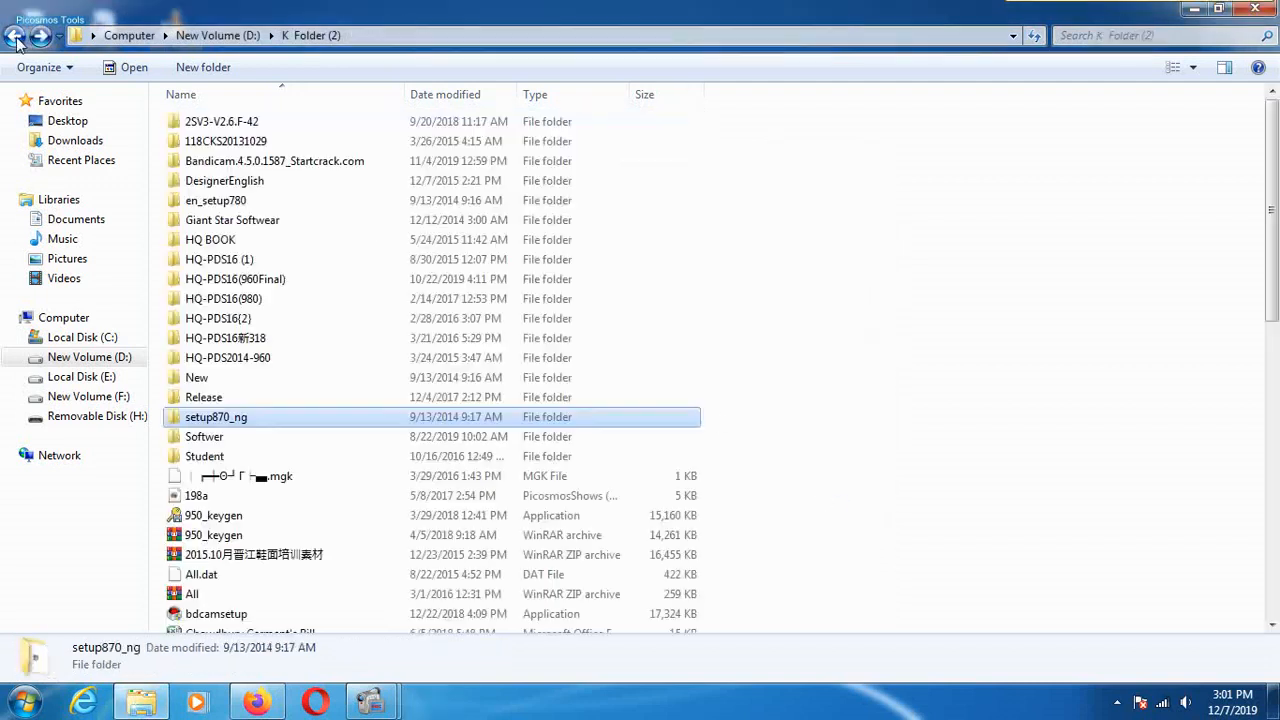
Scroll K Folder (2) and look inside the HQ-PDS16(980) folder before returning.
scroll("down", 3)
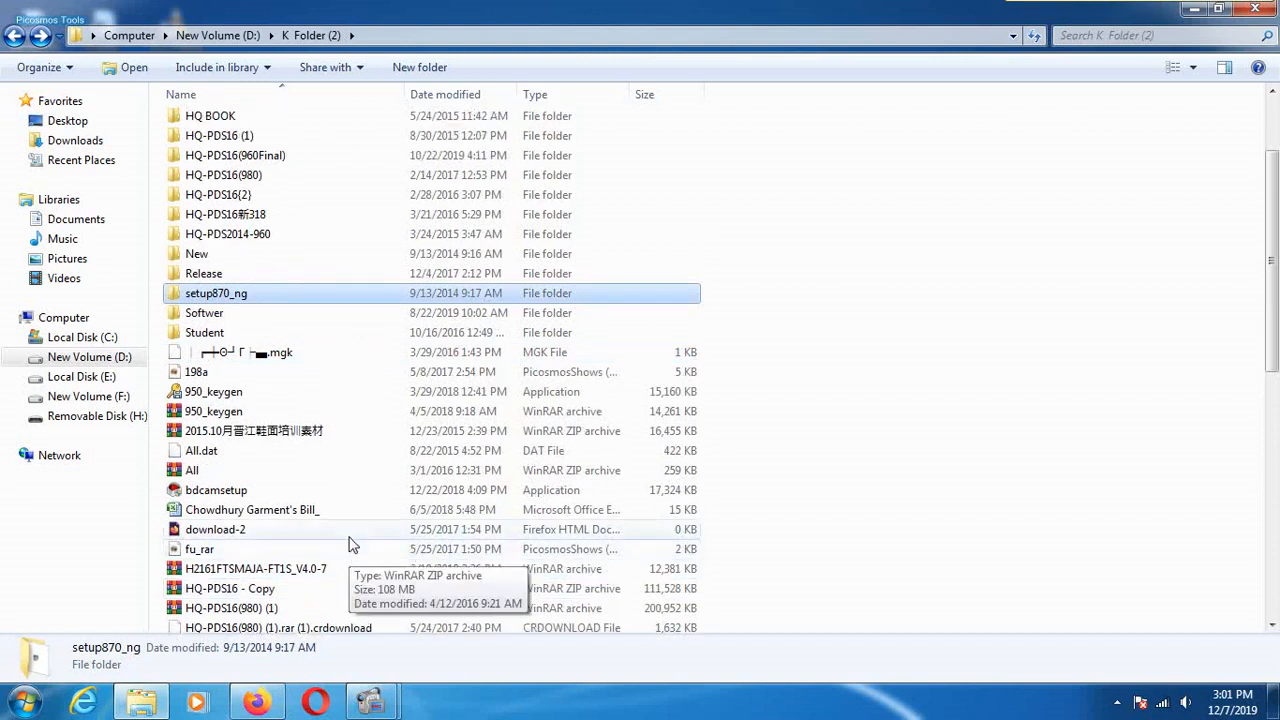
scroll("up", 3)
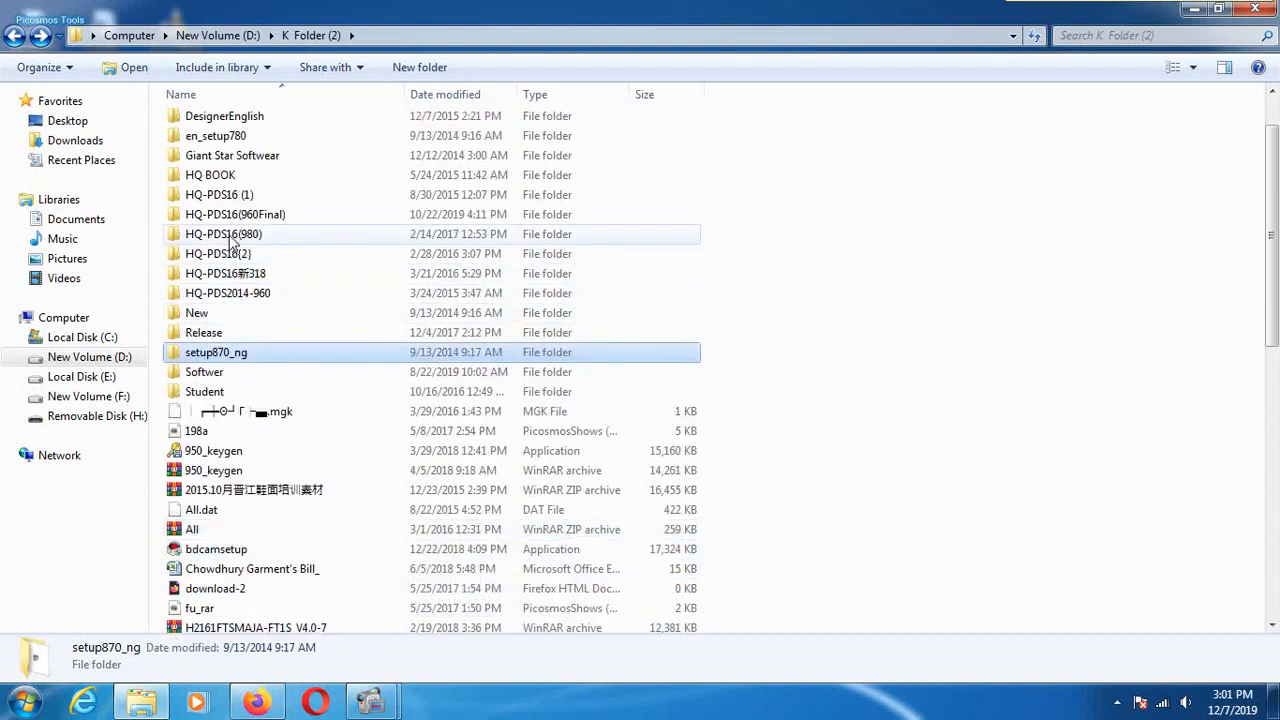
double_click(223, 234)
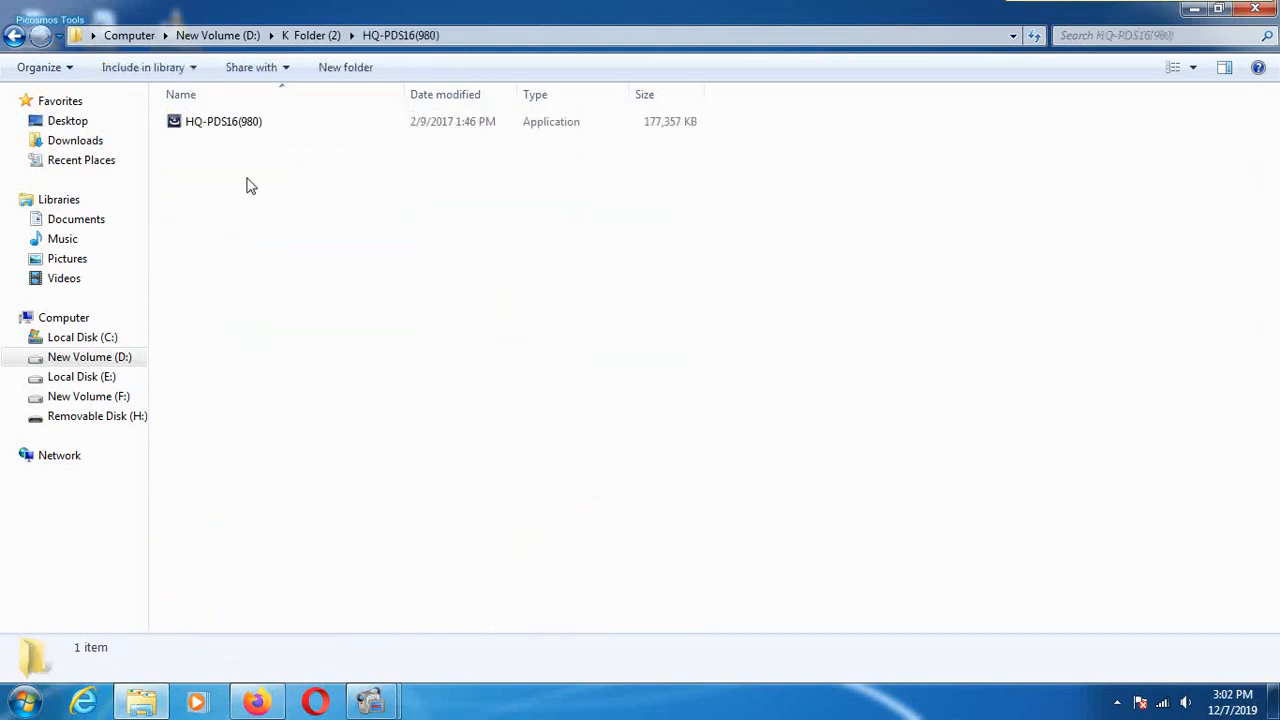
left_click(14, 35)
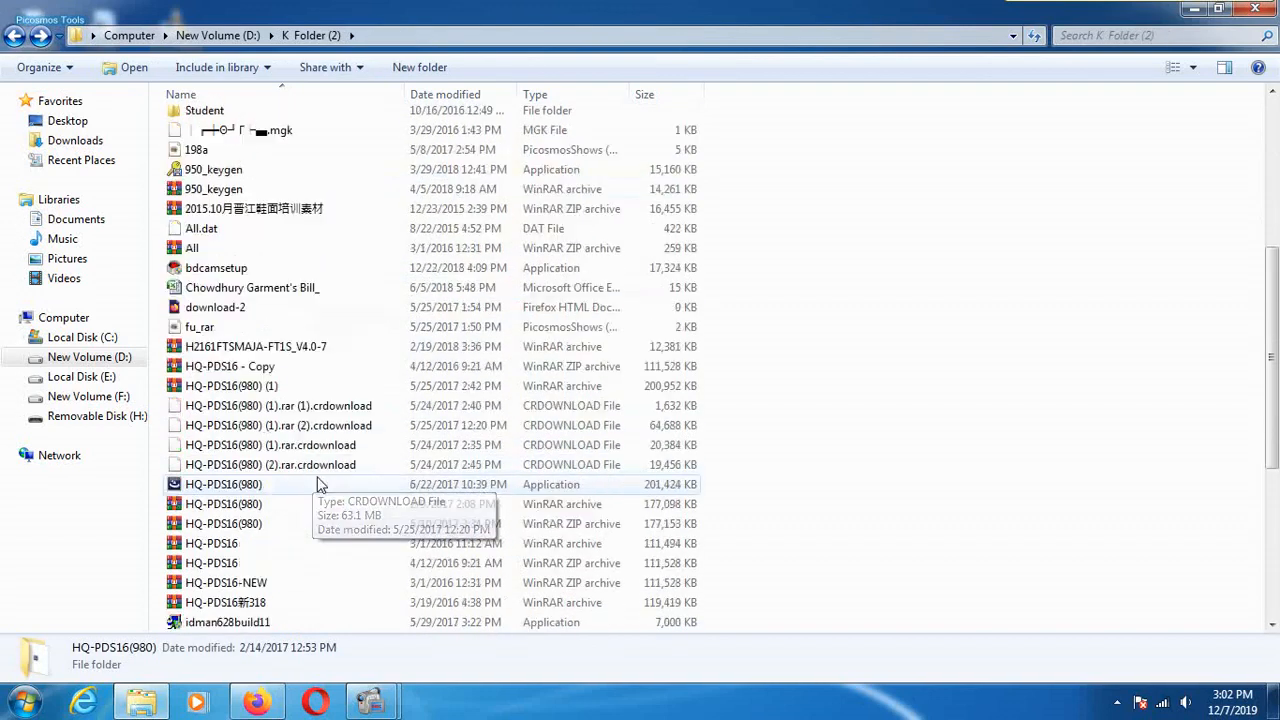
Peek into the Softwer folder, then open en_setup780 and select its setup application.
scroll("down", 3)
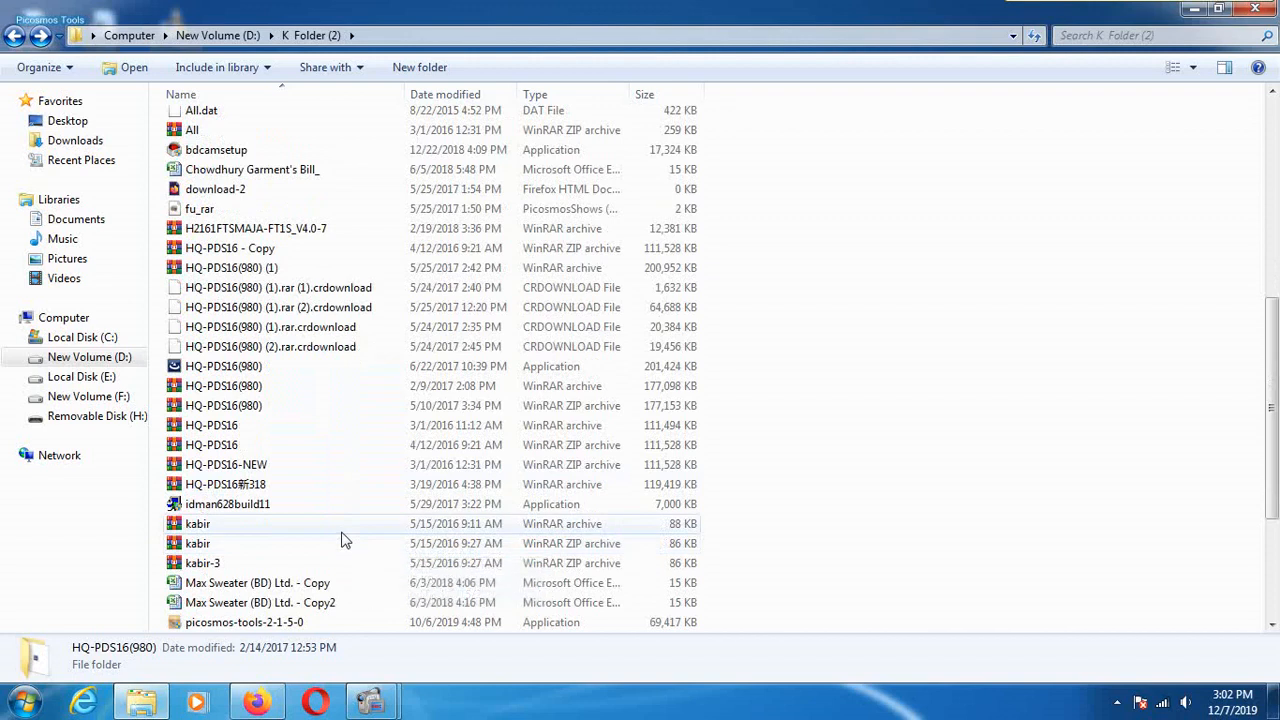
mouse_move(315, 228)
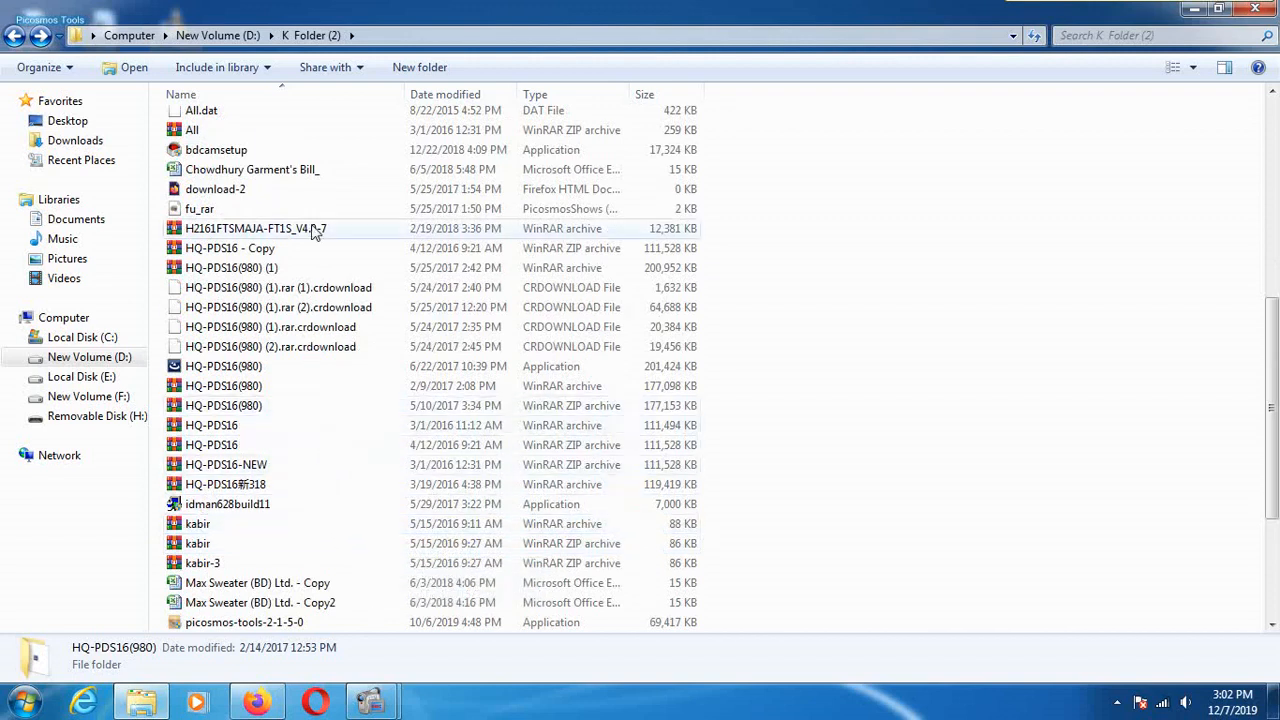
scroll("up", 3)
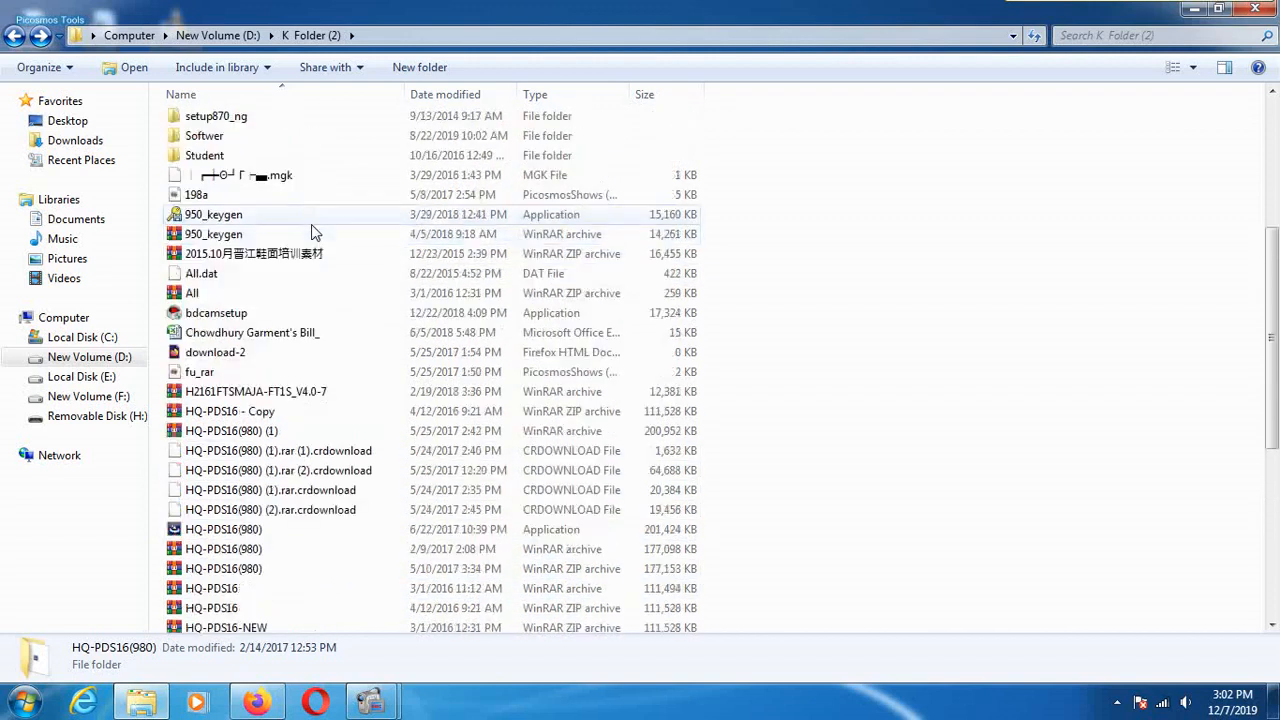
scroll("up", 3)
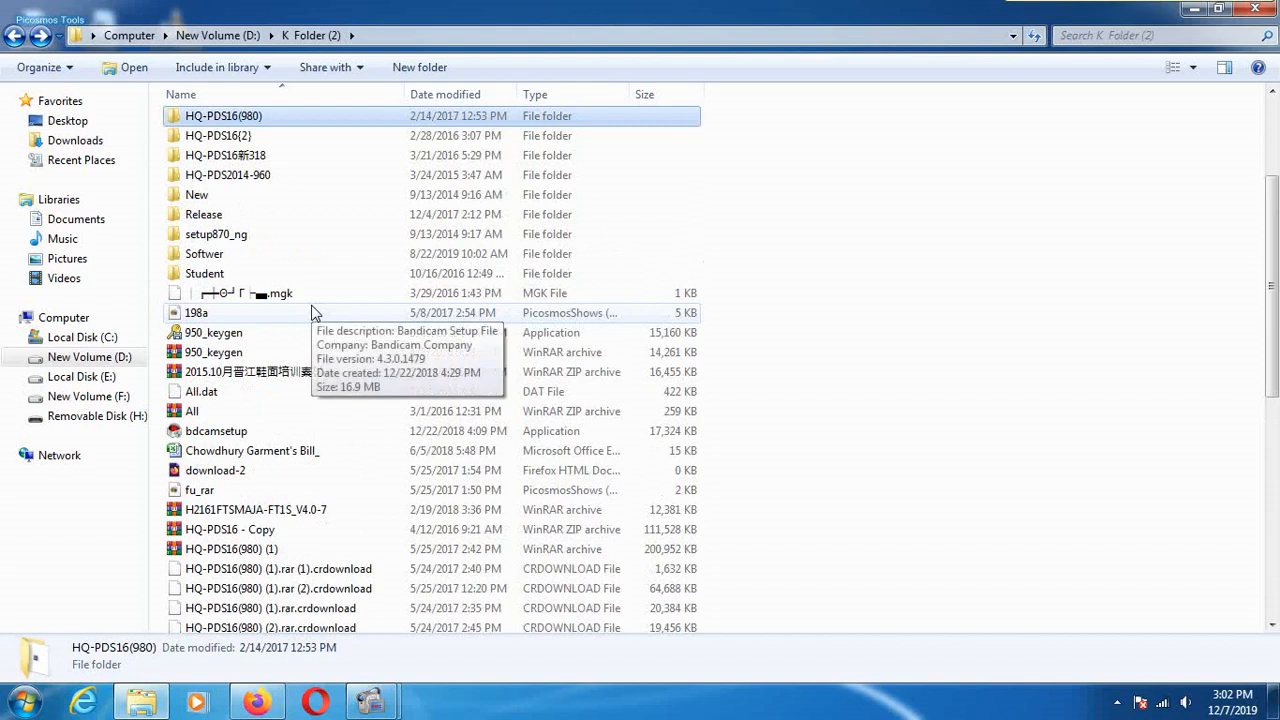
double_click(204, 253)
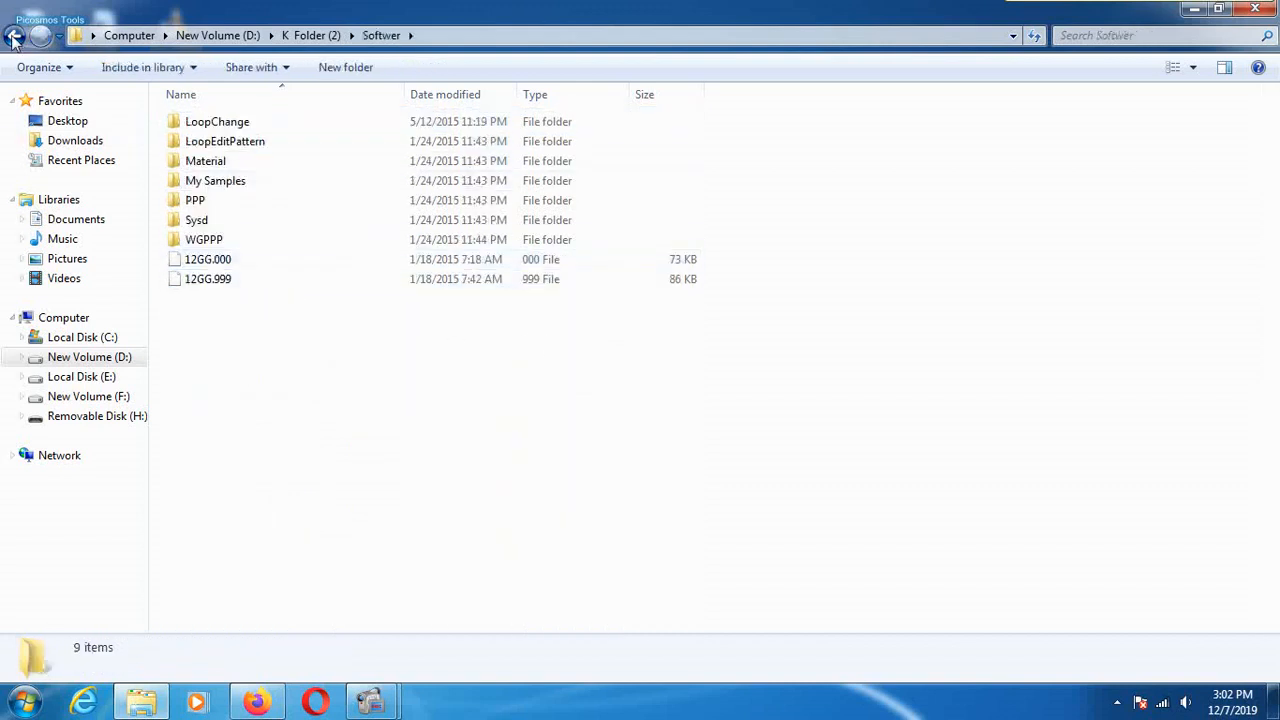
left_click(14, 35)
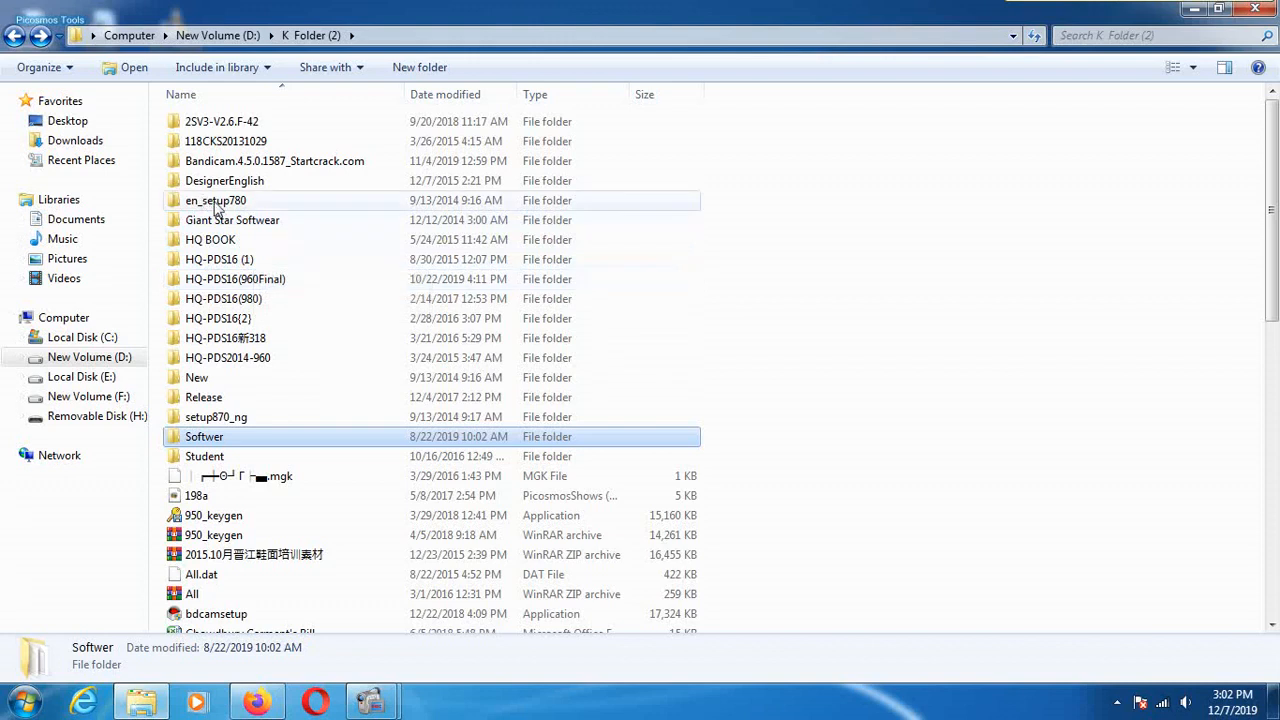
double_click(215, 200)
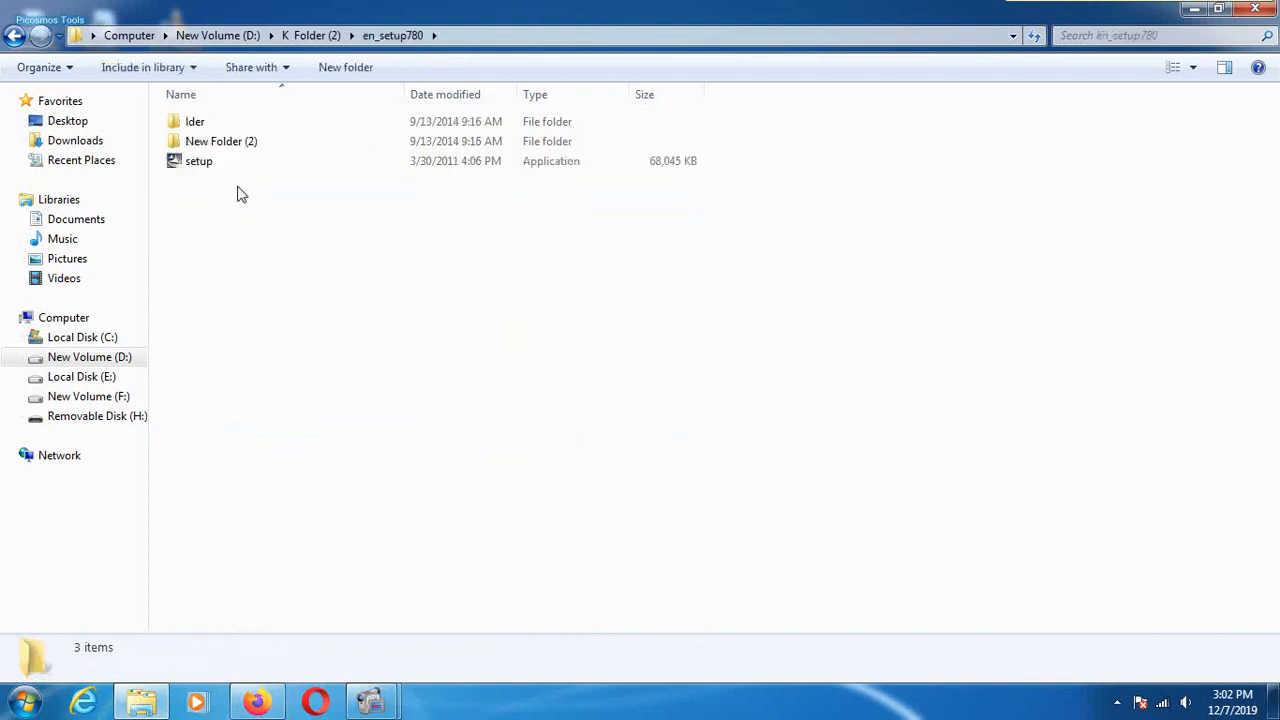
left_click(198, 161)
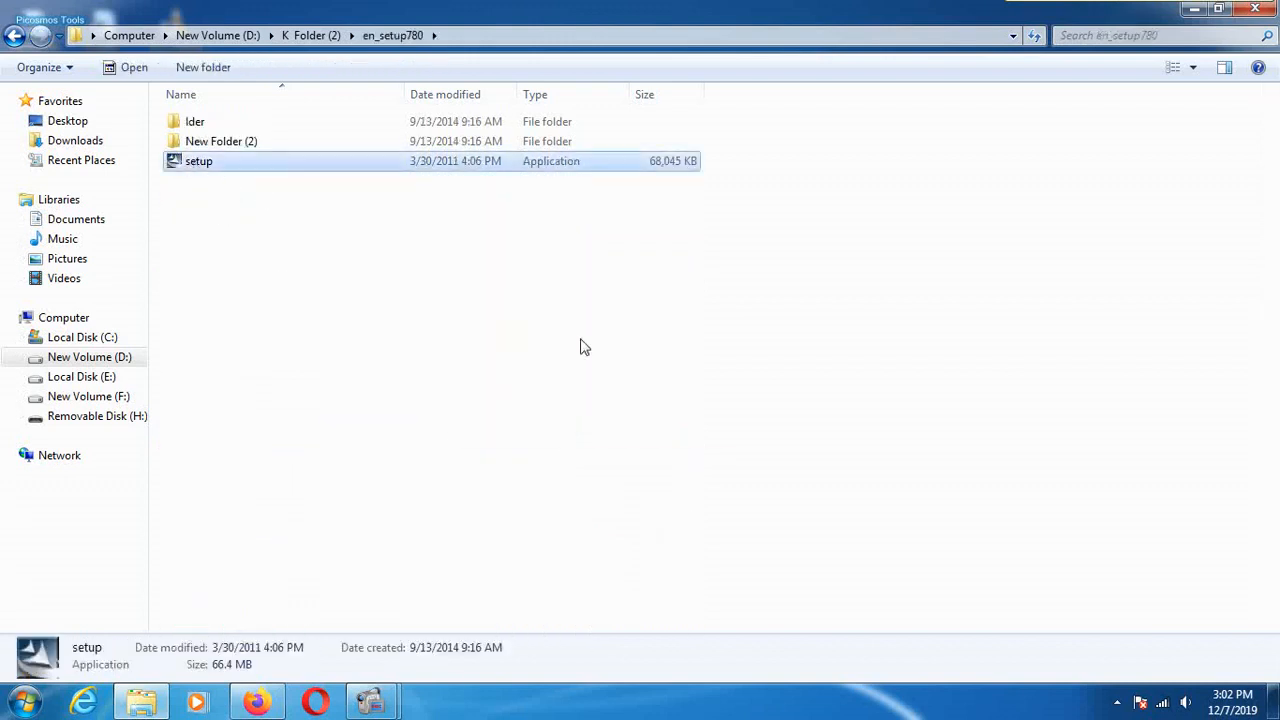
Launch the en_setup780 setup and let InstallShield extract Heng Qiang PDS.msi.
double_click(198, 161)
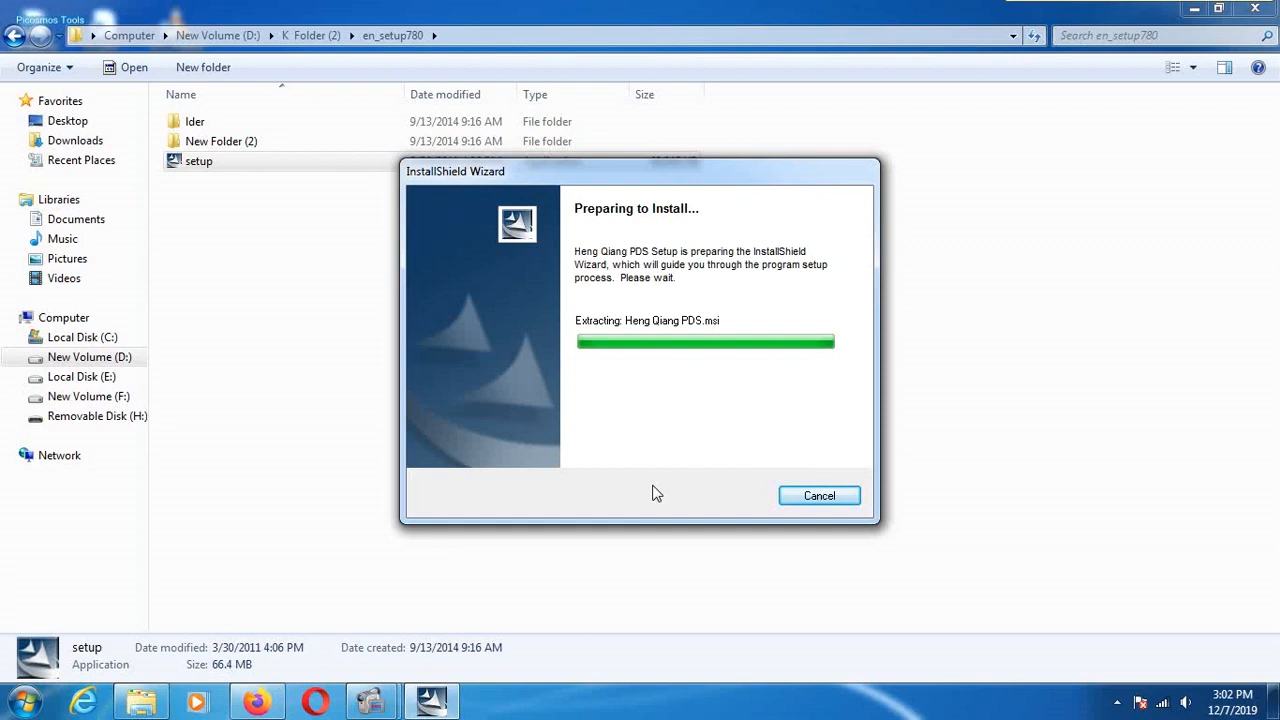
mouse_move(745, 505)
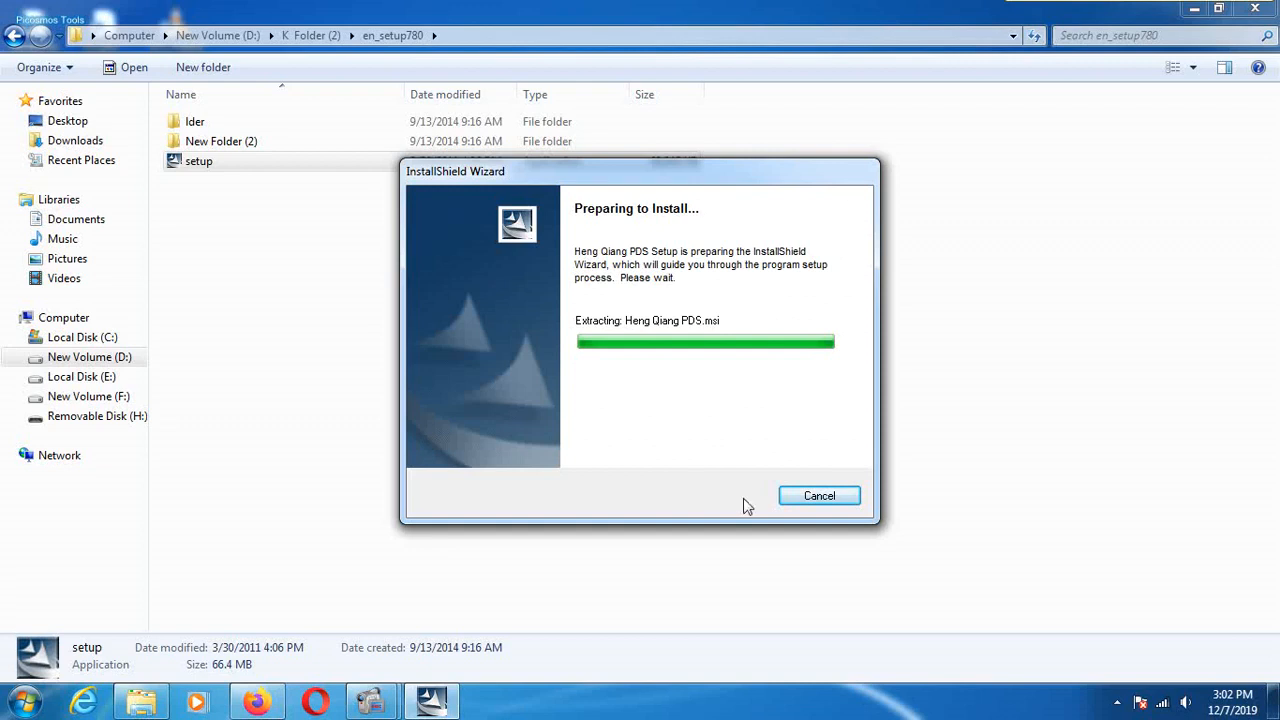
mouse_move(671, 494)
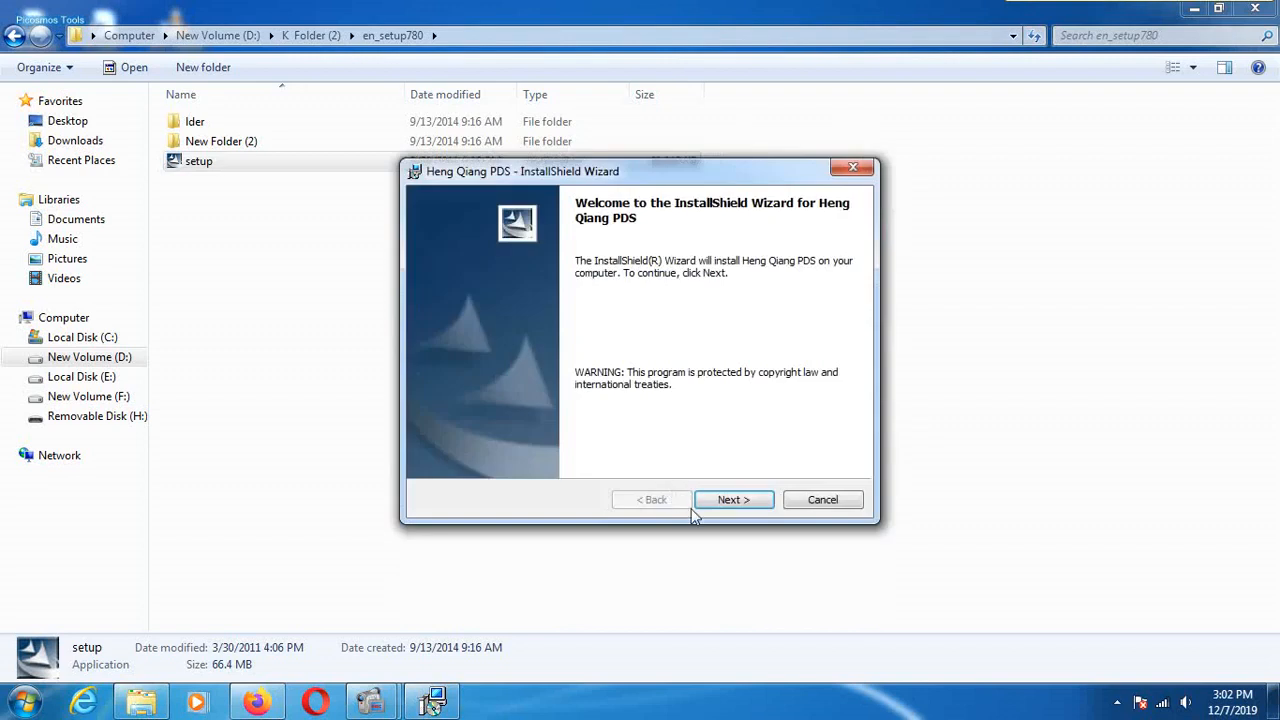
Pass the welcome page, accept the license terms, and keep the default customer information.
left_click(733, 499)
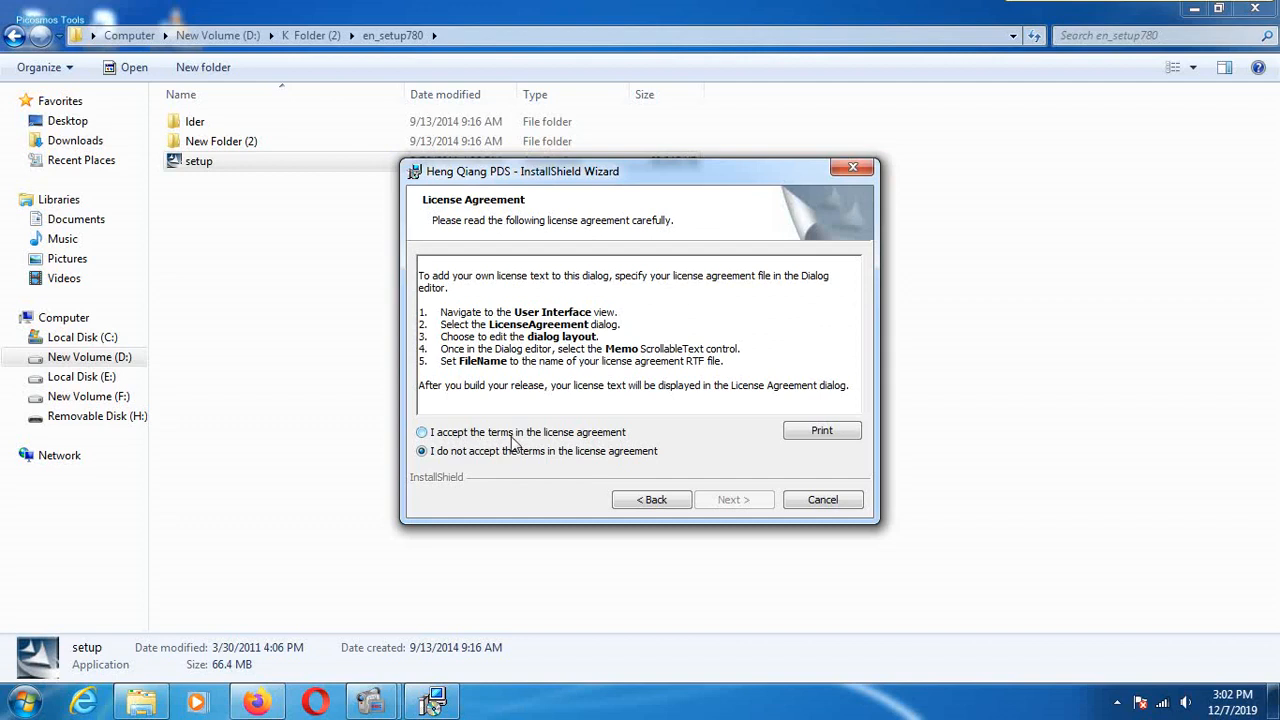
left_click(421, 432)
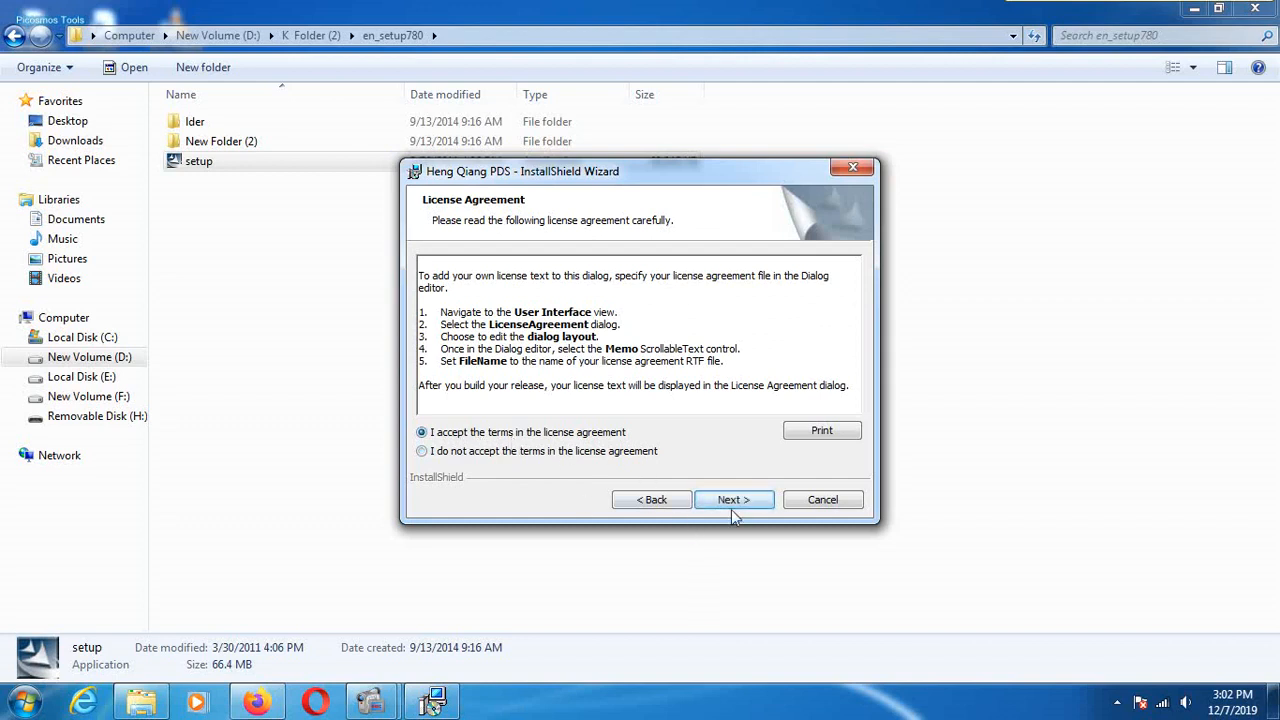
left_click(733, 499)
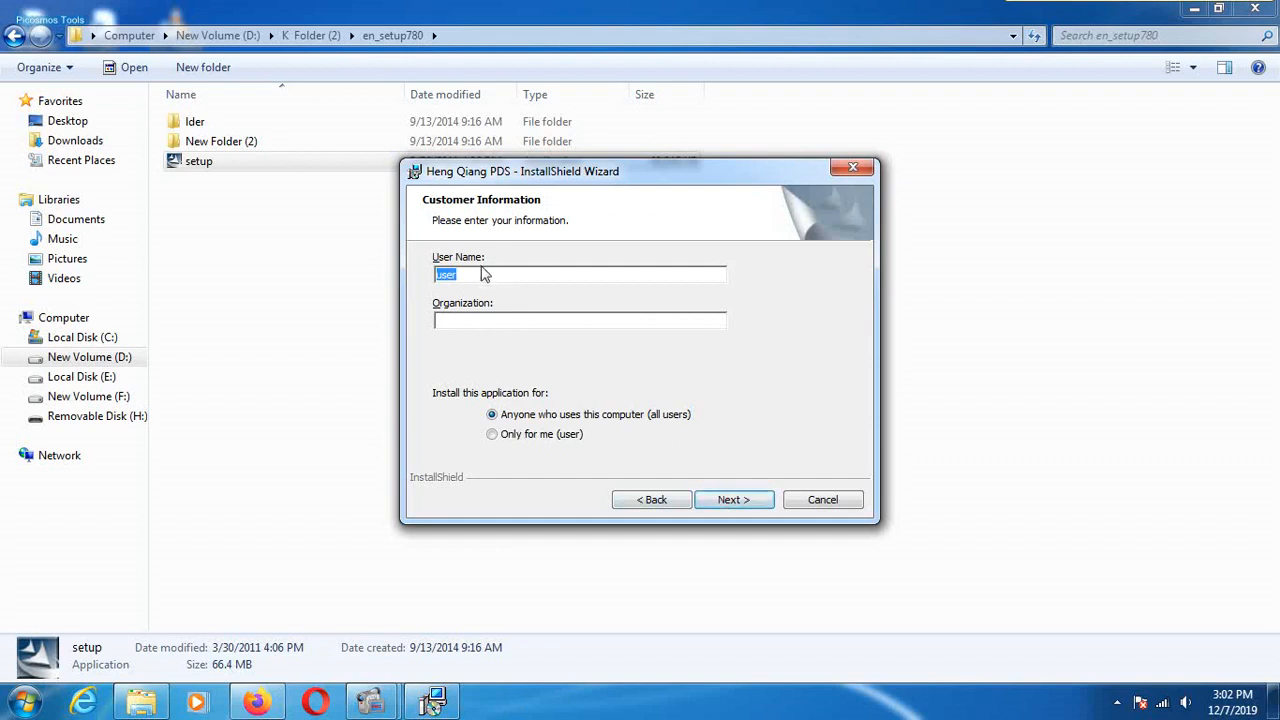
mouse_move(733, 500)
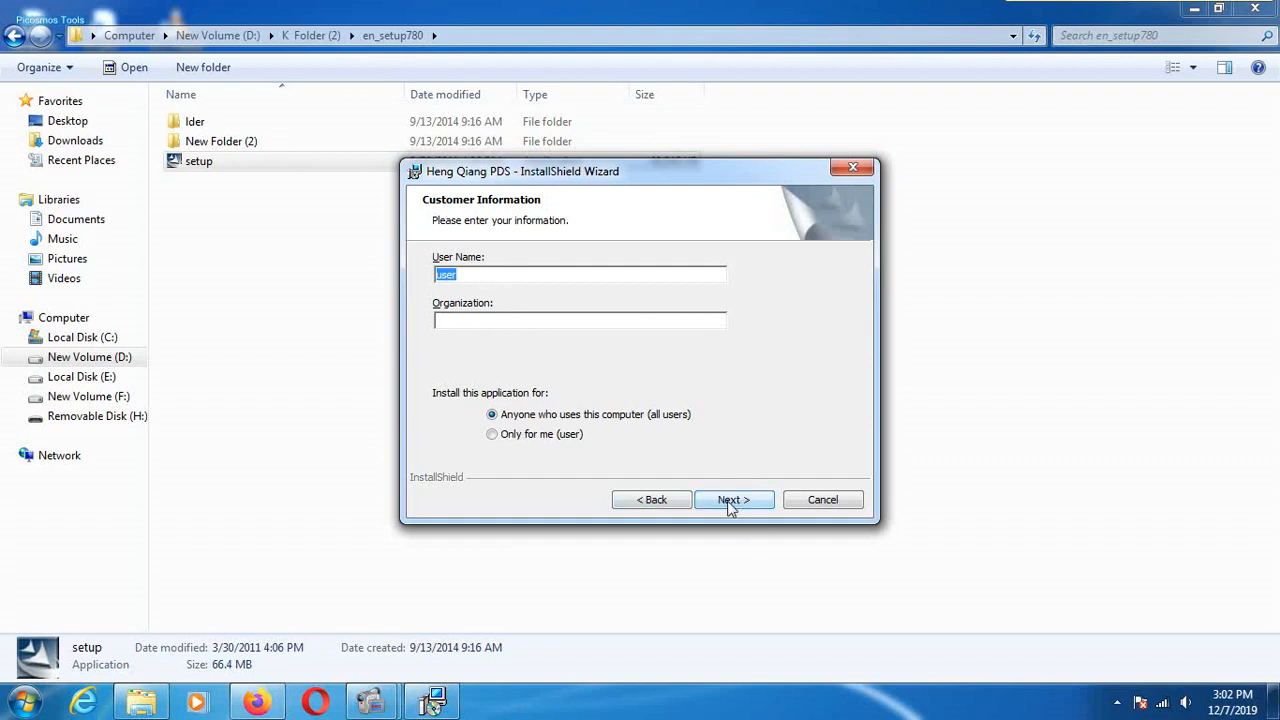
left_click(733, 499)
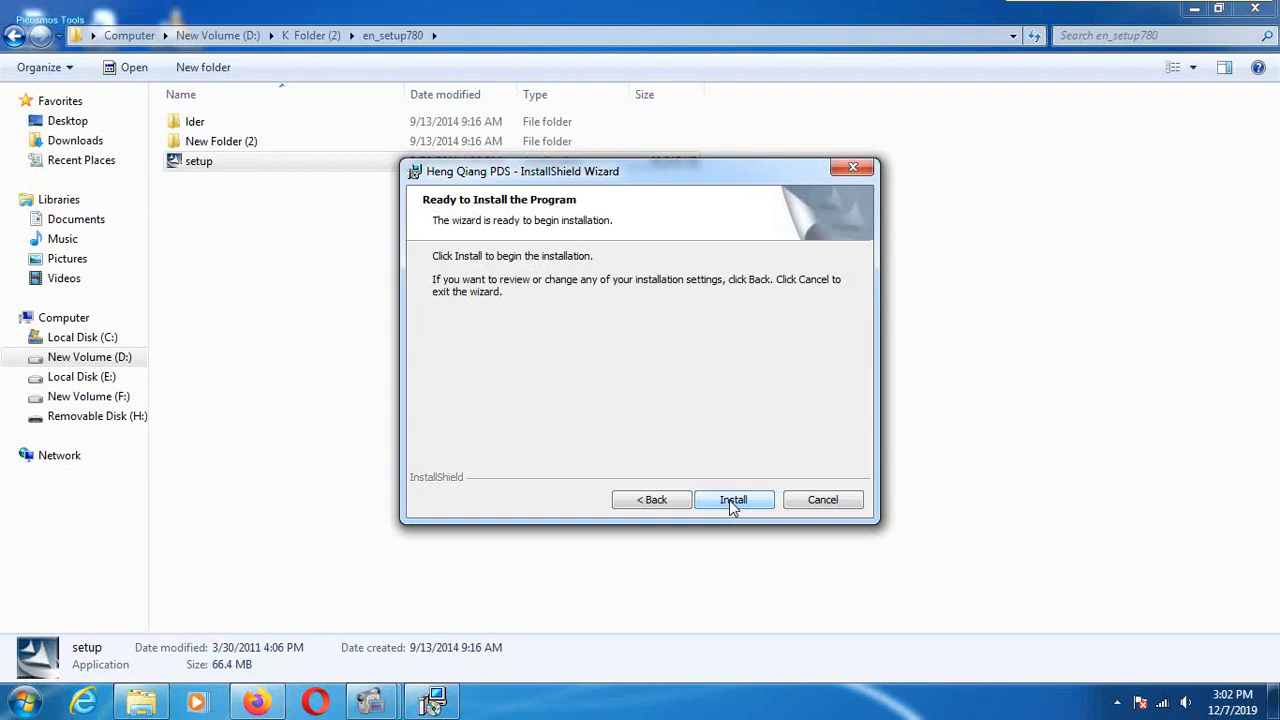
Run the Heng Qiang PDS installation to completion and finish the wizard.
left_click(733, 499)
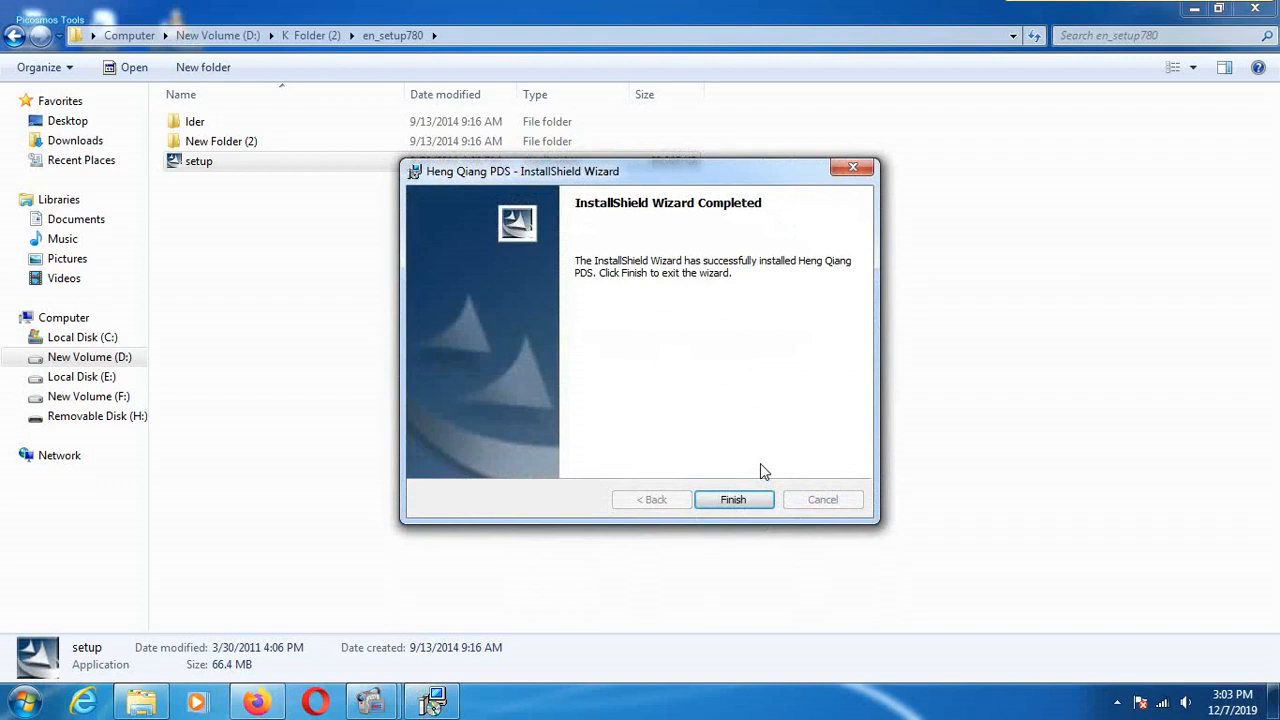
left_click(733, 499)
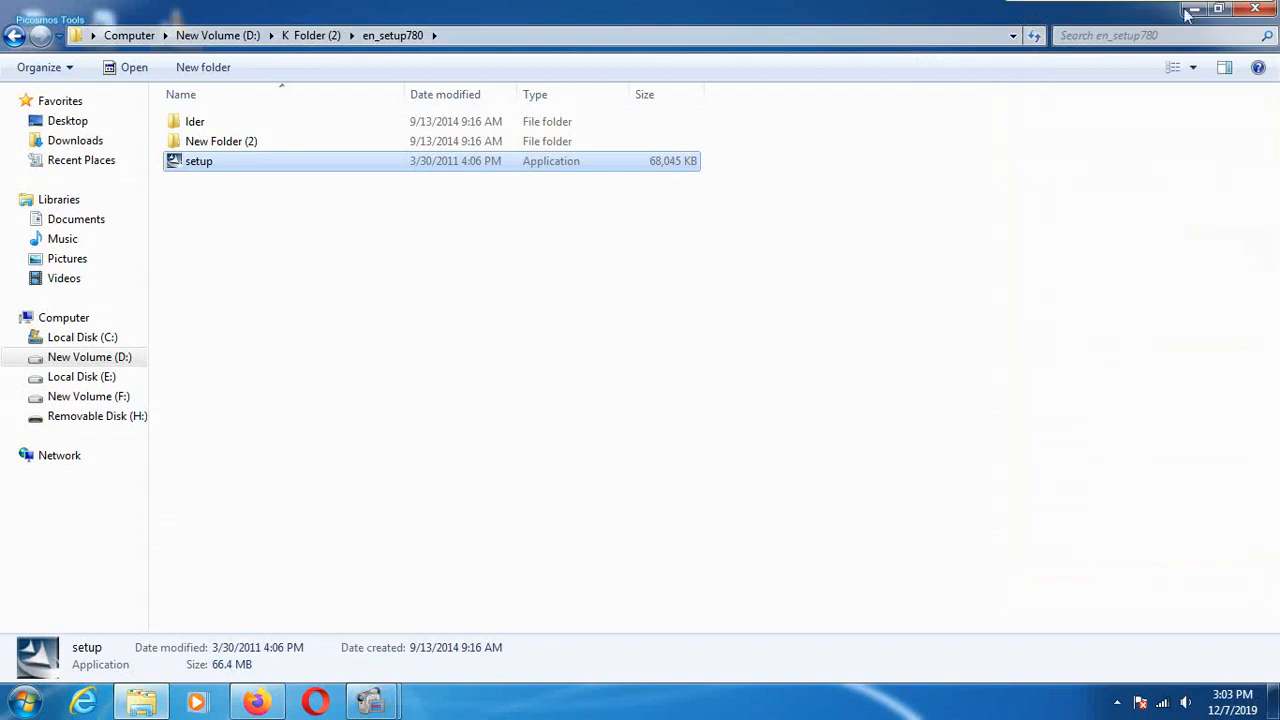
mouse_move(1240, 12)
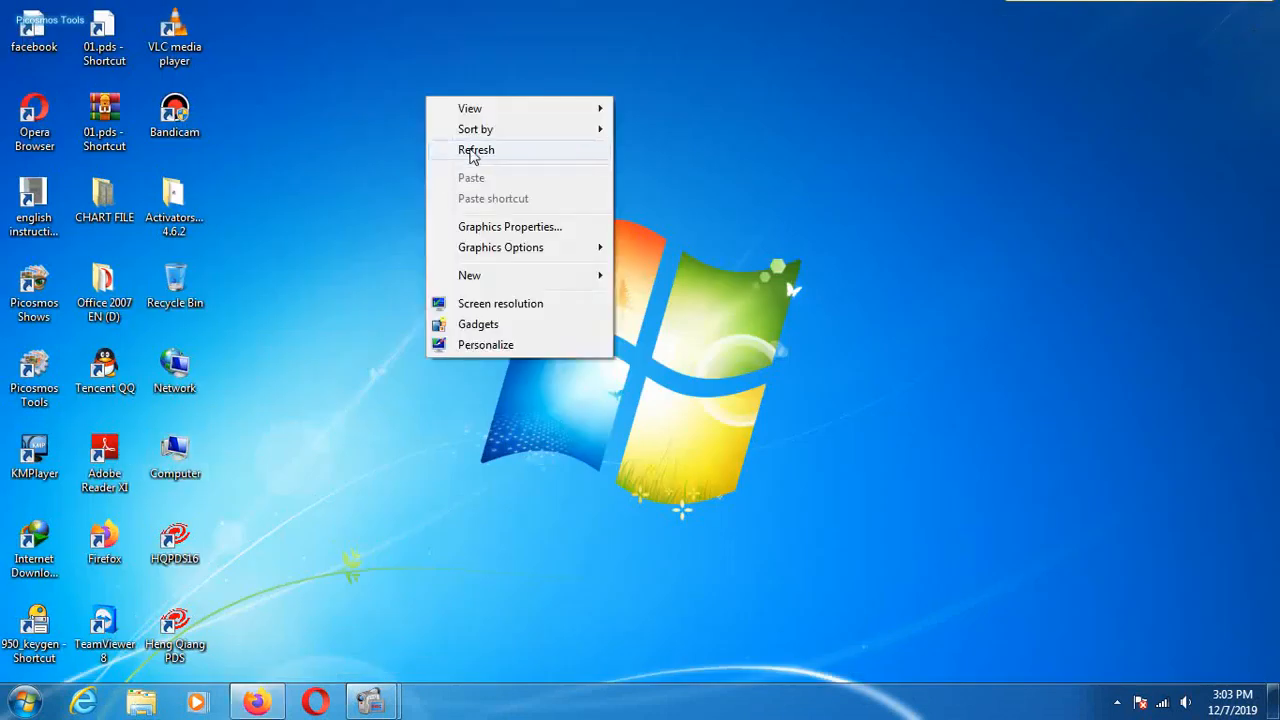
Refresh the desktop and launch HqPDS from its desktop shortcut.
left_click(477, 149)
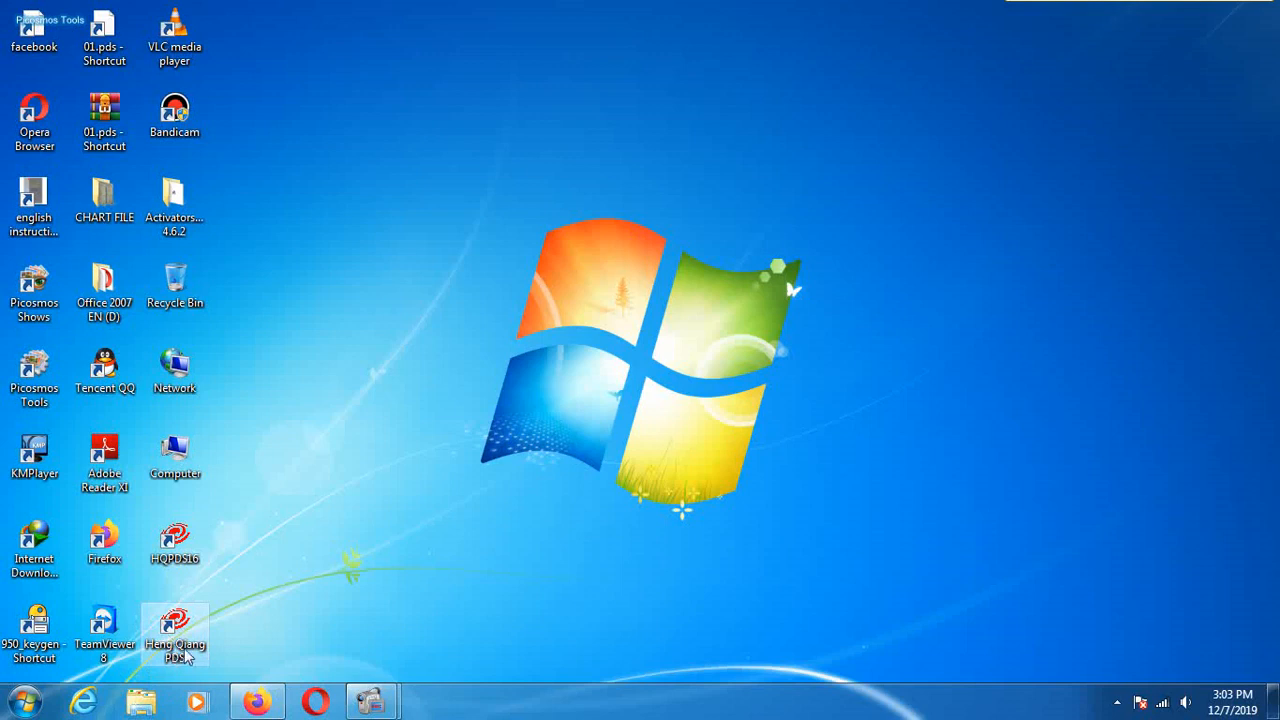
mouse_move(162, 652)
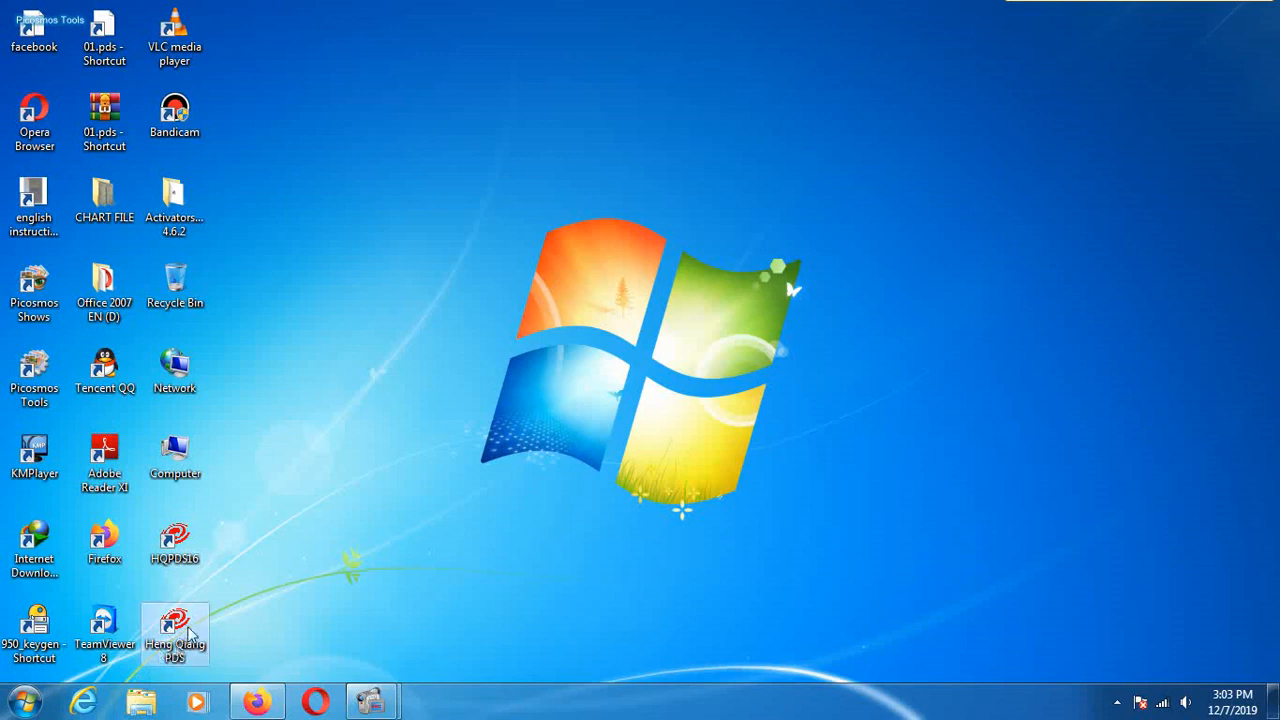
double_click(175, 630)
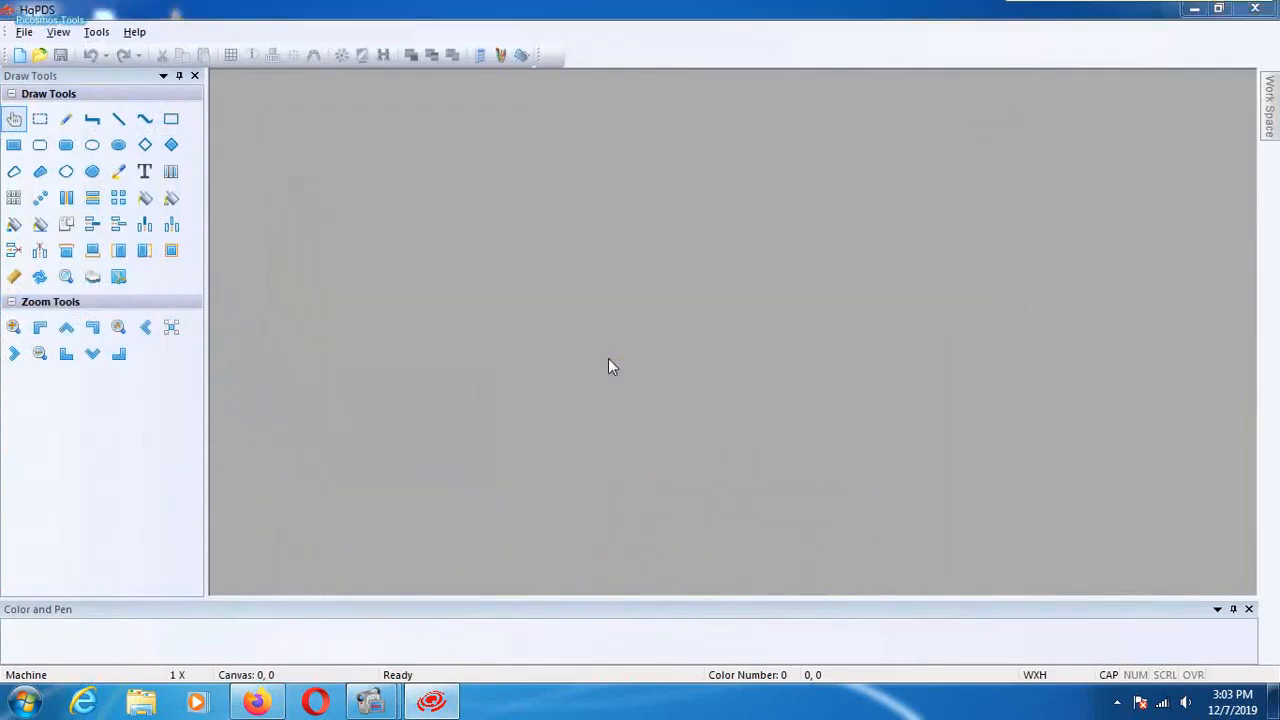
Confirm via Help > About HqPDS that version 1.1.8.780 is installed, then close it.
left_click(134, 31)
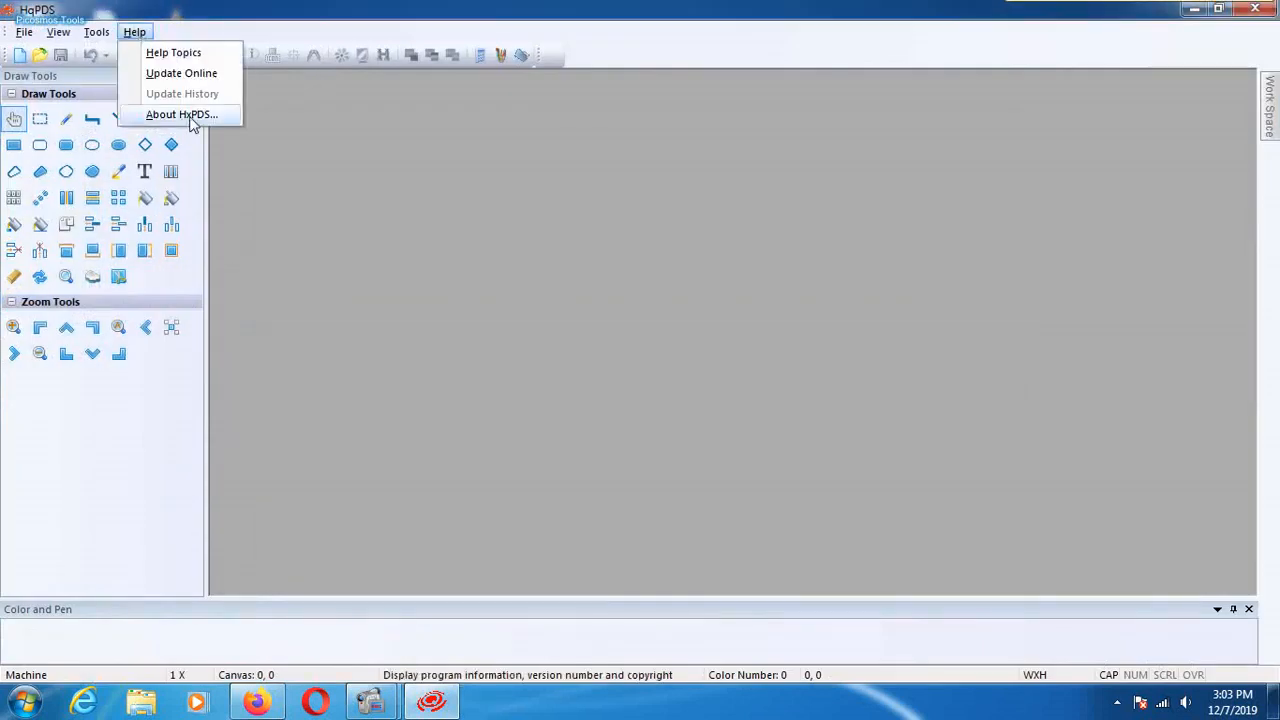
left_click(182, 114)
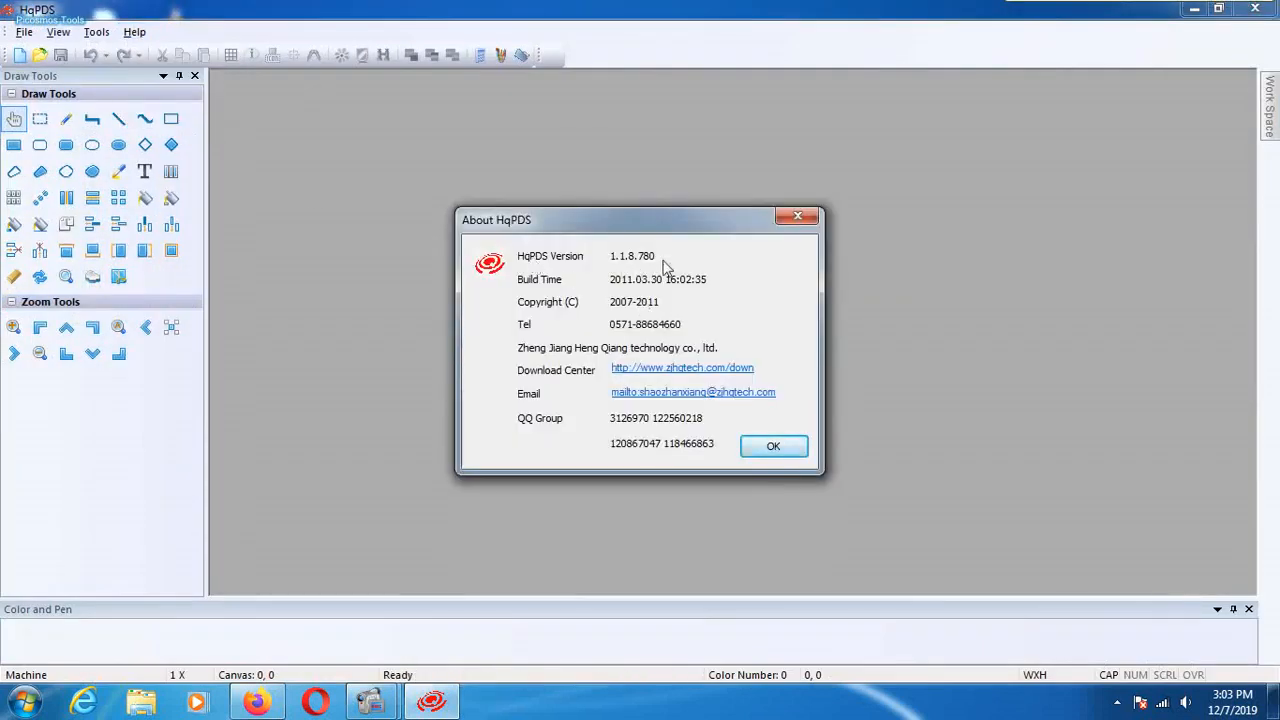
mouse_move(607, 348)
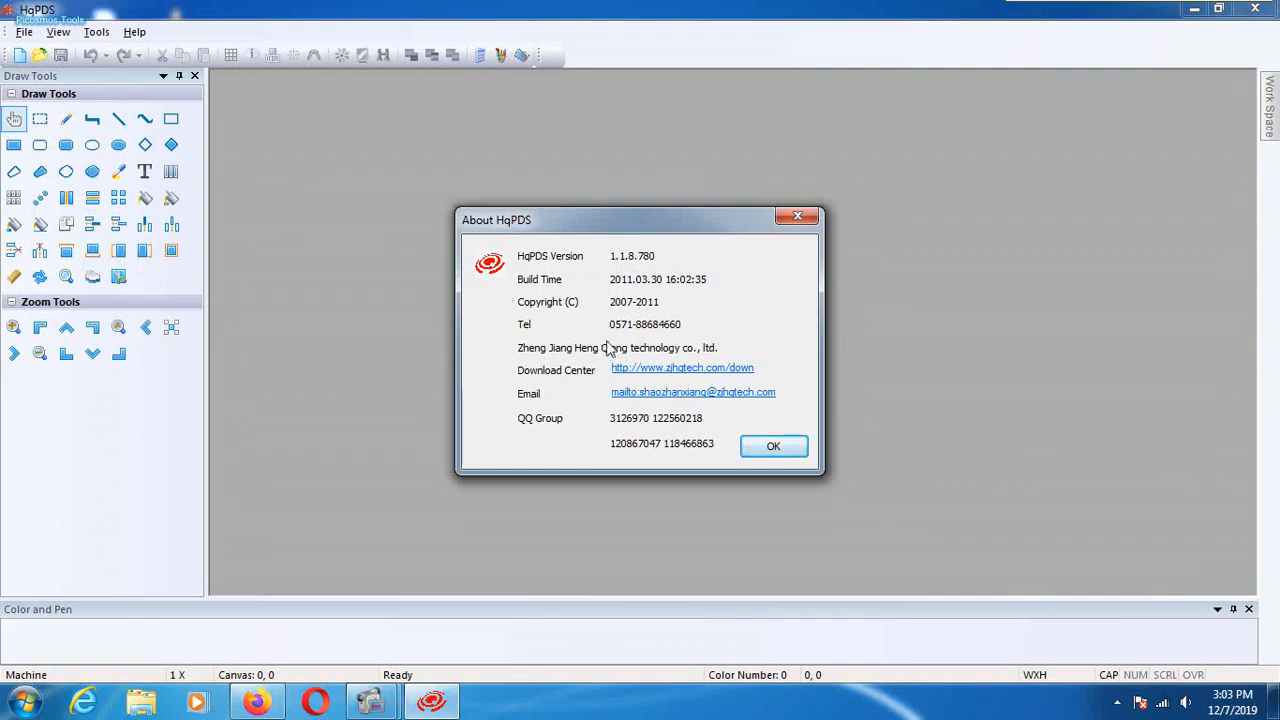
mouse_move(708, 277)
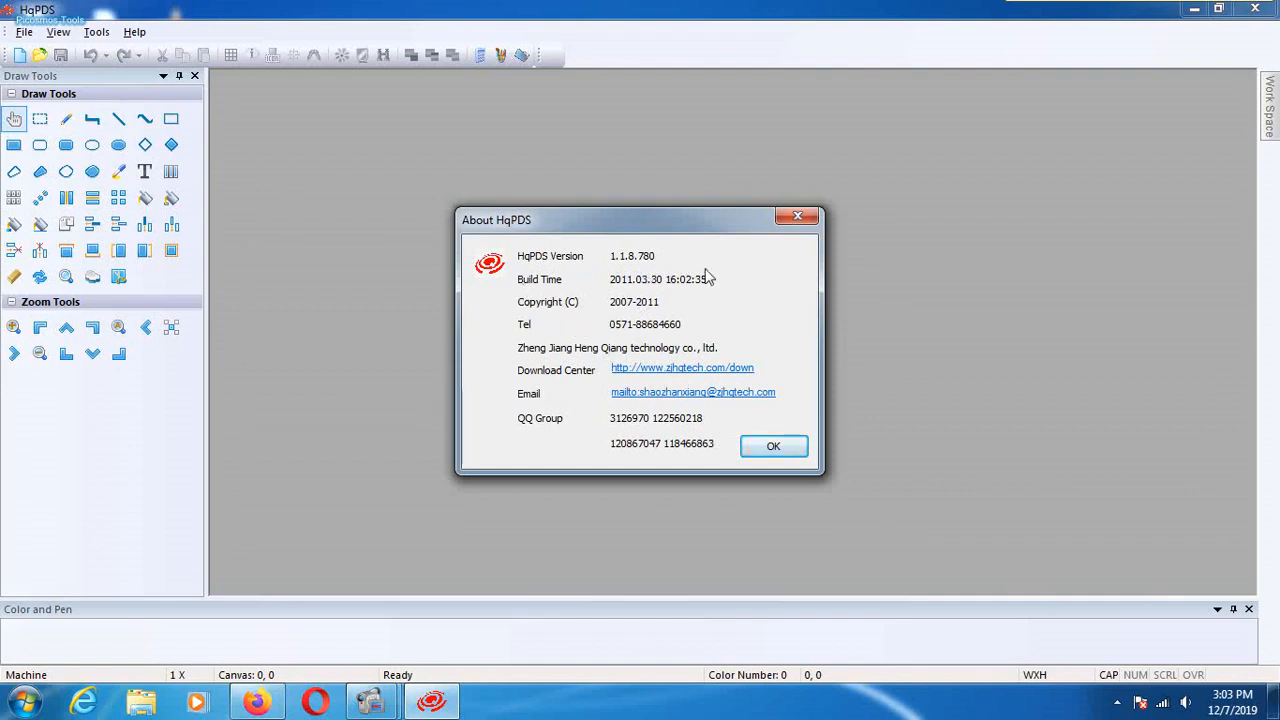
mouse_move(590, 307)
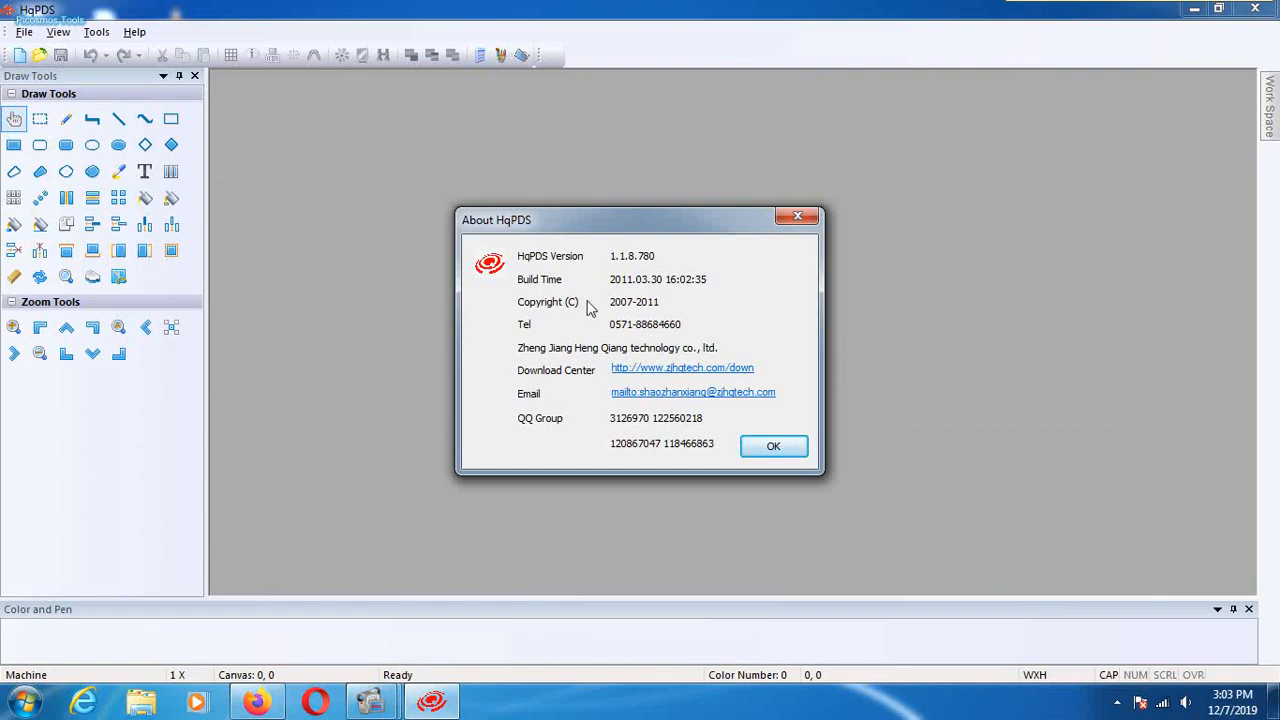
left_click(773, 446)
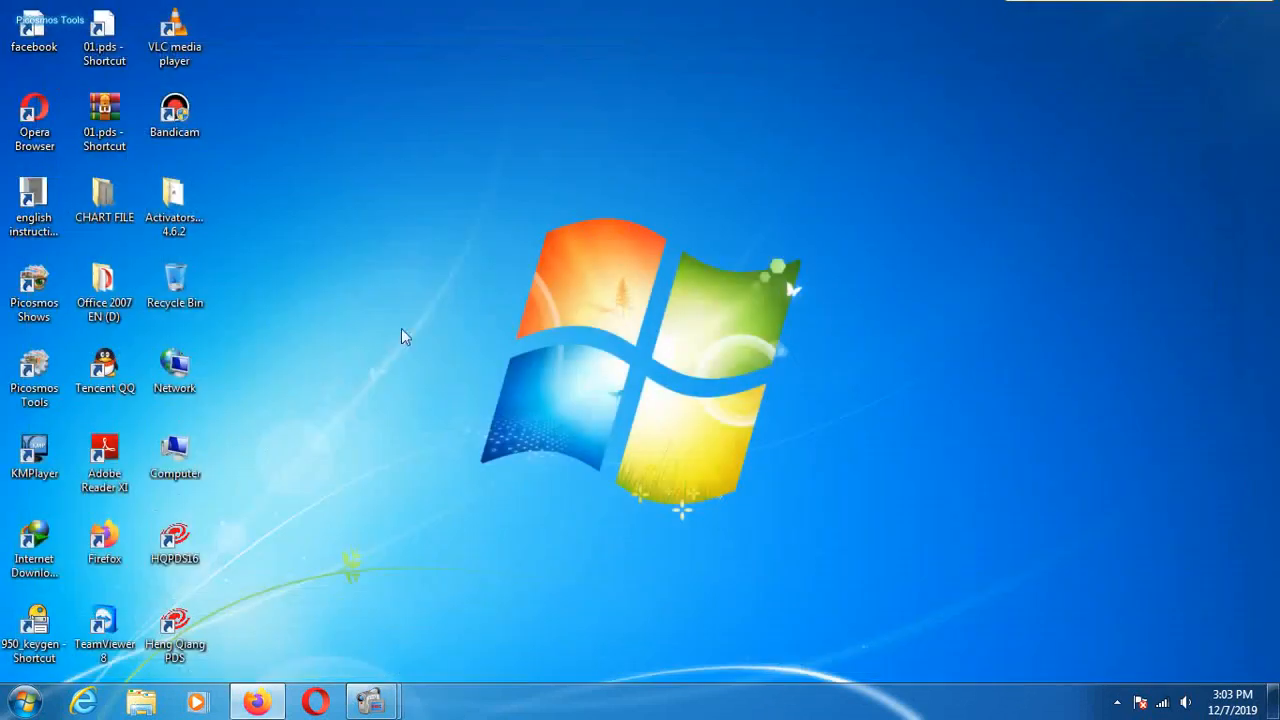
Uninstall Heng Qiang PDS from its All Programs folder and confirm removal.
left_click(22, 699)
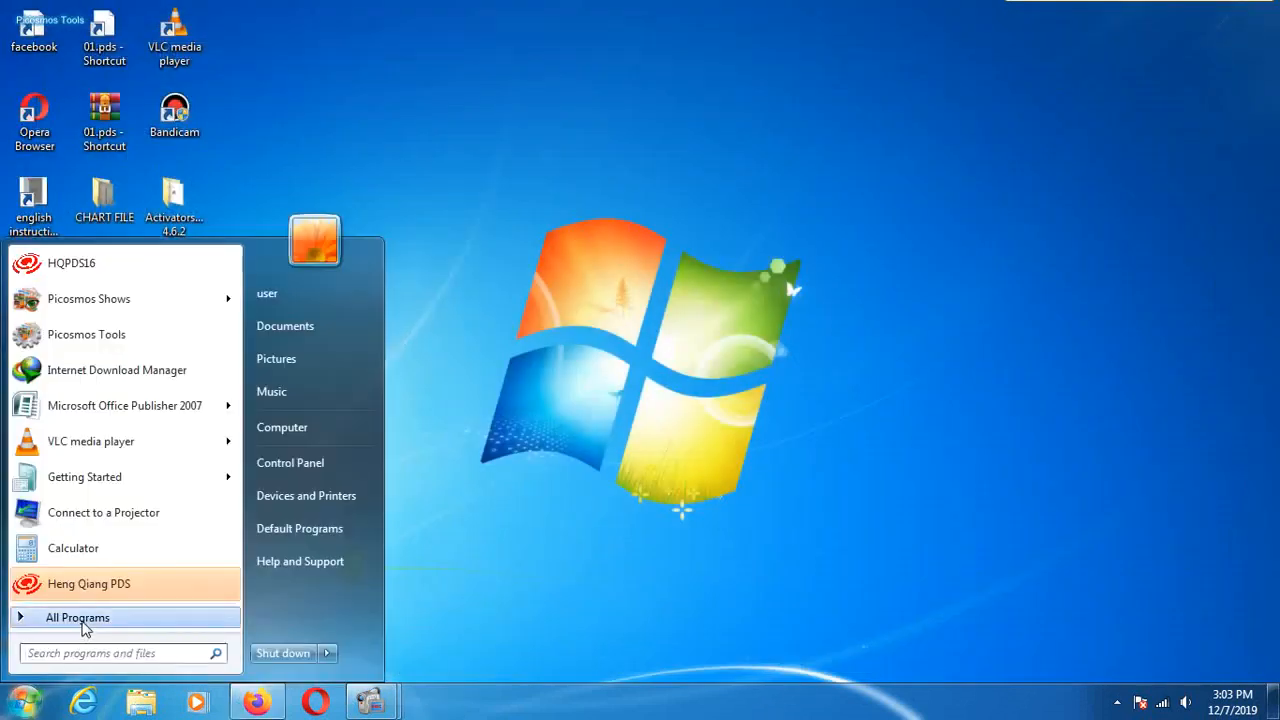
left_click(78, 617)
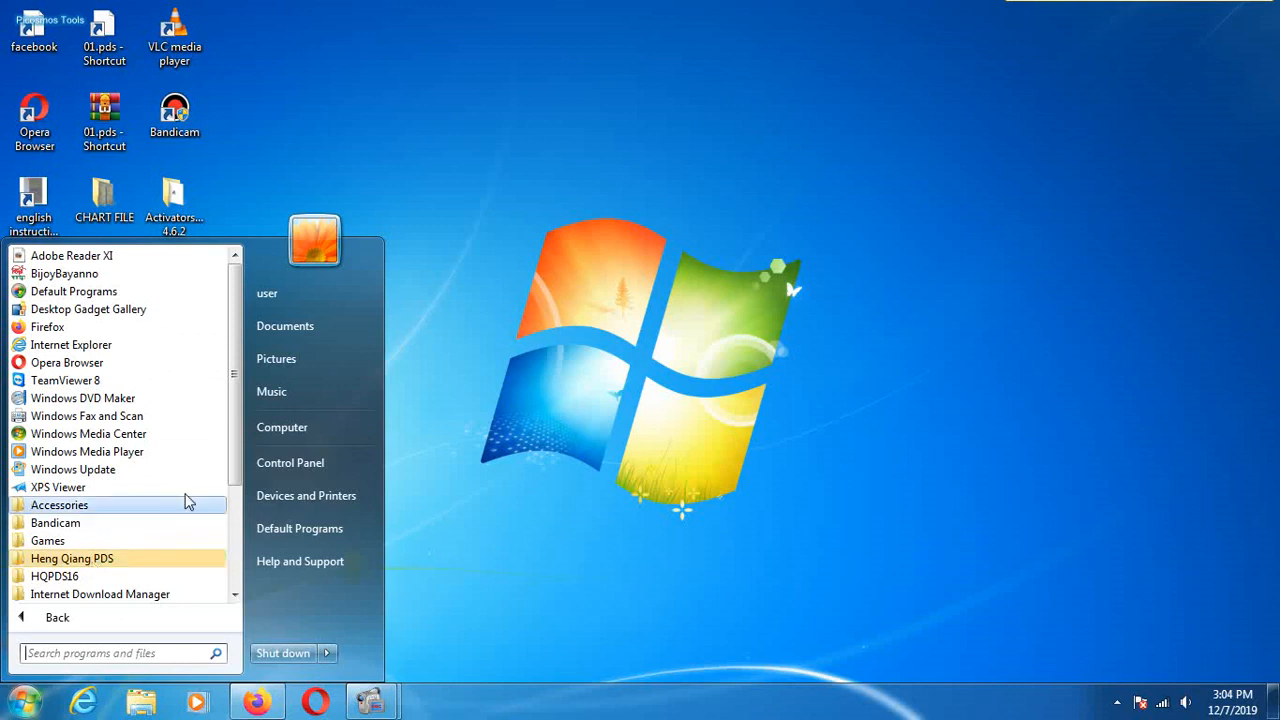
scroll("down", 3)
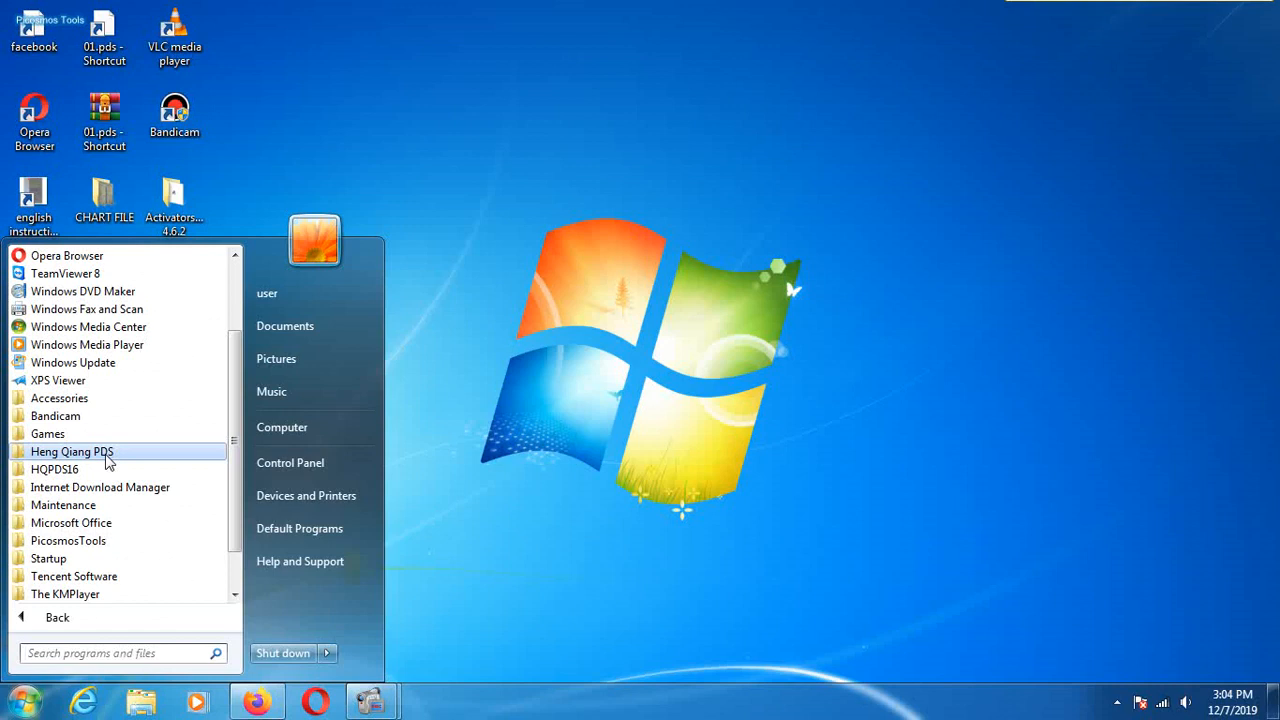
left_click(72, 451)
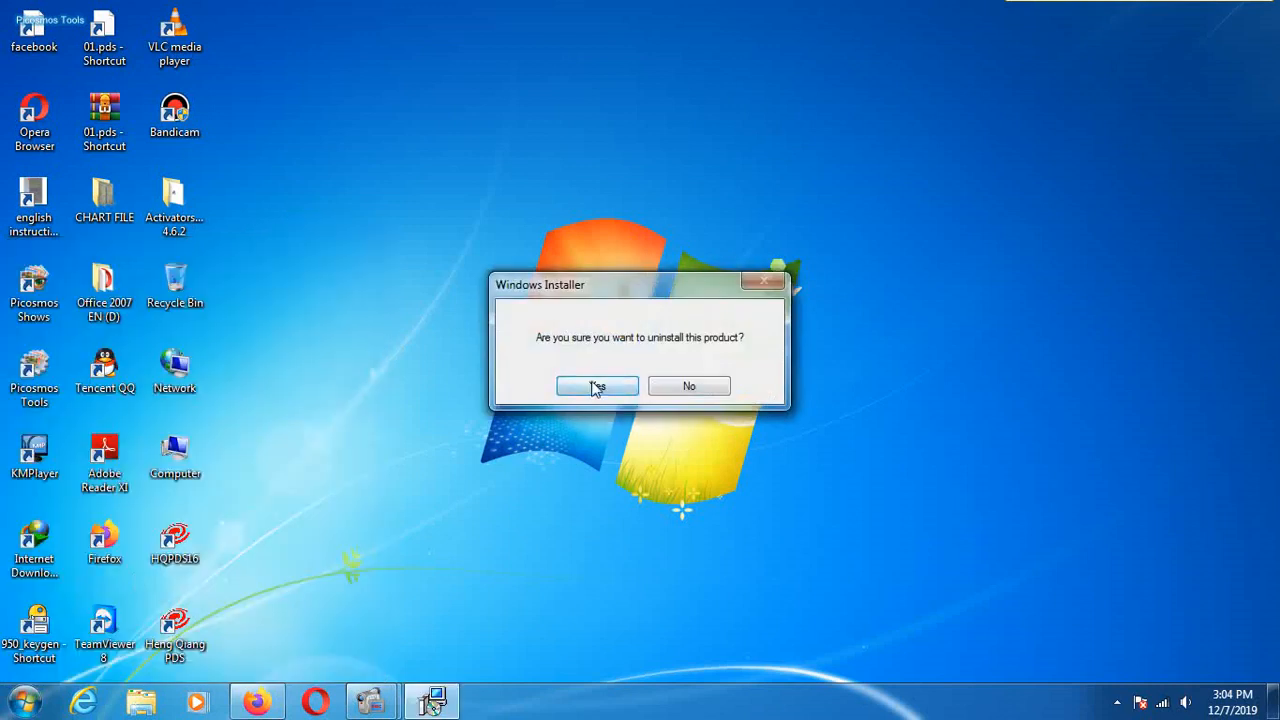
left_click(597, 386)
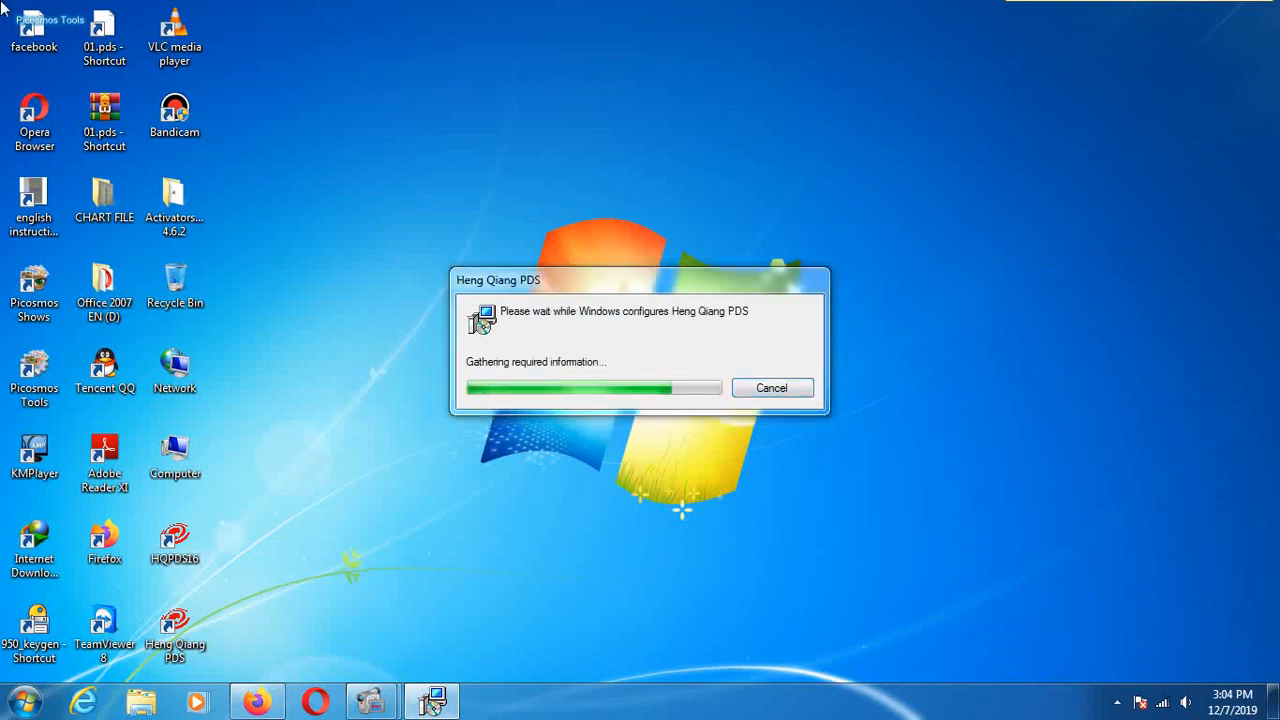
mouse_move(670, 473)
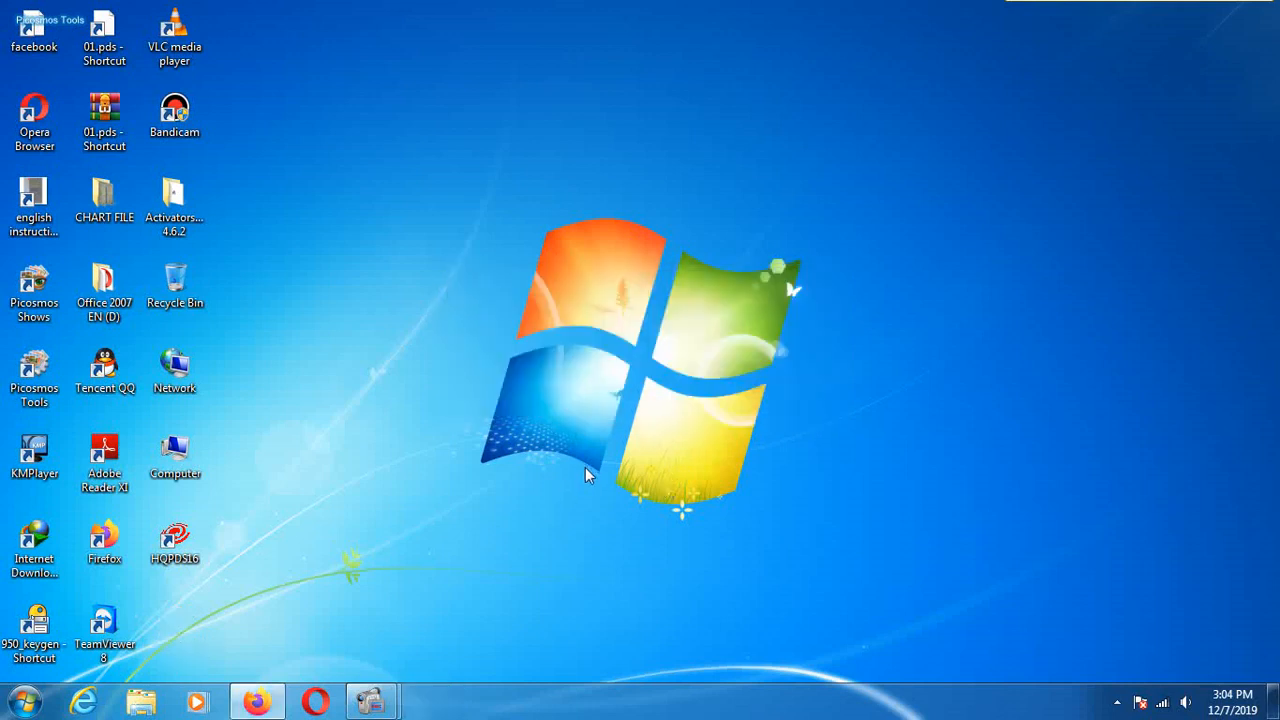
Delete the Heng Qiang PDS folder from All Programs, then reopen the list to verify.
left_click(20, 700)
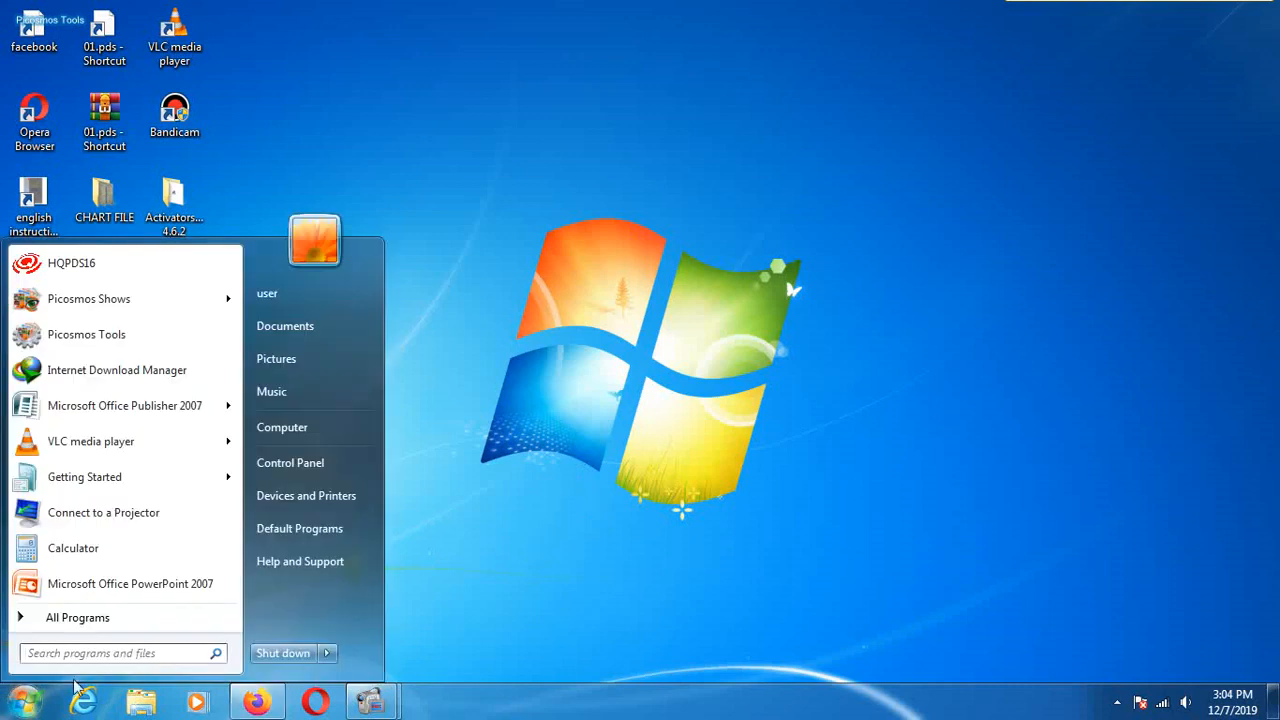
left_click(77, 617)
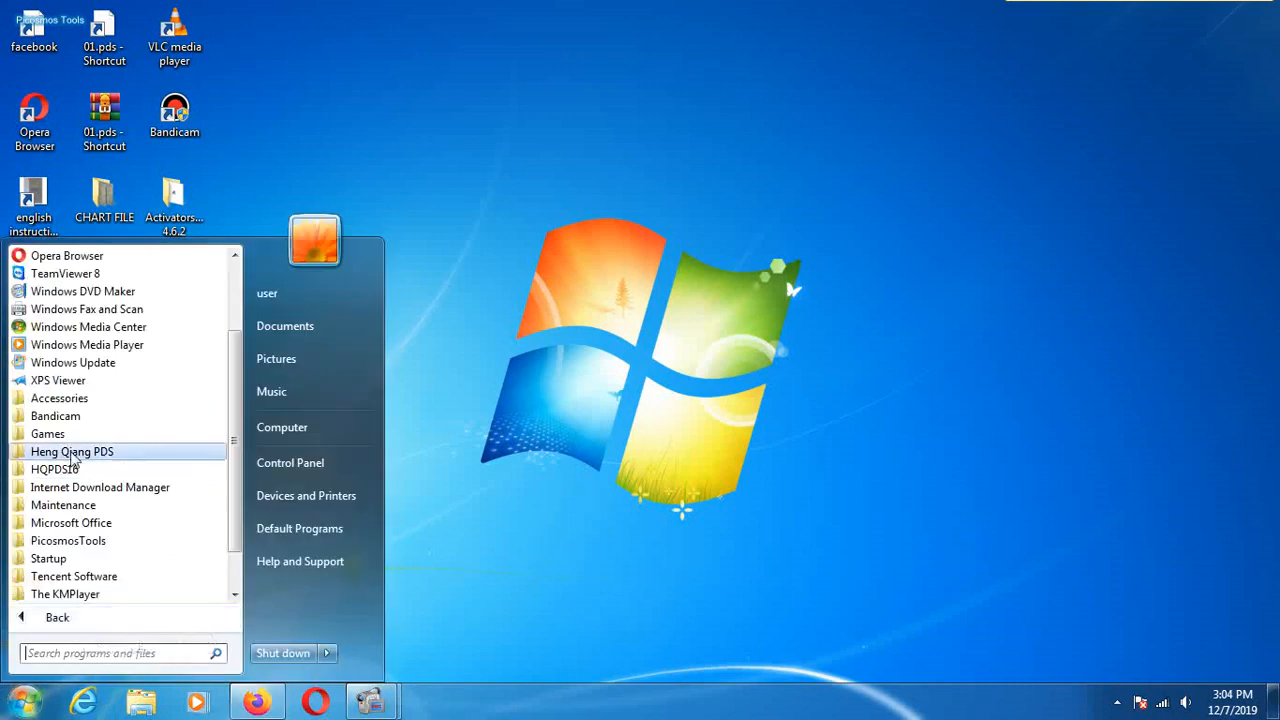
right_click(72, 451)
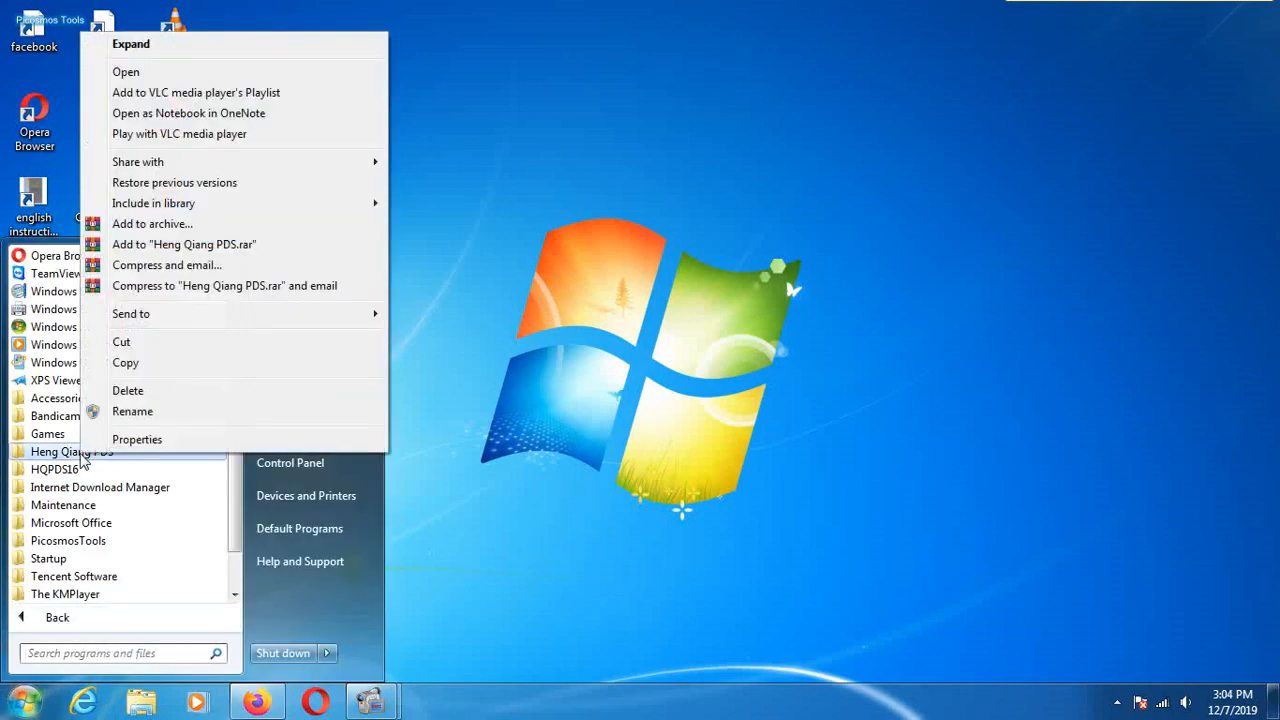
left_click(128, 390)
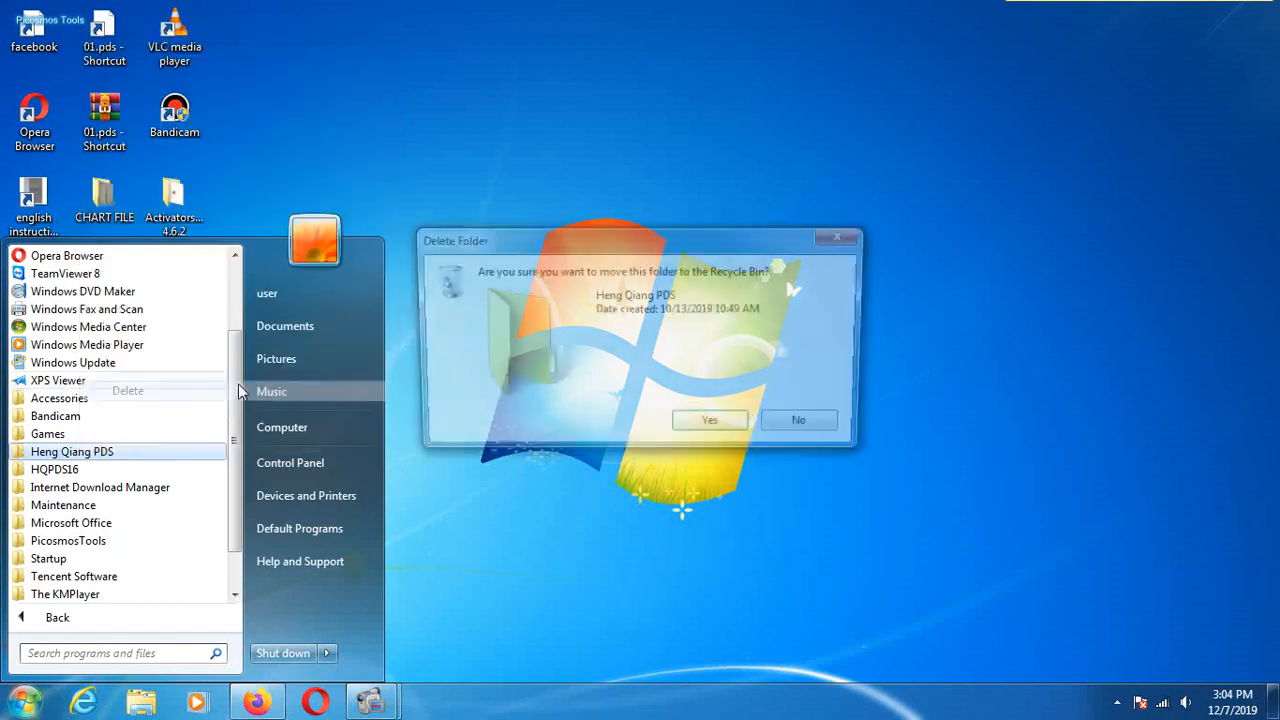
left_click(709, 419)
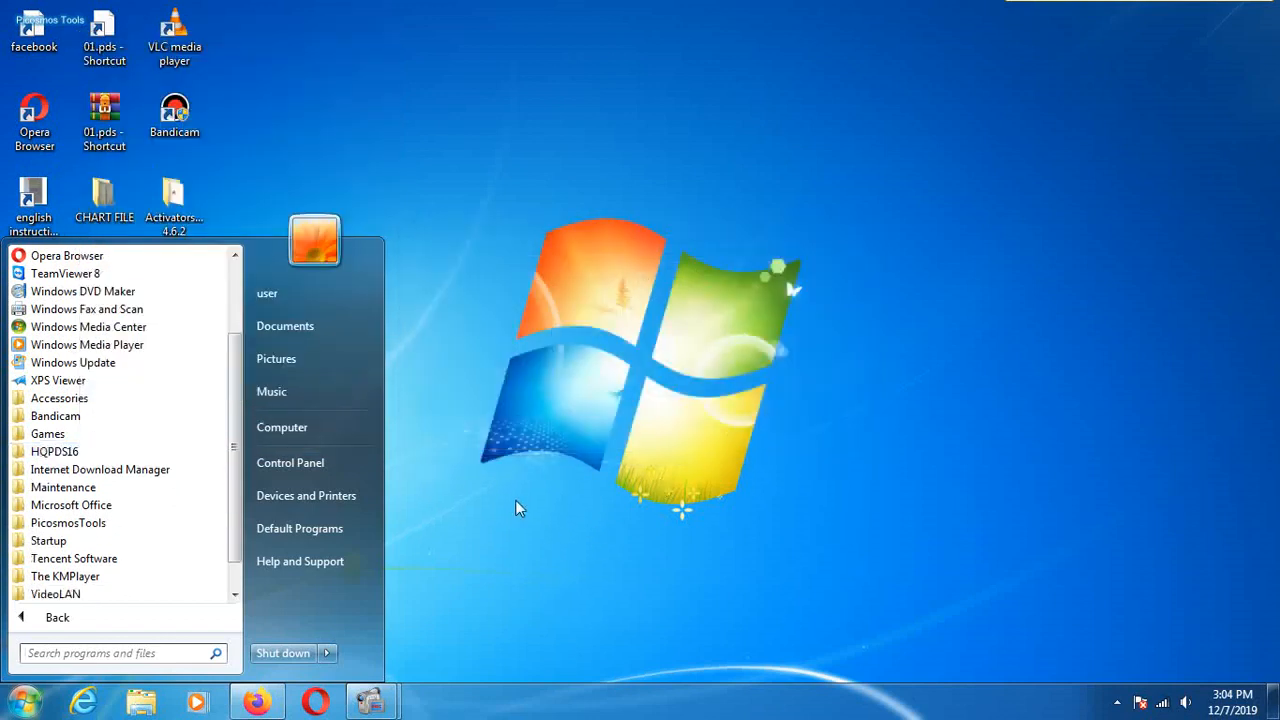
left_click(685, 320)
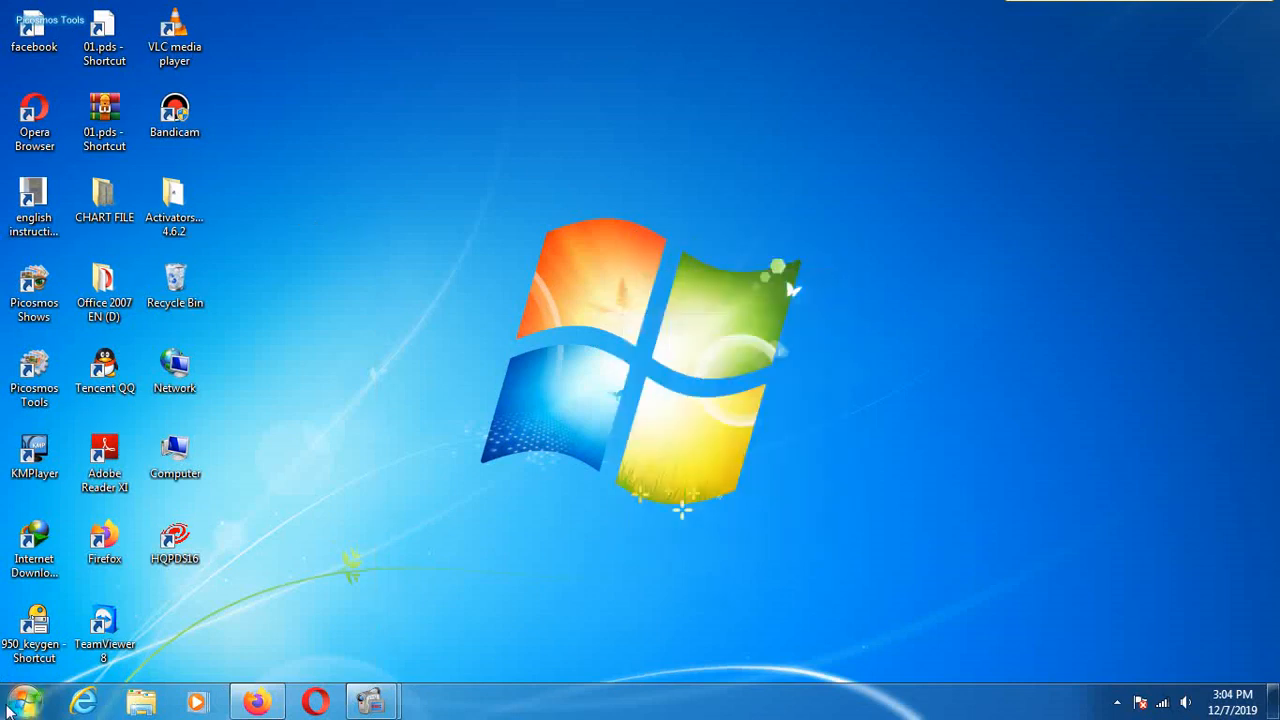
left_click(20, 697)
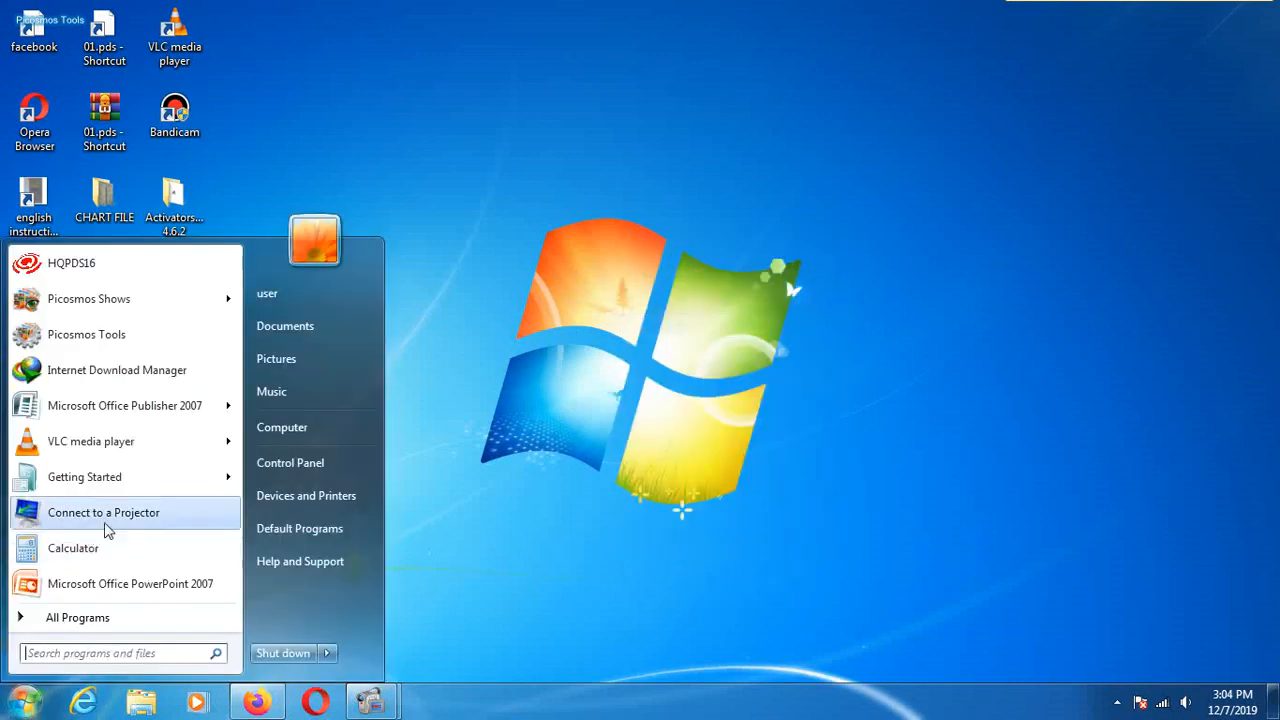
left_click(77, 617)
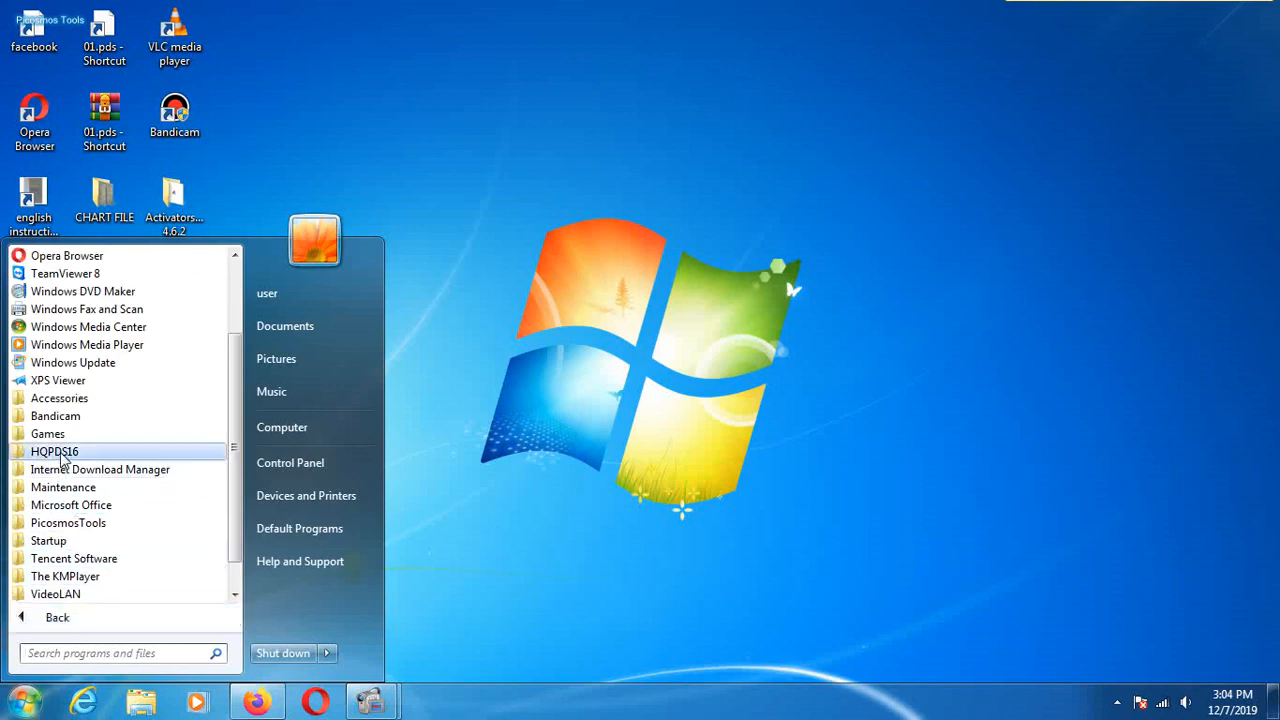
mouse_move(450, 382)
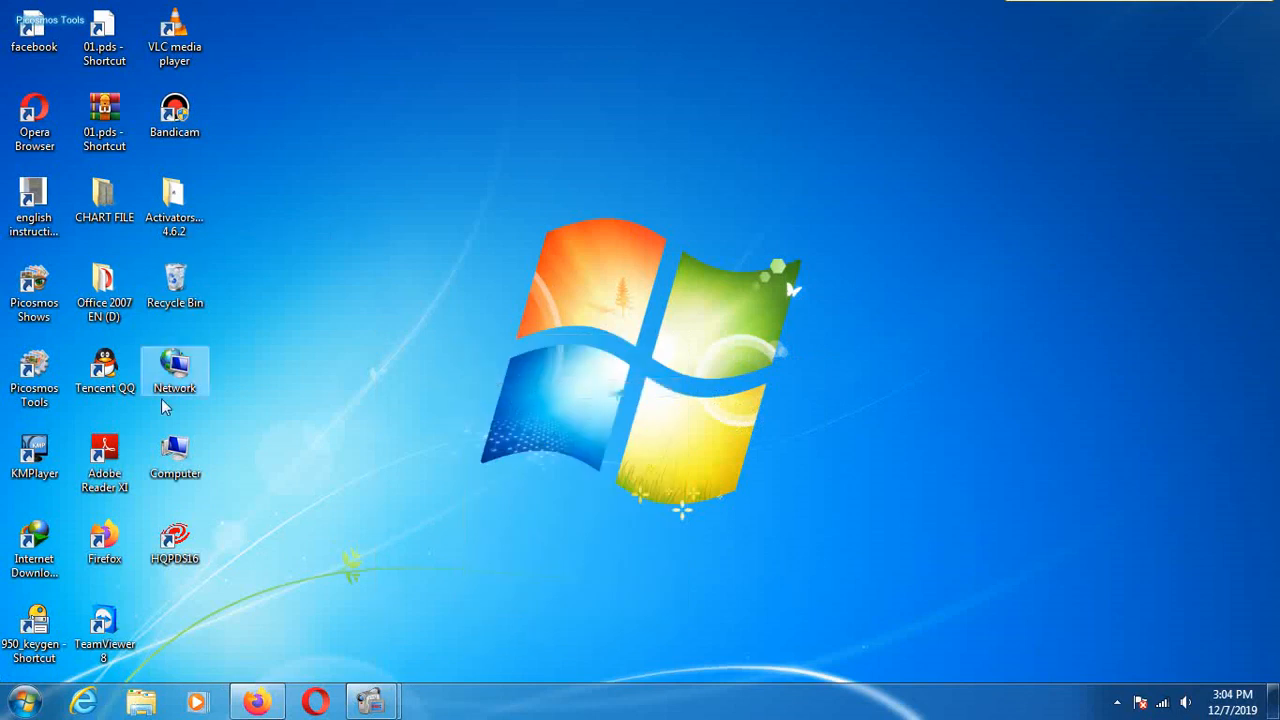
Run setup from D:\K Folder (2)\en_setup780 with English (United States) as the language.
double_click(175, 452)
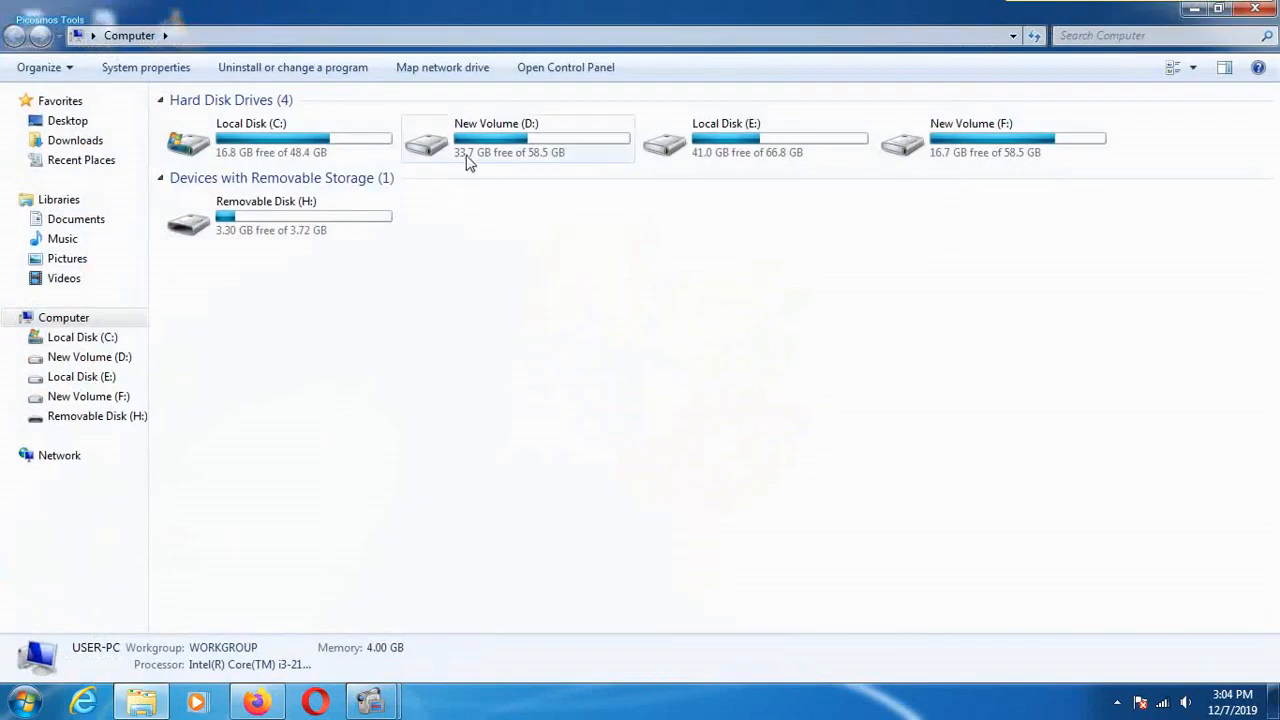
double_click(495, 140)
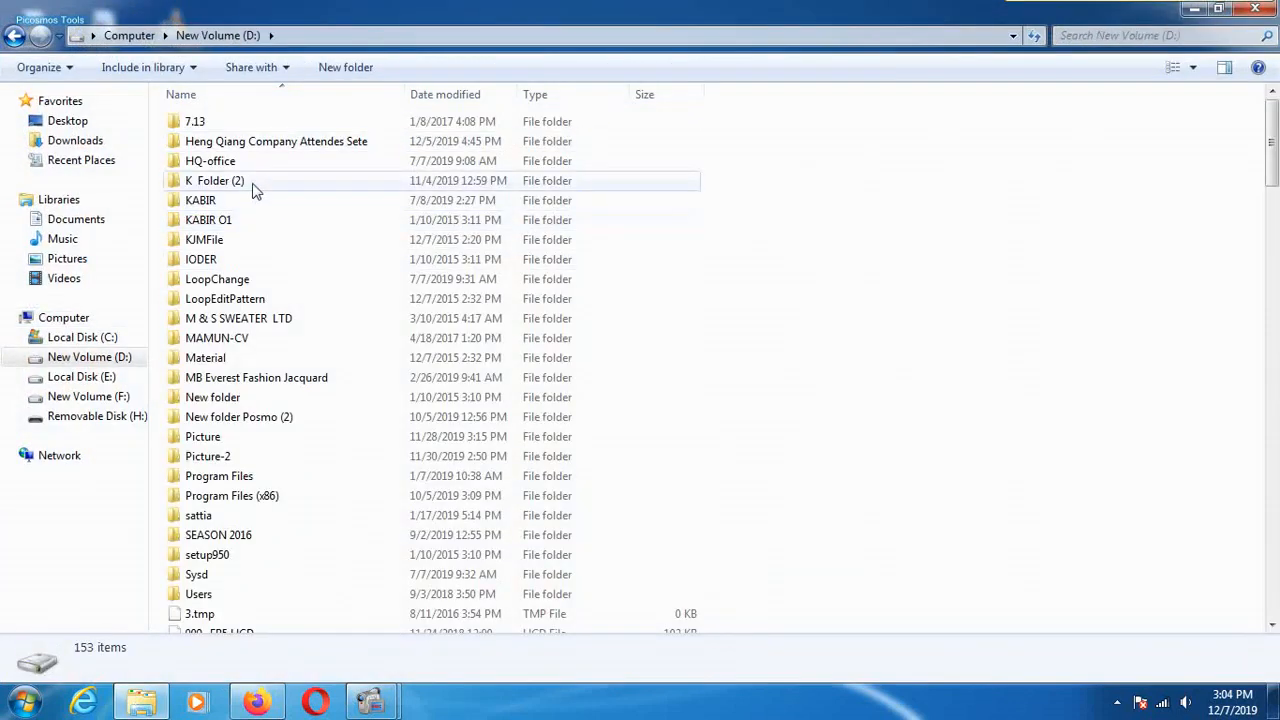
double_click(215, 180)
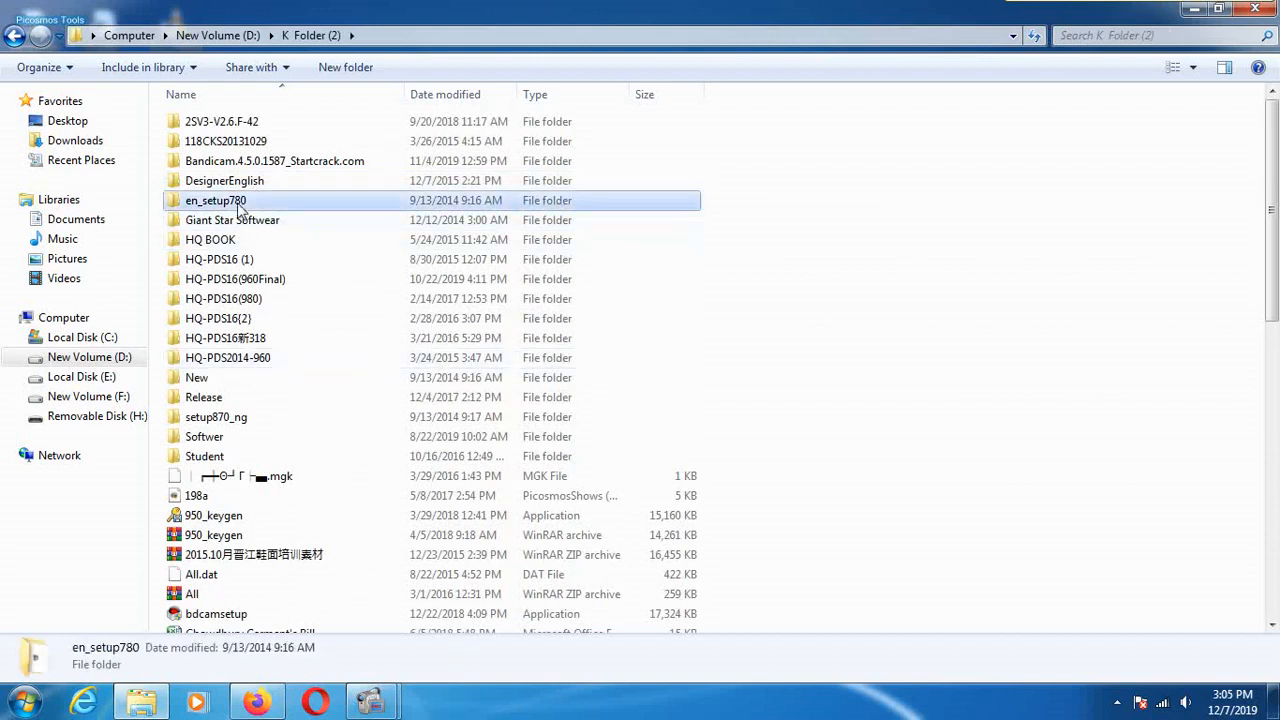
double_click(215, 200)
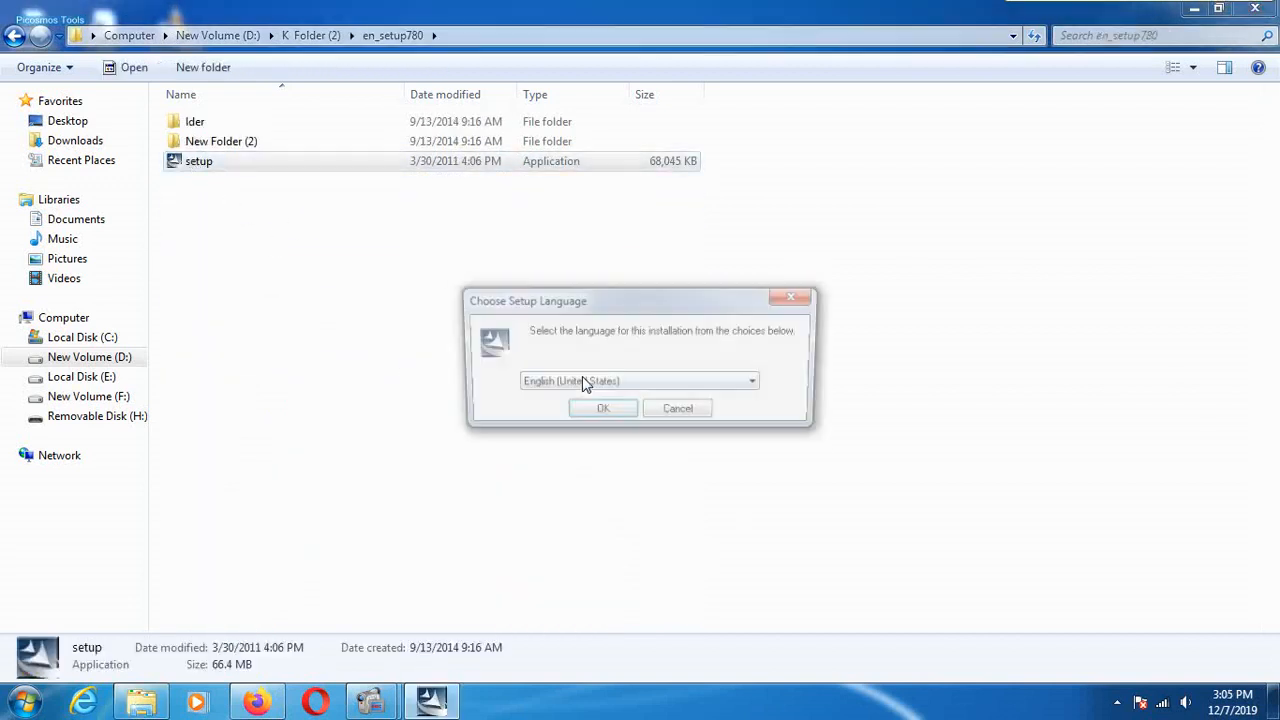
left_click(603, 408)
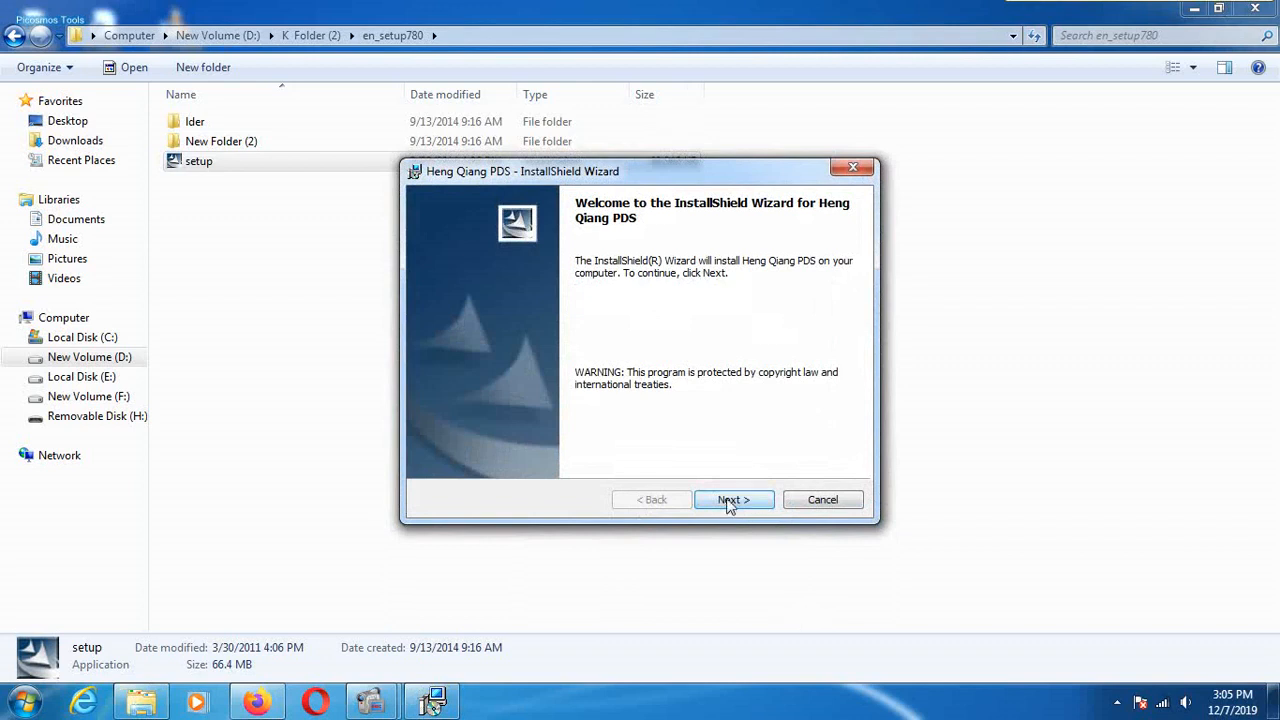
Accept the license, keep the default Program Files folder, install Heng Qiang PDS, and finish.
left_click(733, 500)
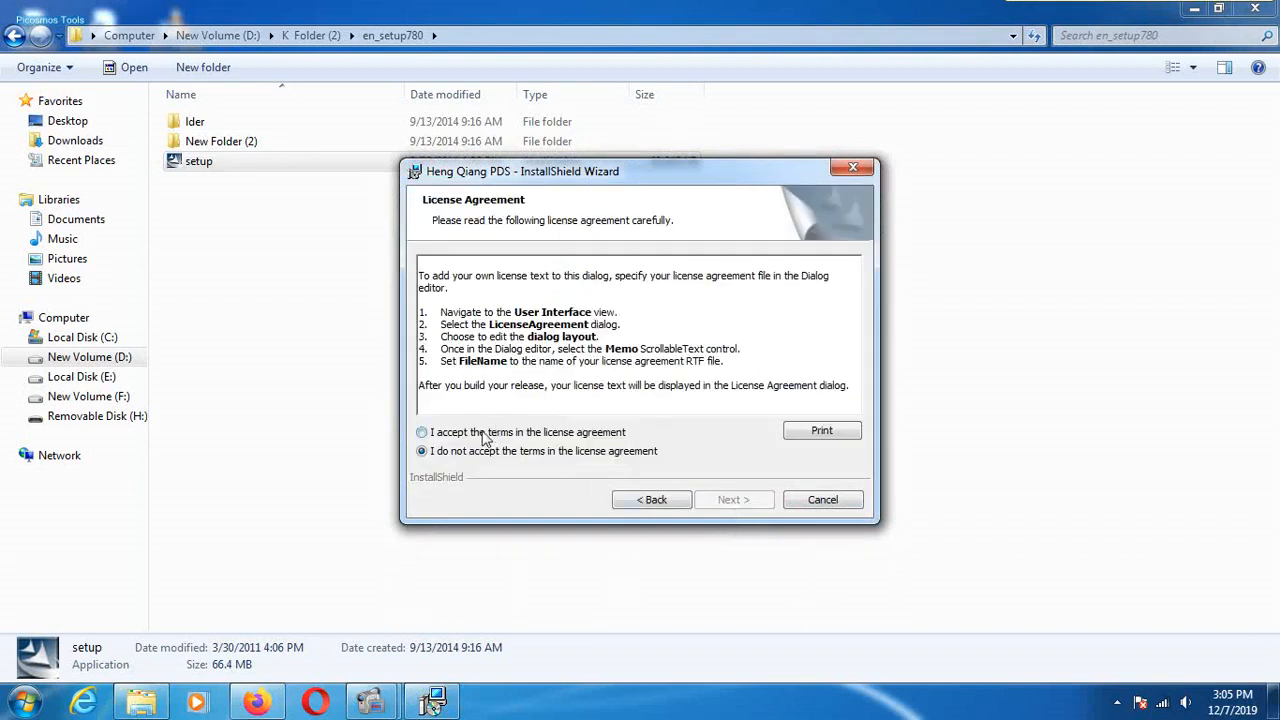
left_click(421, 432)
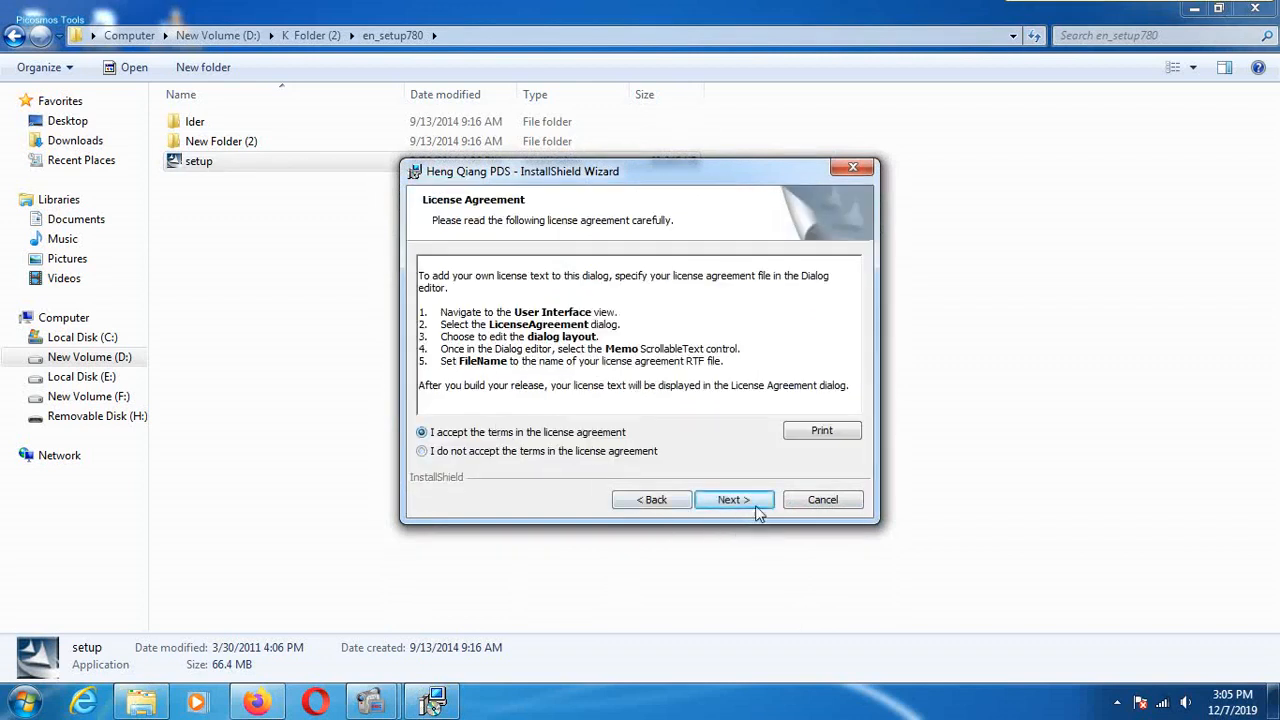
left_click(733, 499)
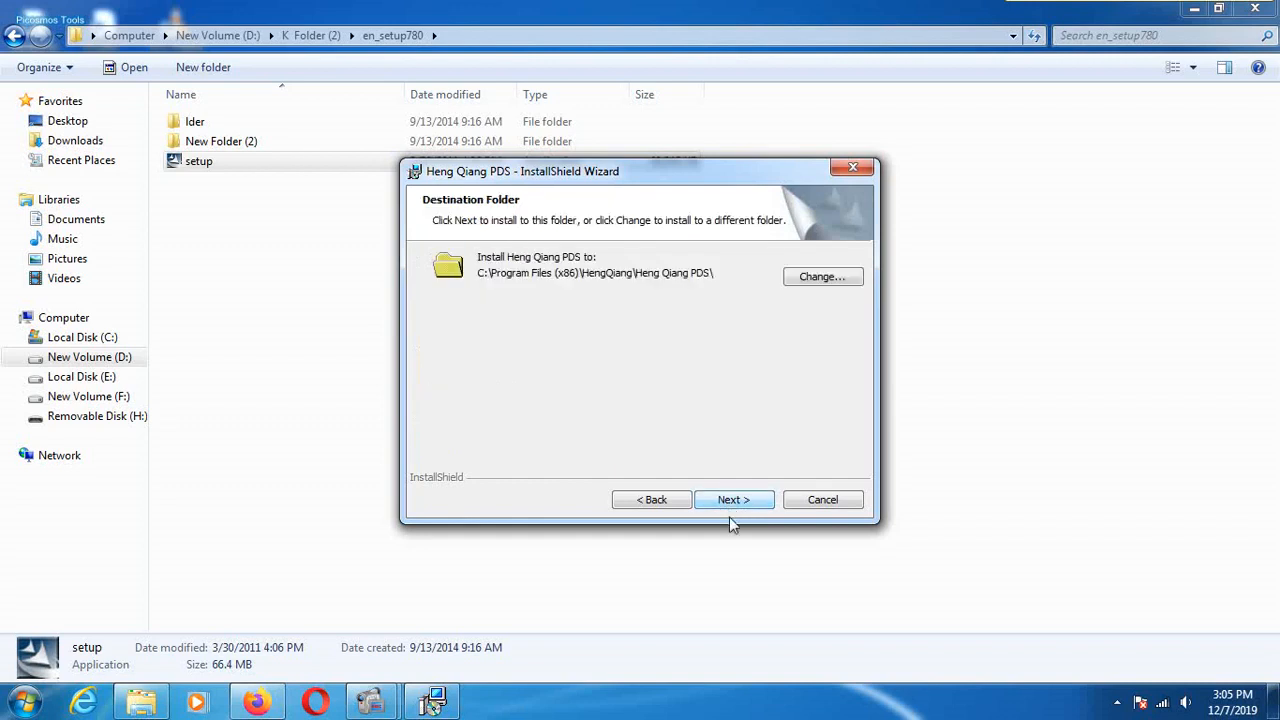
left_click(733, 499)
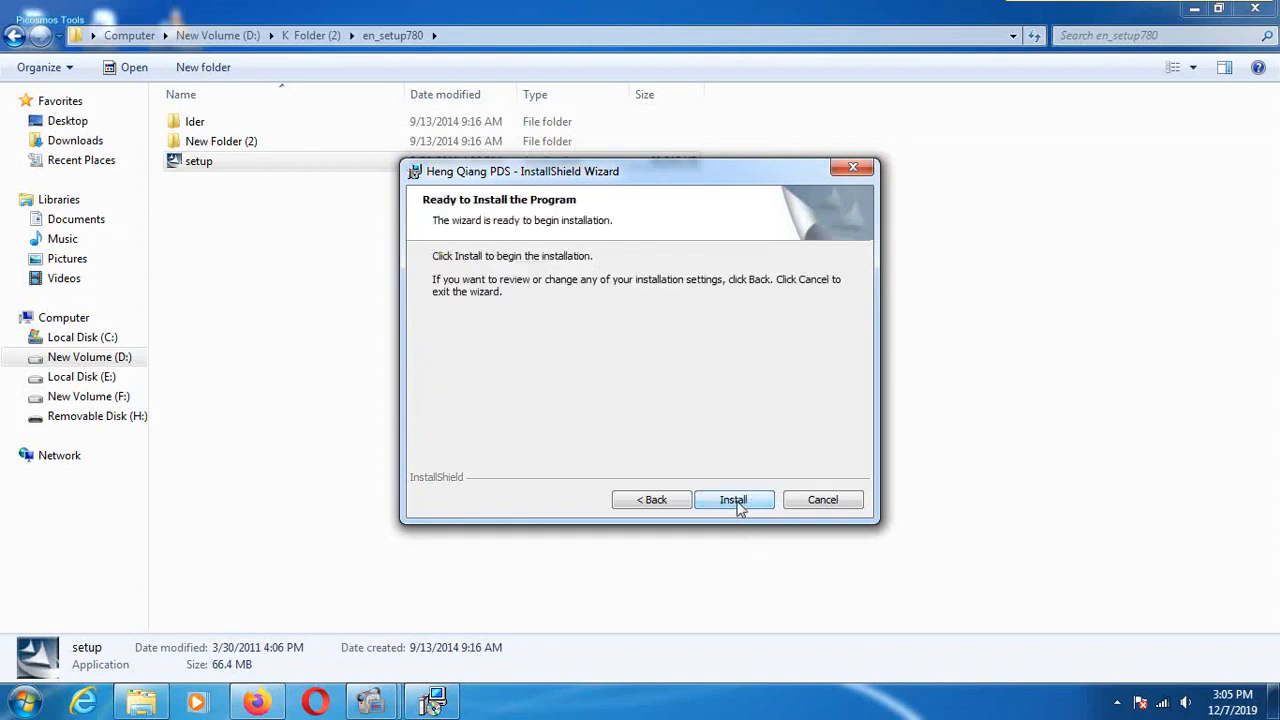
left_click(733, 499)
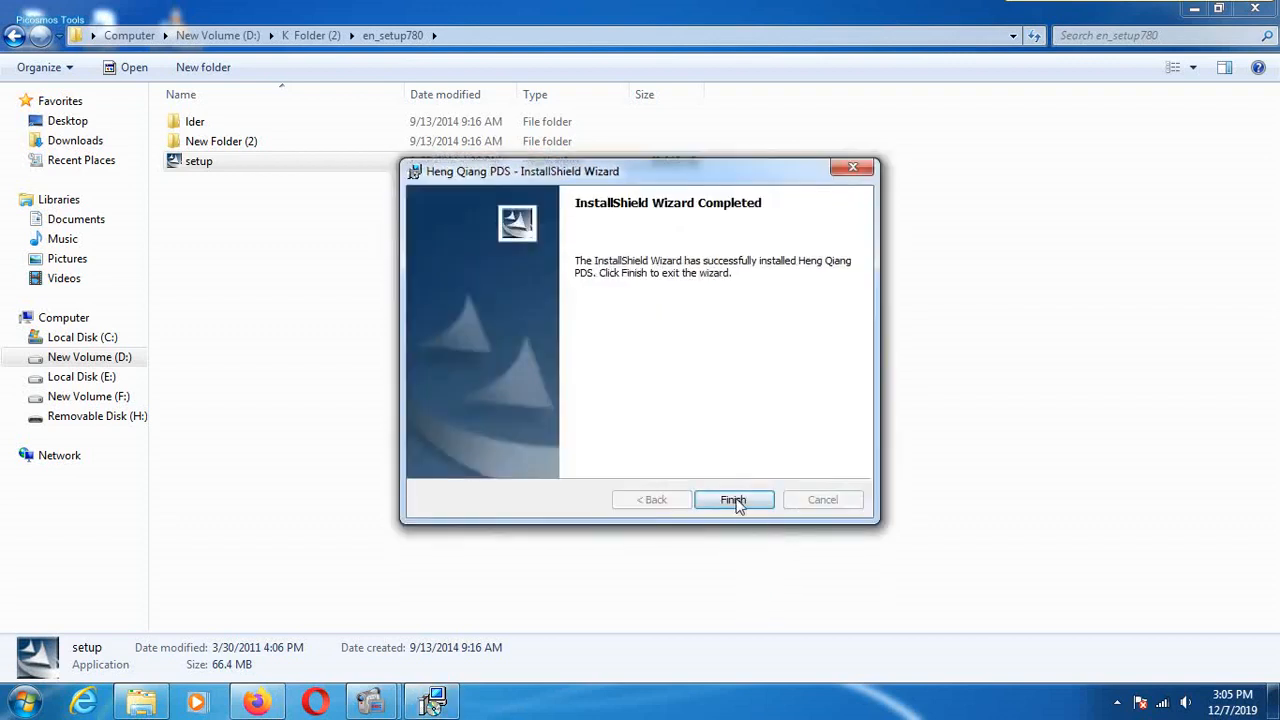
left_click(733, 499)
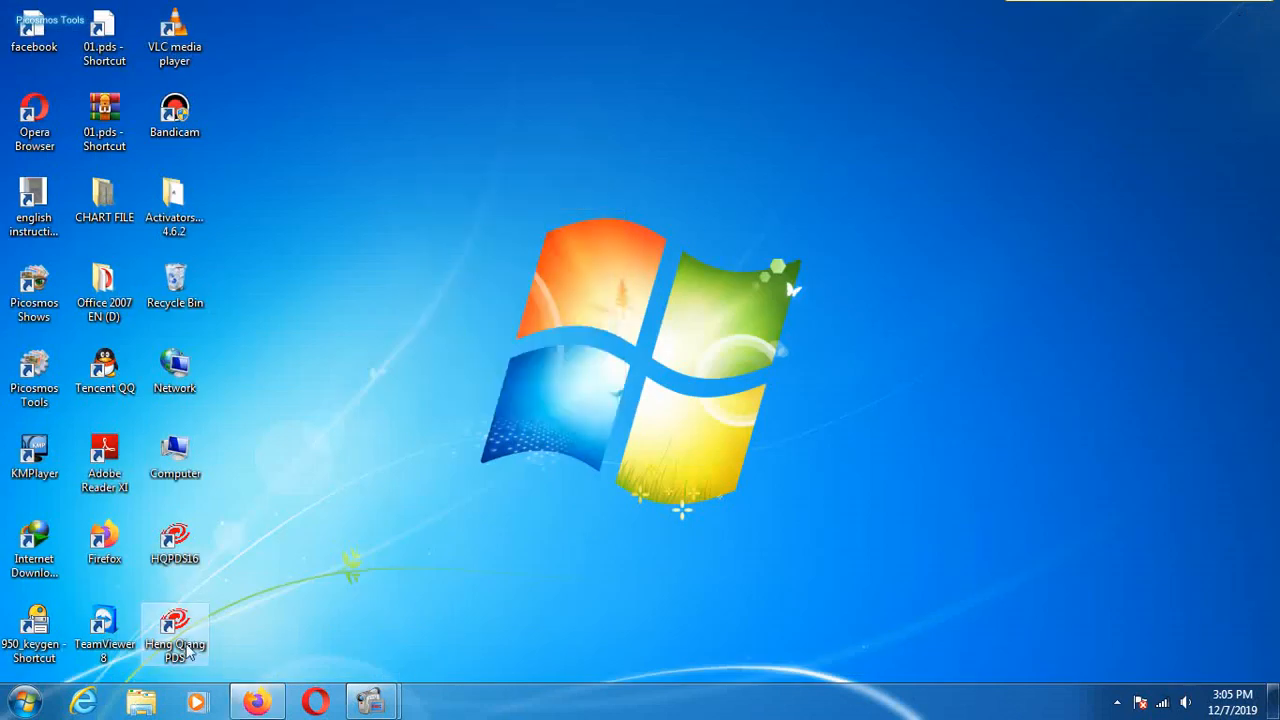
Launch Heng Qiang PDS from the desktop shortcut and dismiss the About HqPDS dialog showing 1.1.8.780.
double_click(174, 630)
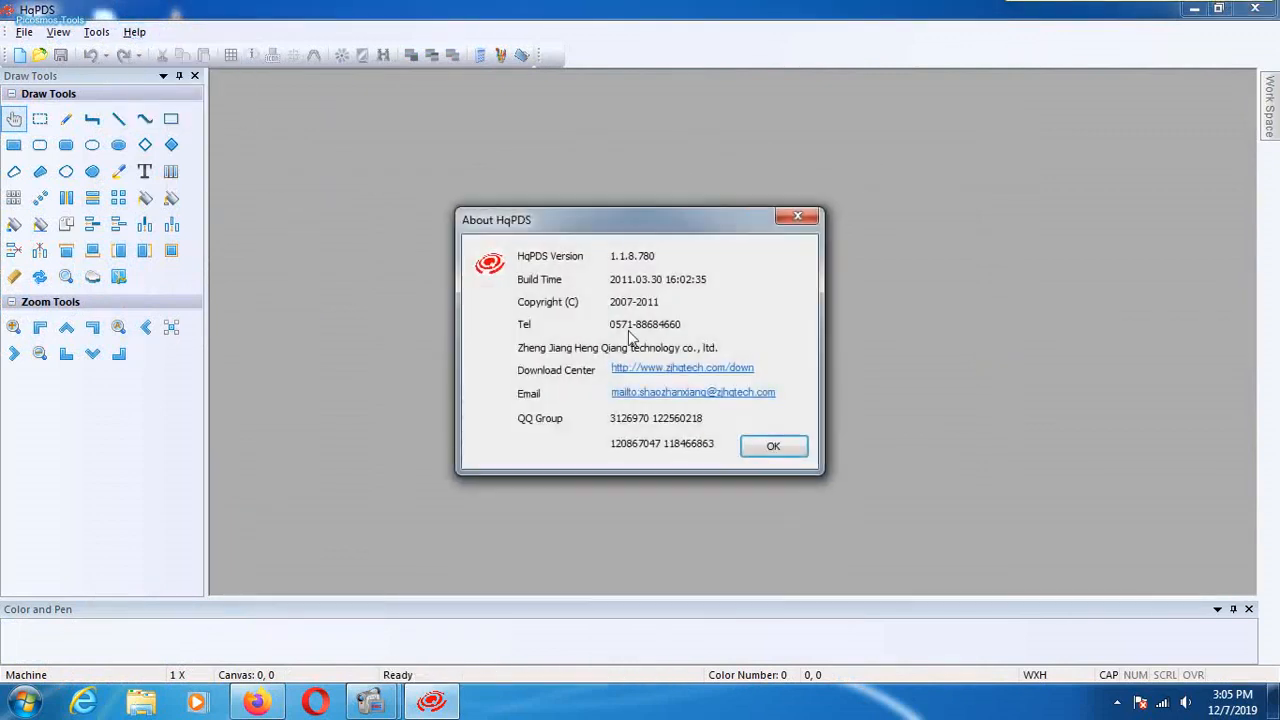
mouse_move(745, 270)
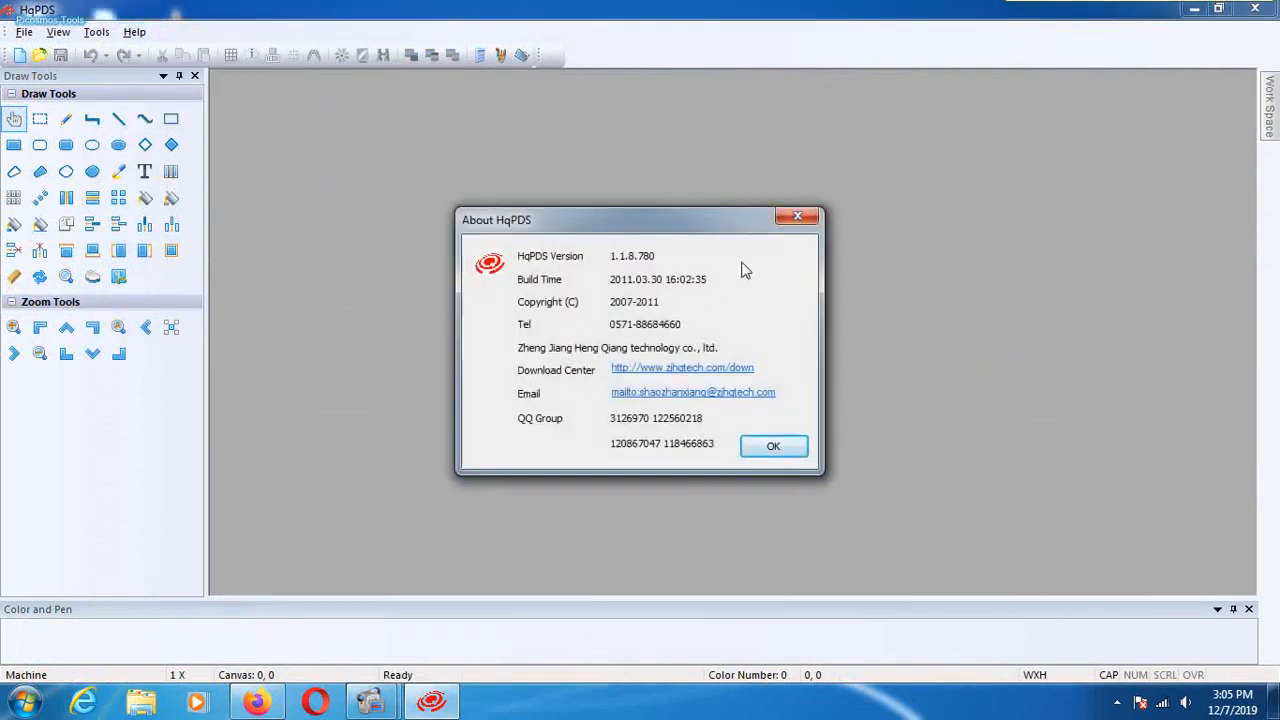
left_click(773, 445)
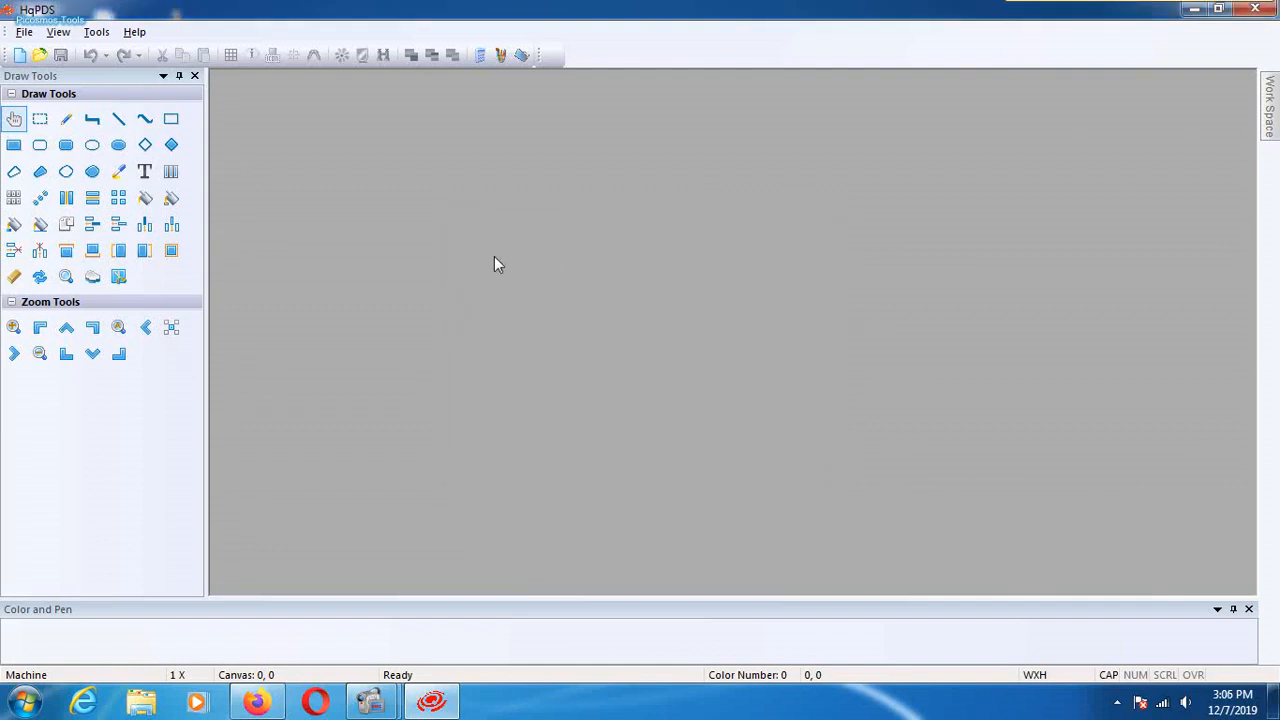
mouse_move(640, 172)
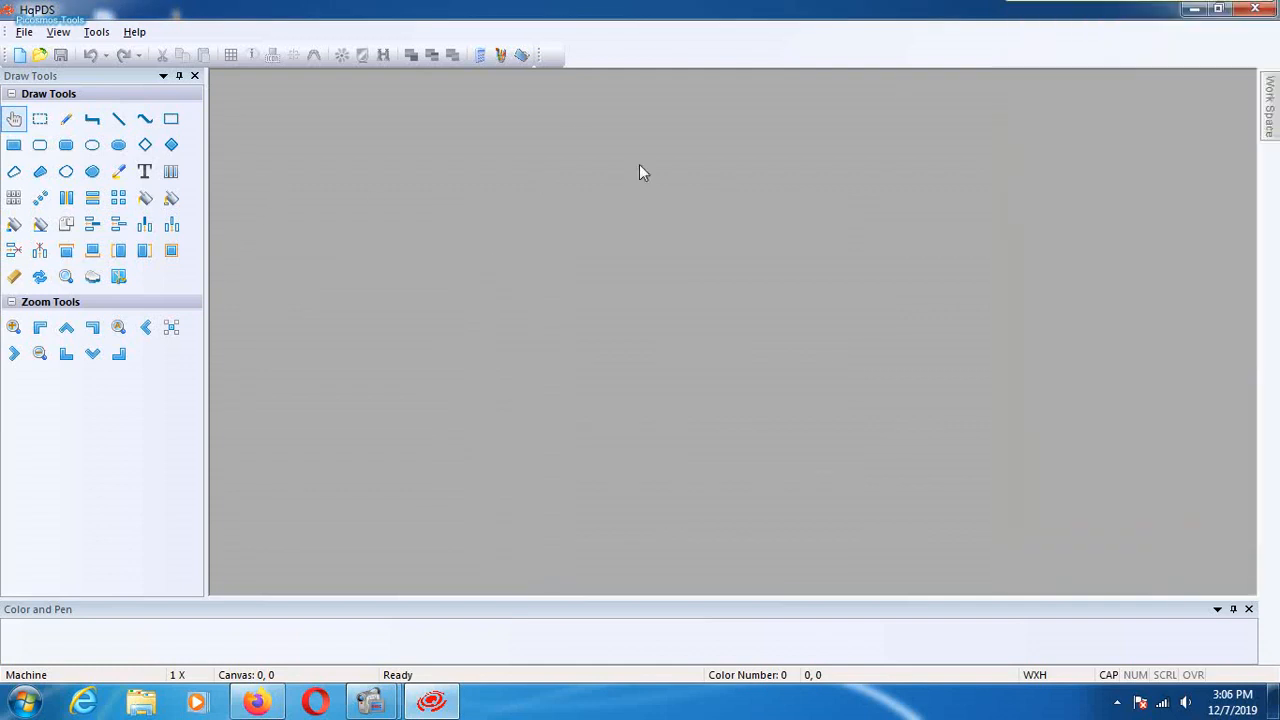
mouse_move(1274, 32)
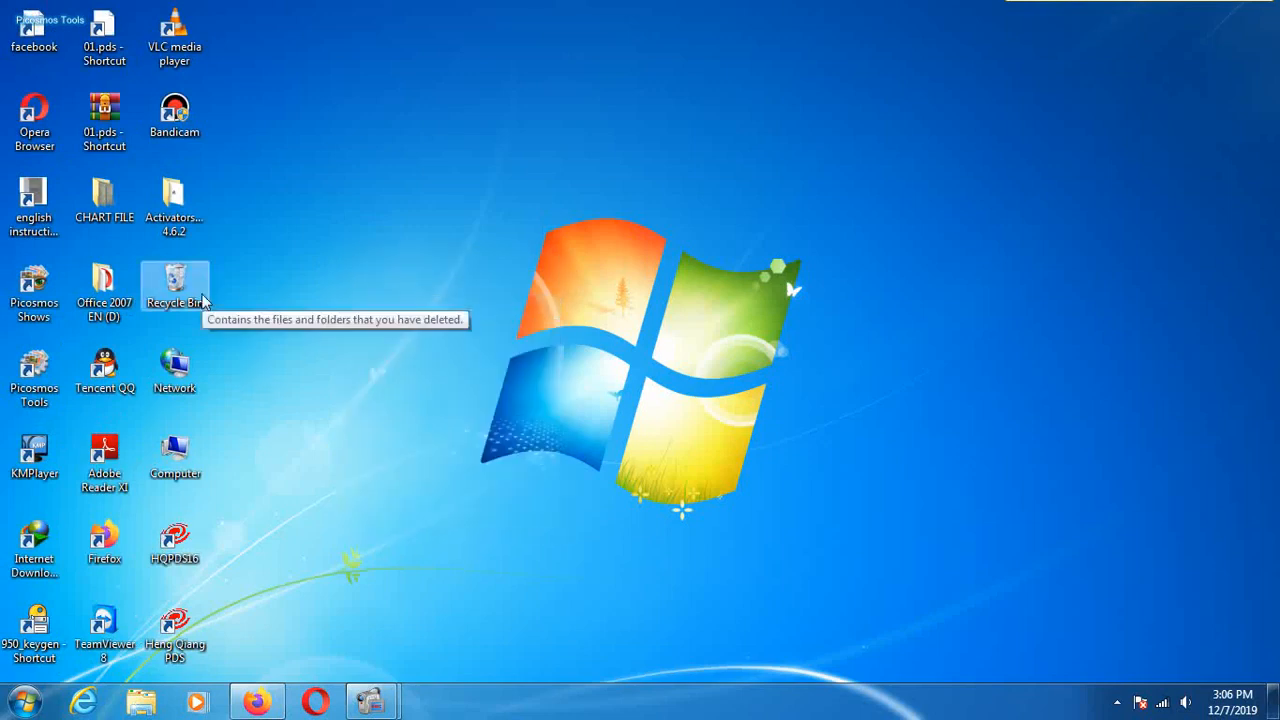
mouse_move(372, 700)
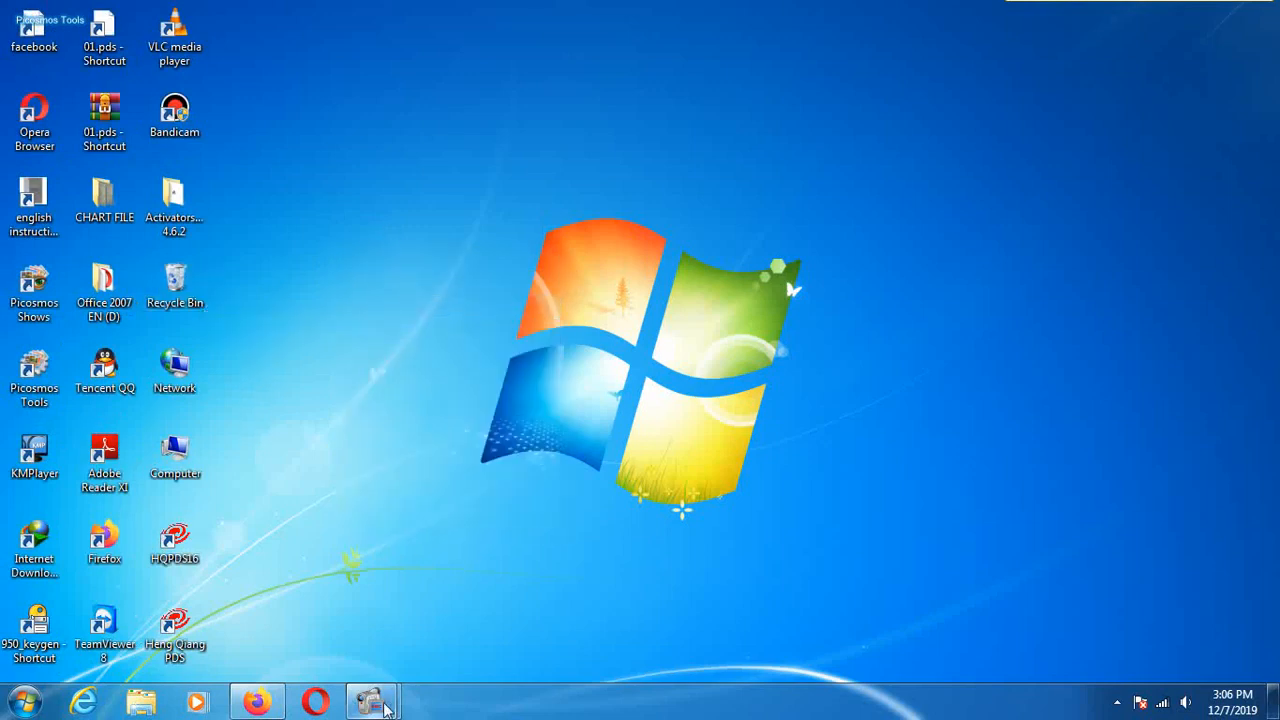
left_click(372, 700)
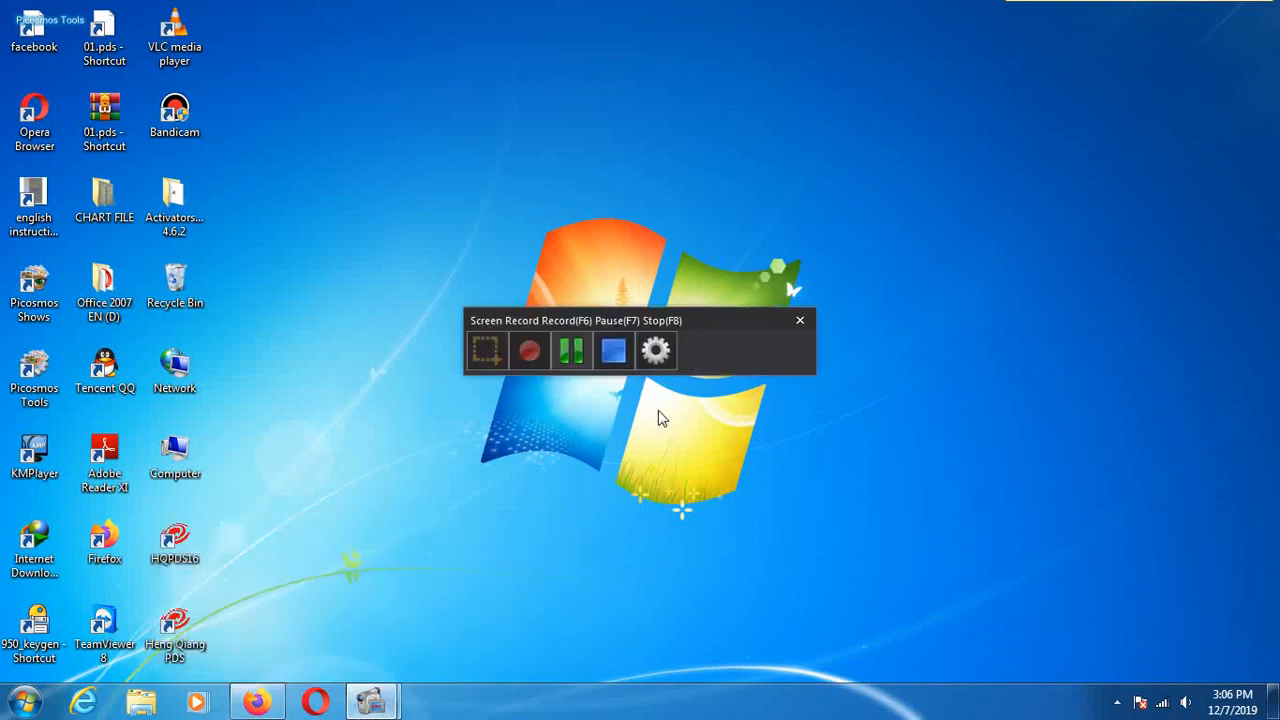